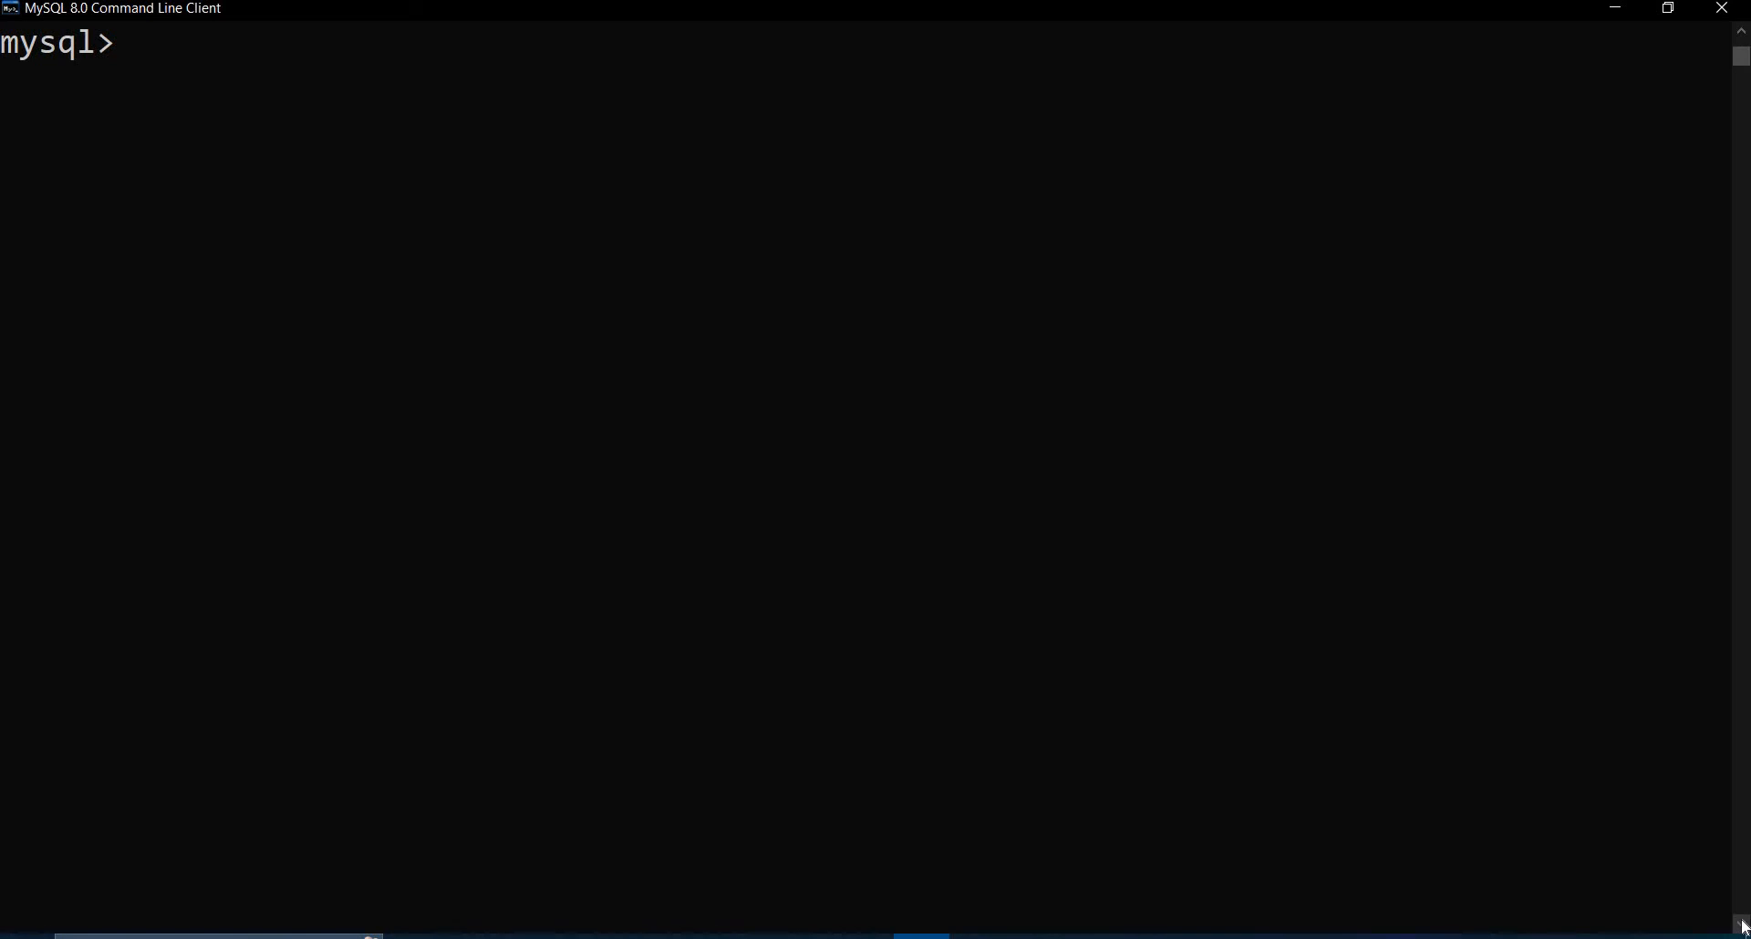
Describe the course table, then select all rows to list courses C01 through C04
{"action": "type", "text": "desc course;"}
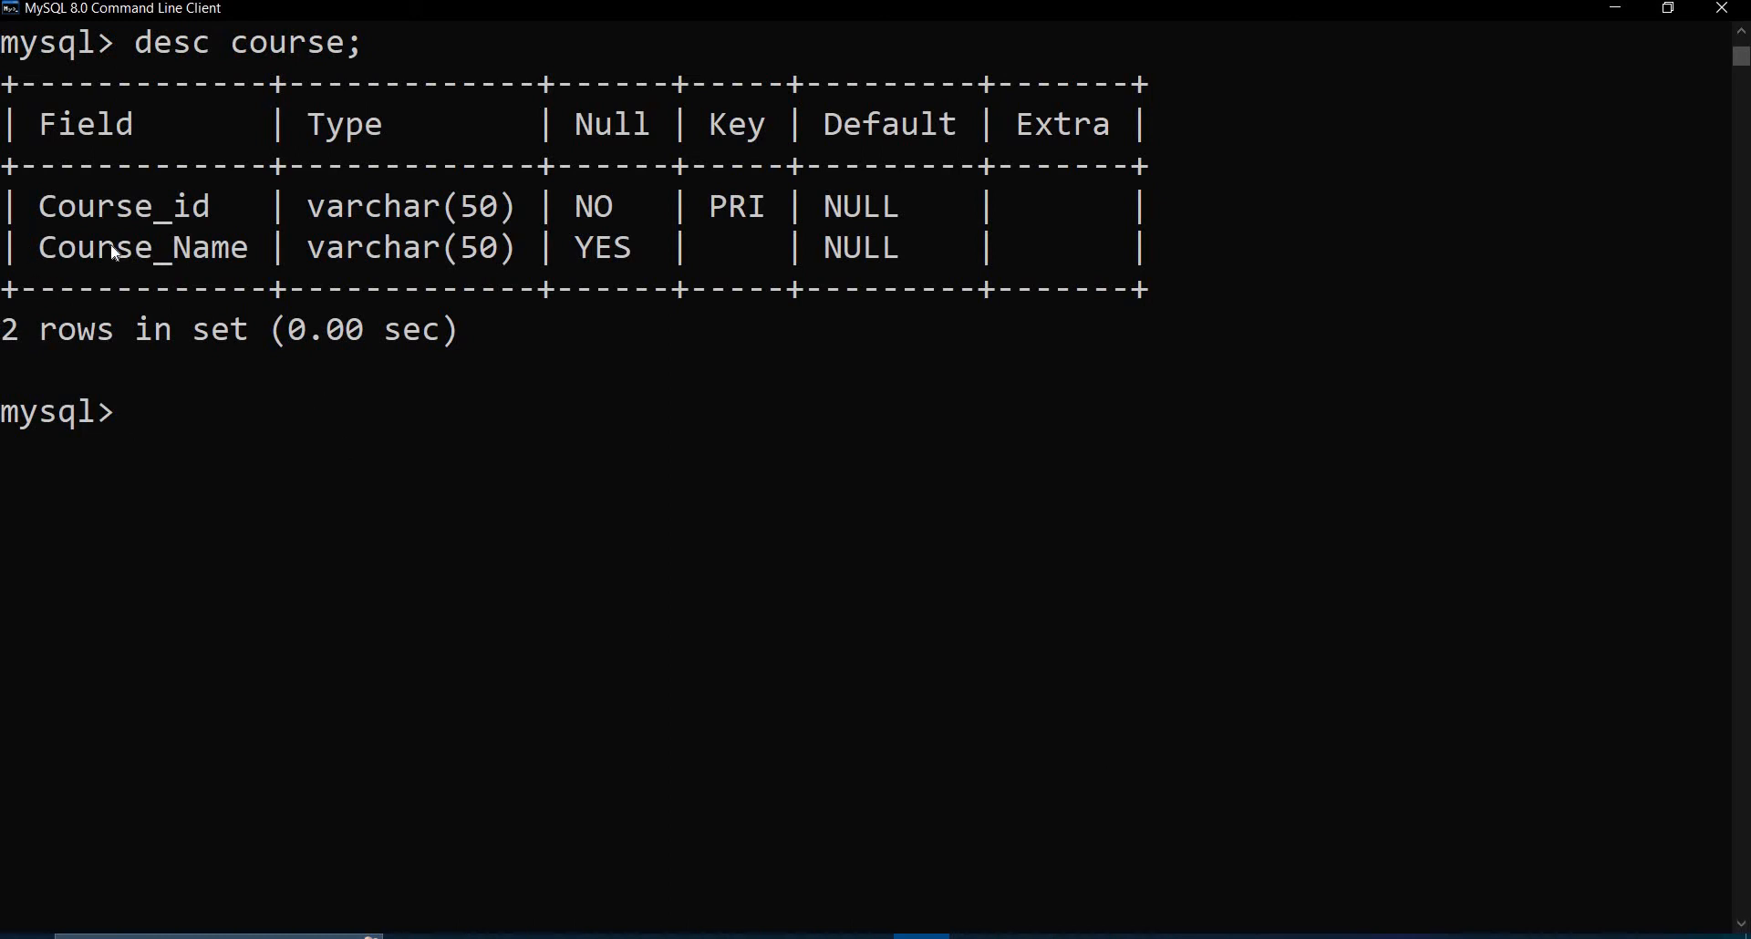
{"action": "mouse_move", "coordinate": [468, 294]}
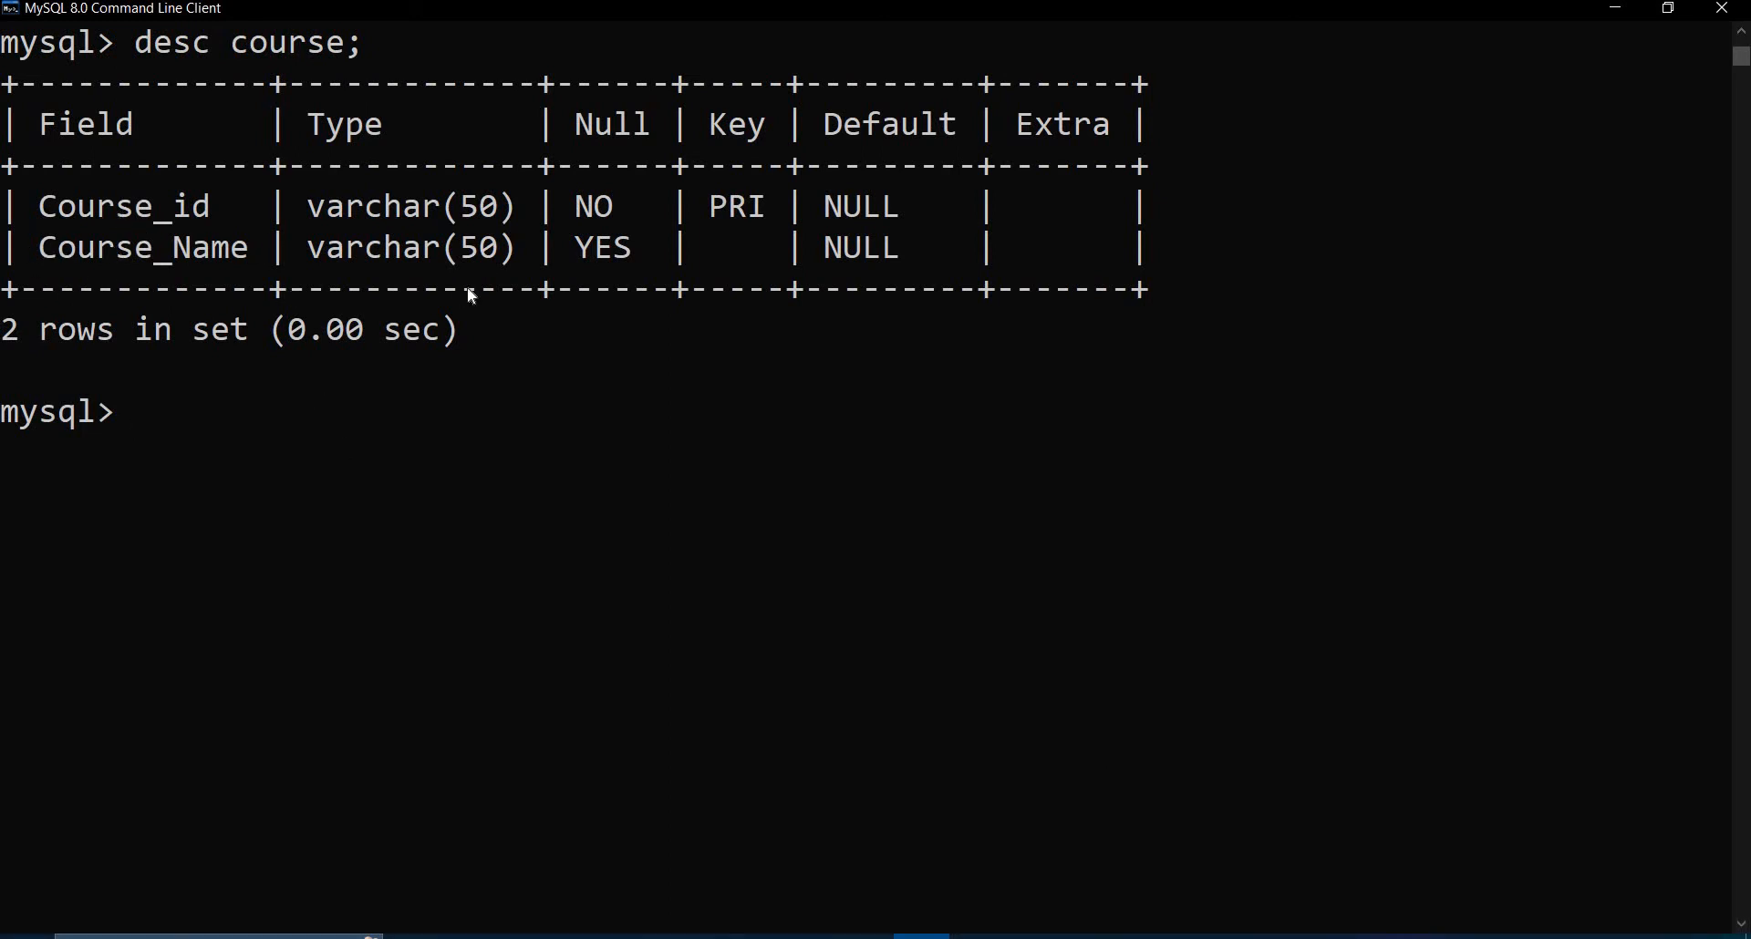
{"action": "type", "text": "select"}
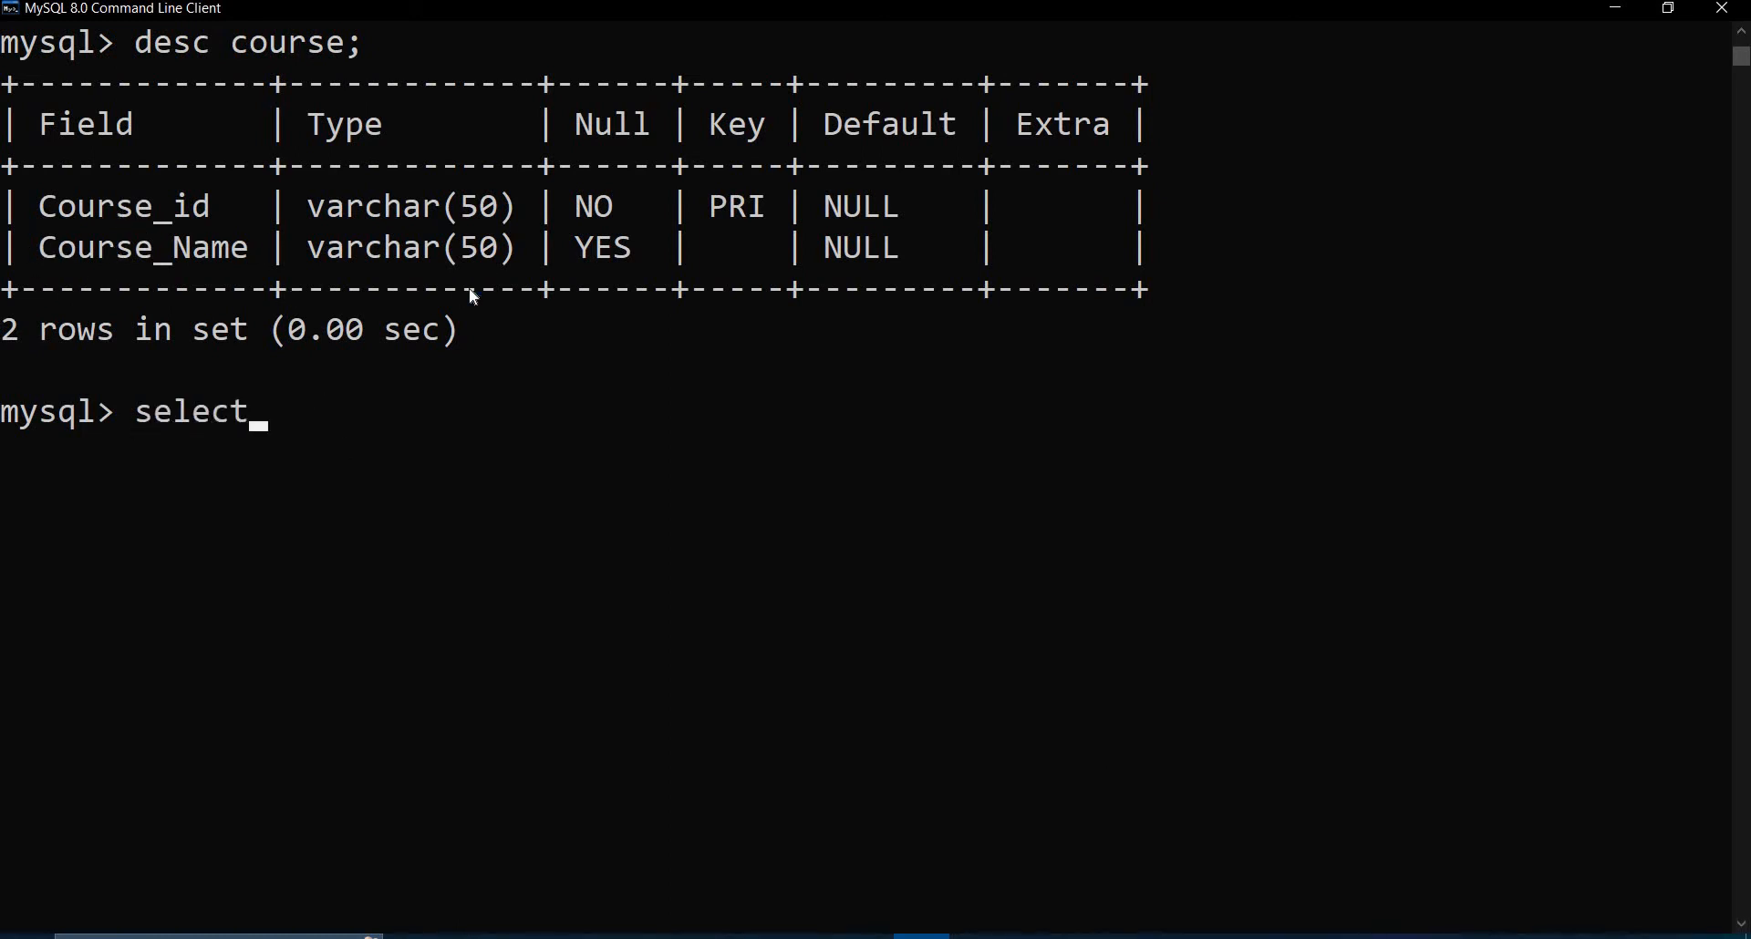
{"action": "type", "text": "*"}
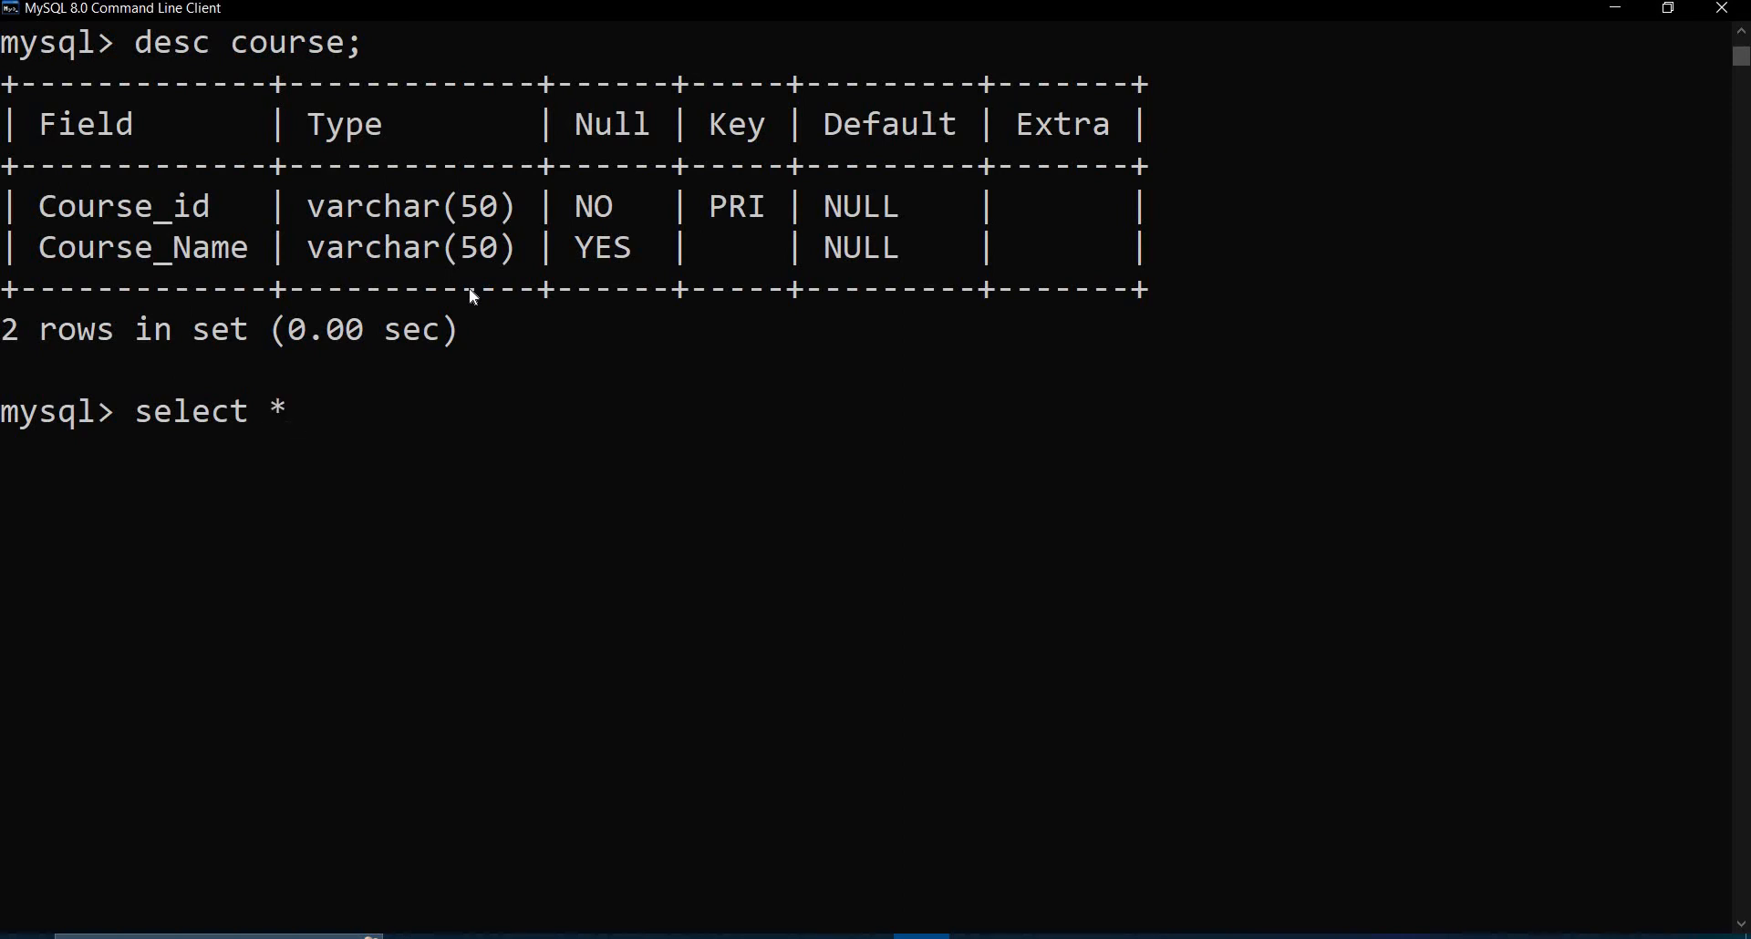
{"action": "type", "text": "from course;"}
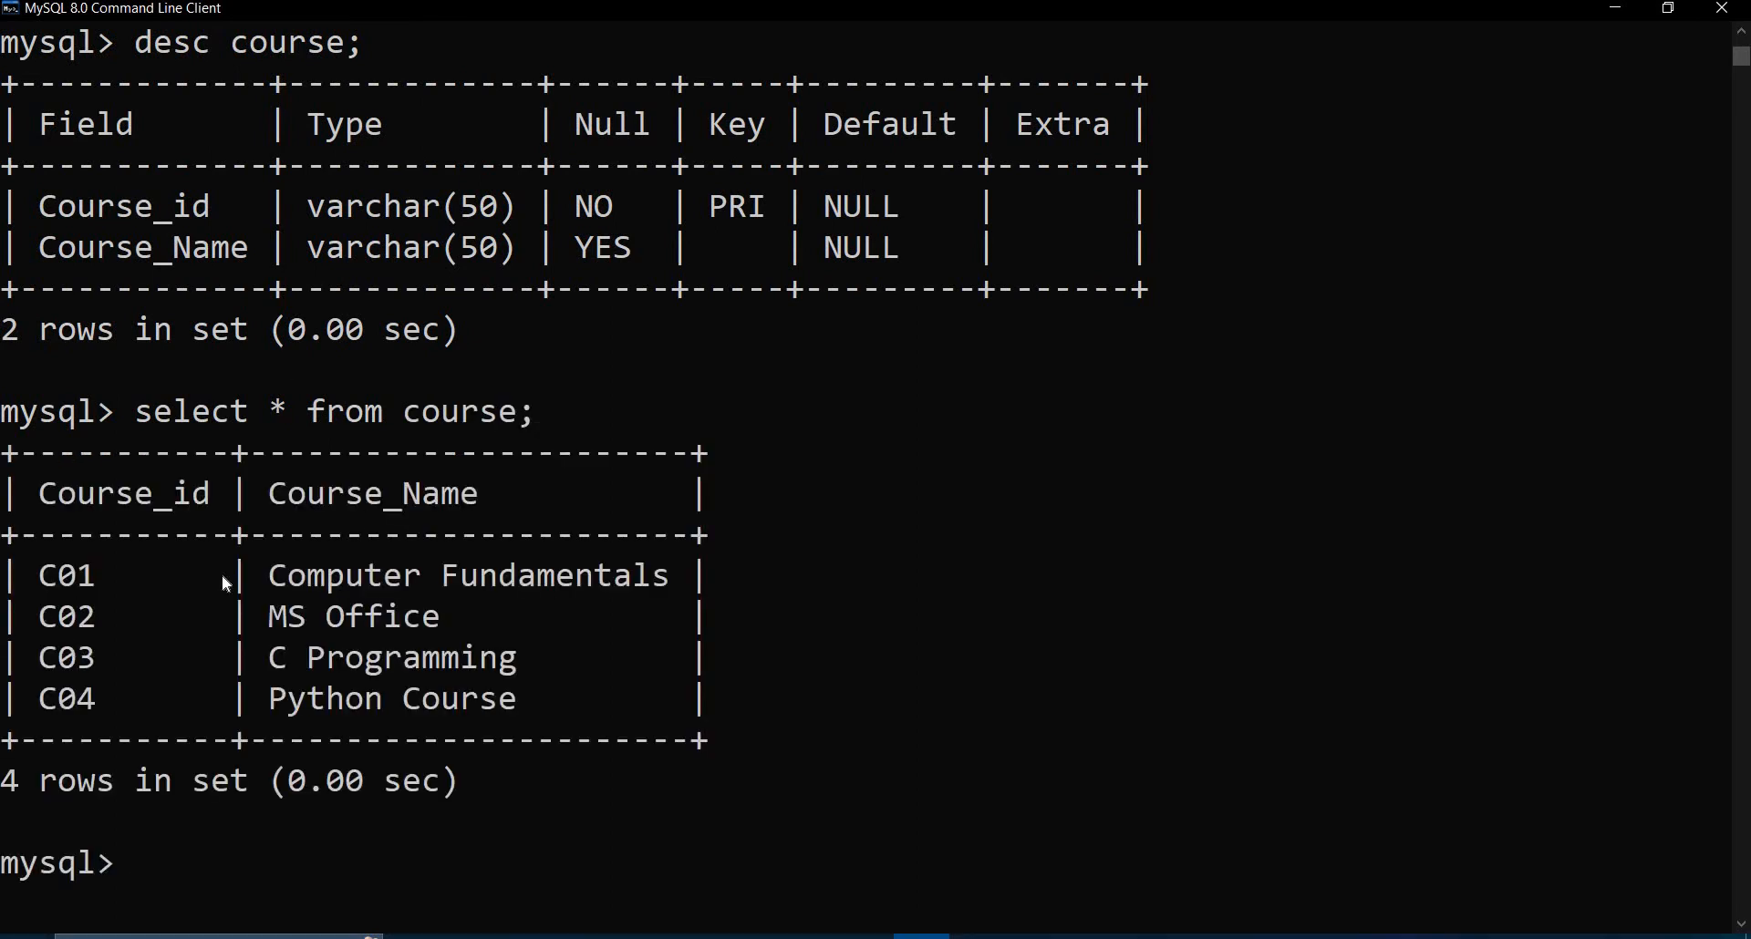
{"action": "mouse_move", "coordinate": [810, 865]}
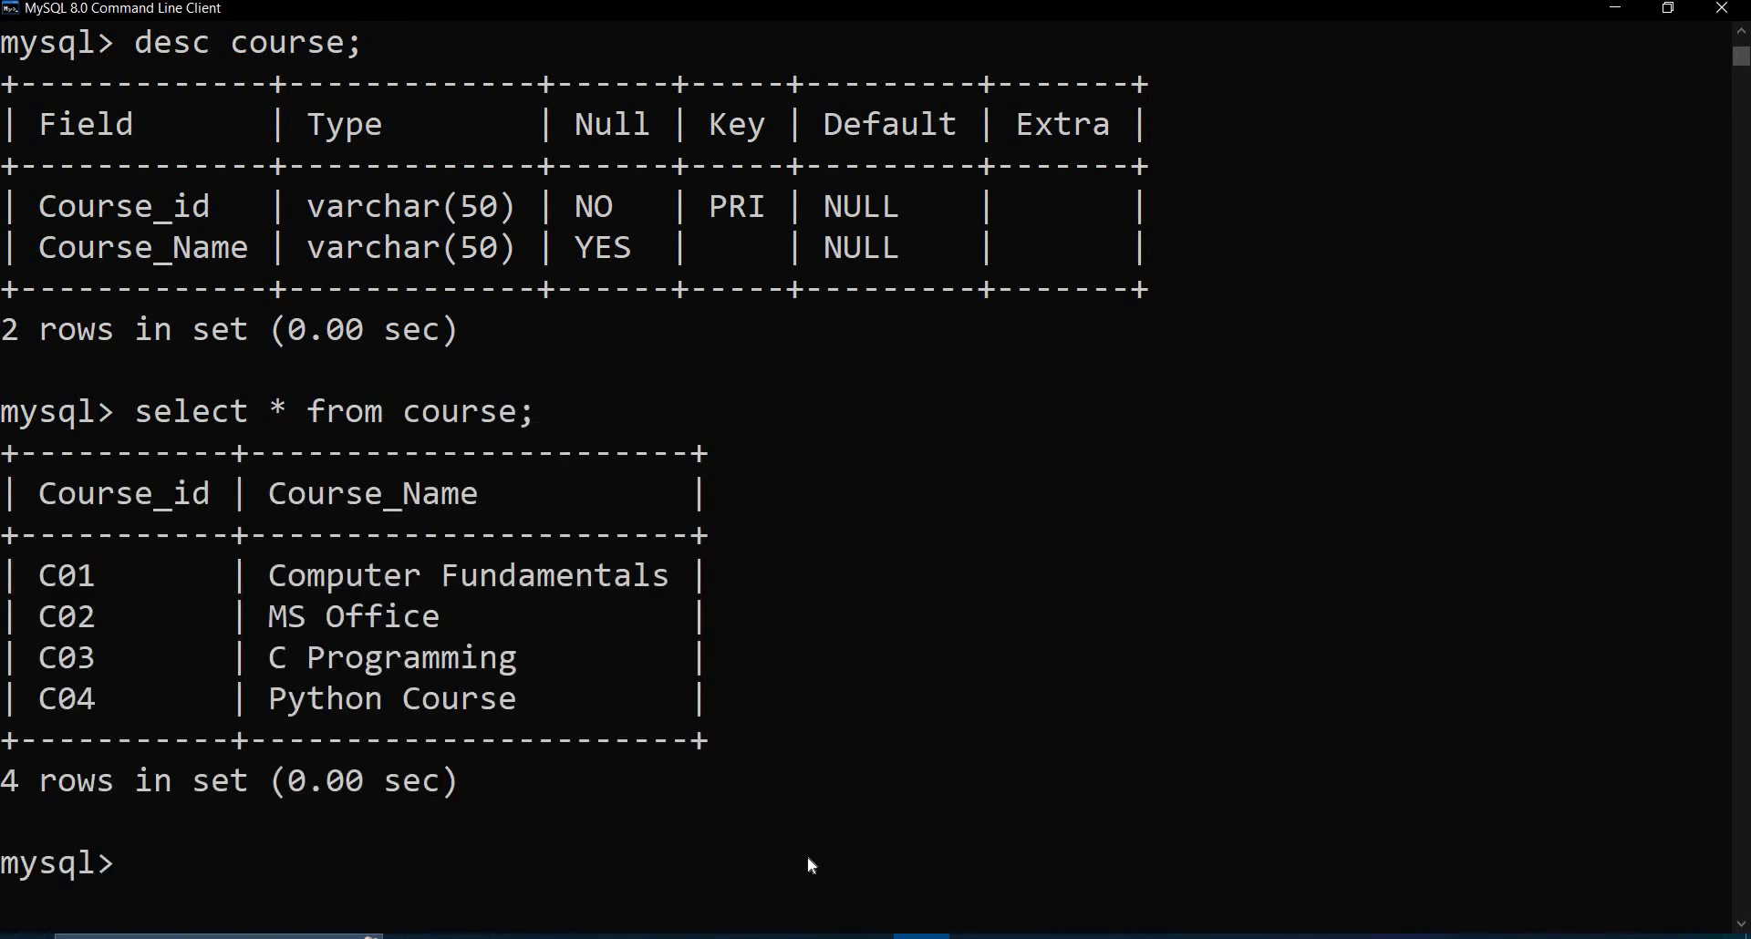
Run desc student_details to show its six columns, Stud_ID key and indexed course_id
{"action": "type", "text": "des"}
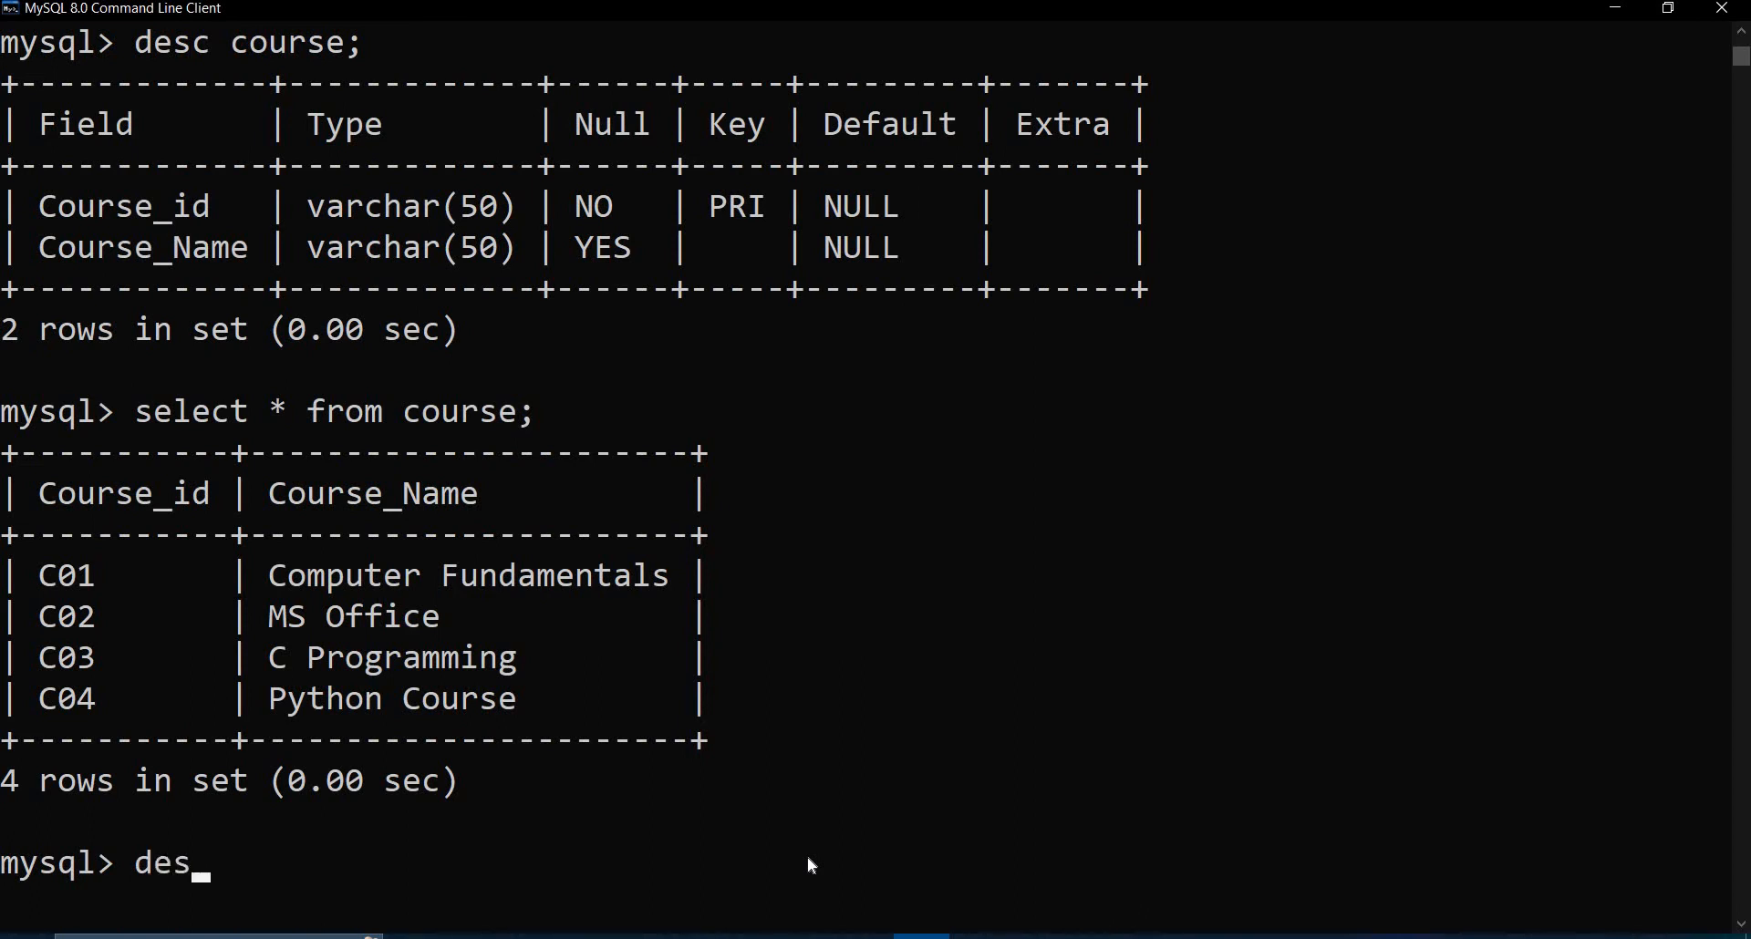
{"action": "type", "text": "c"}
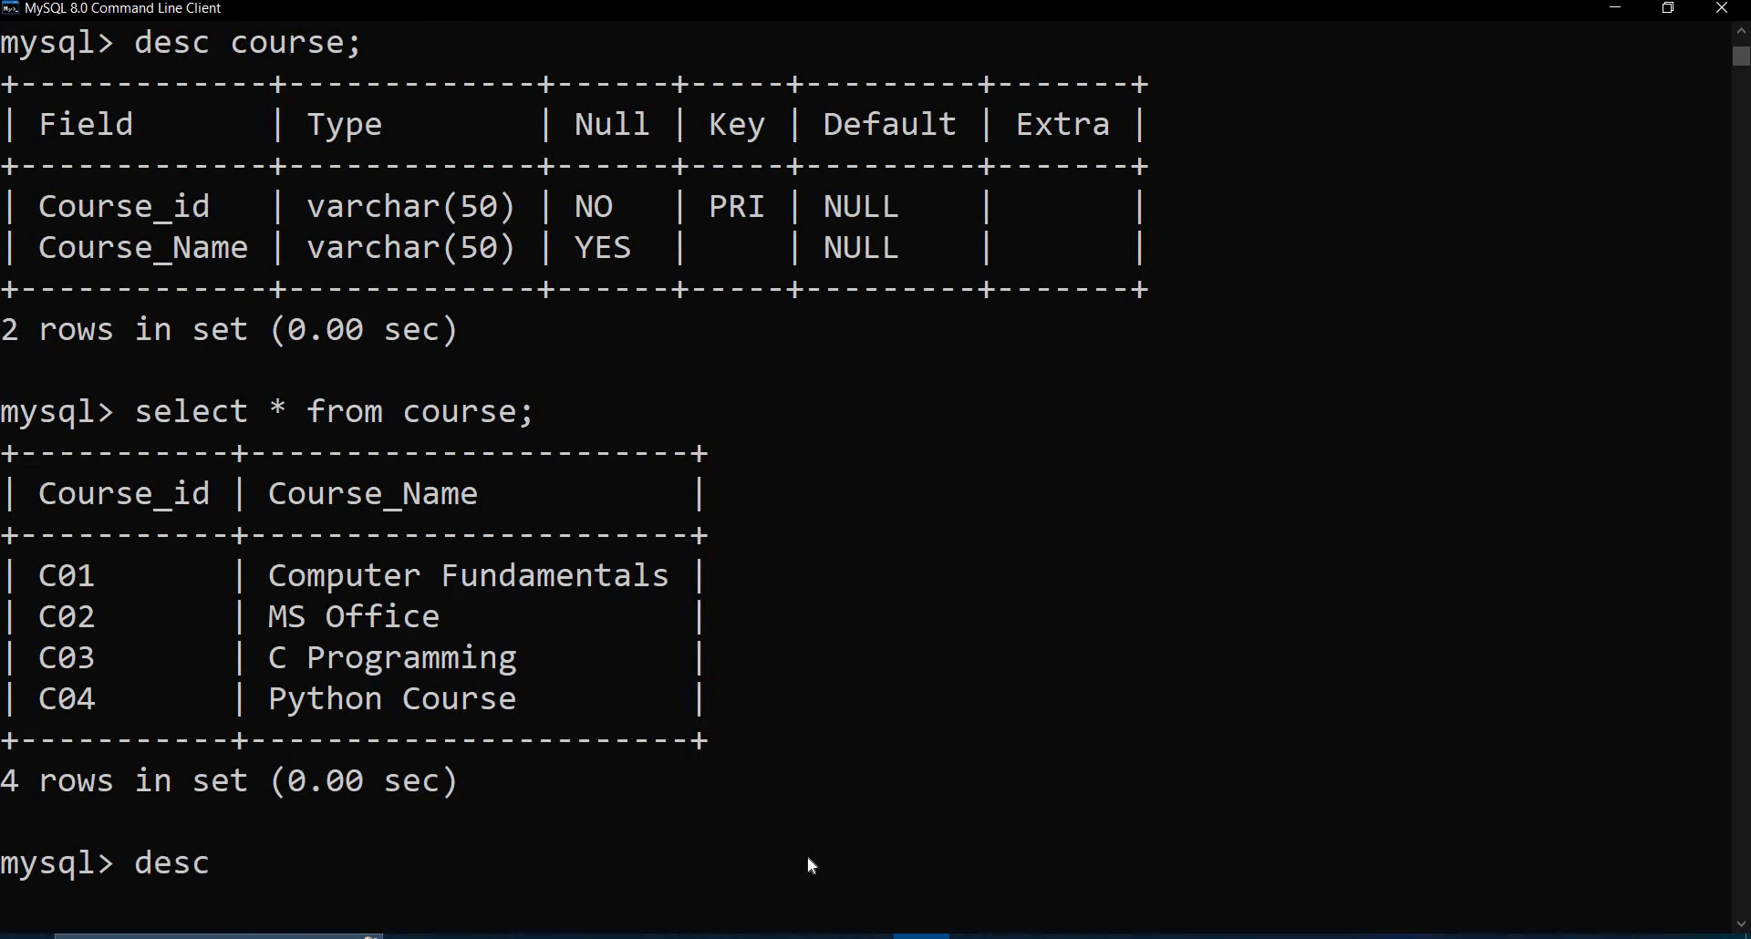
{"action": "type", "text": "studen"}
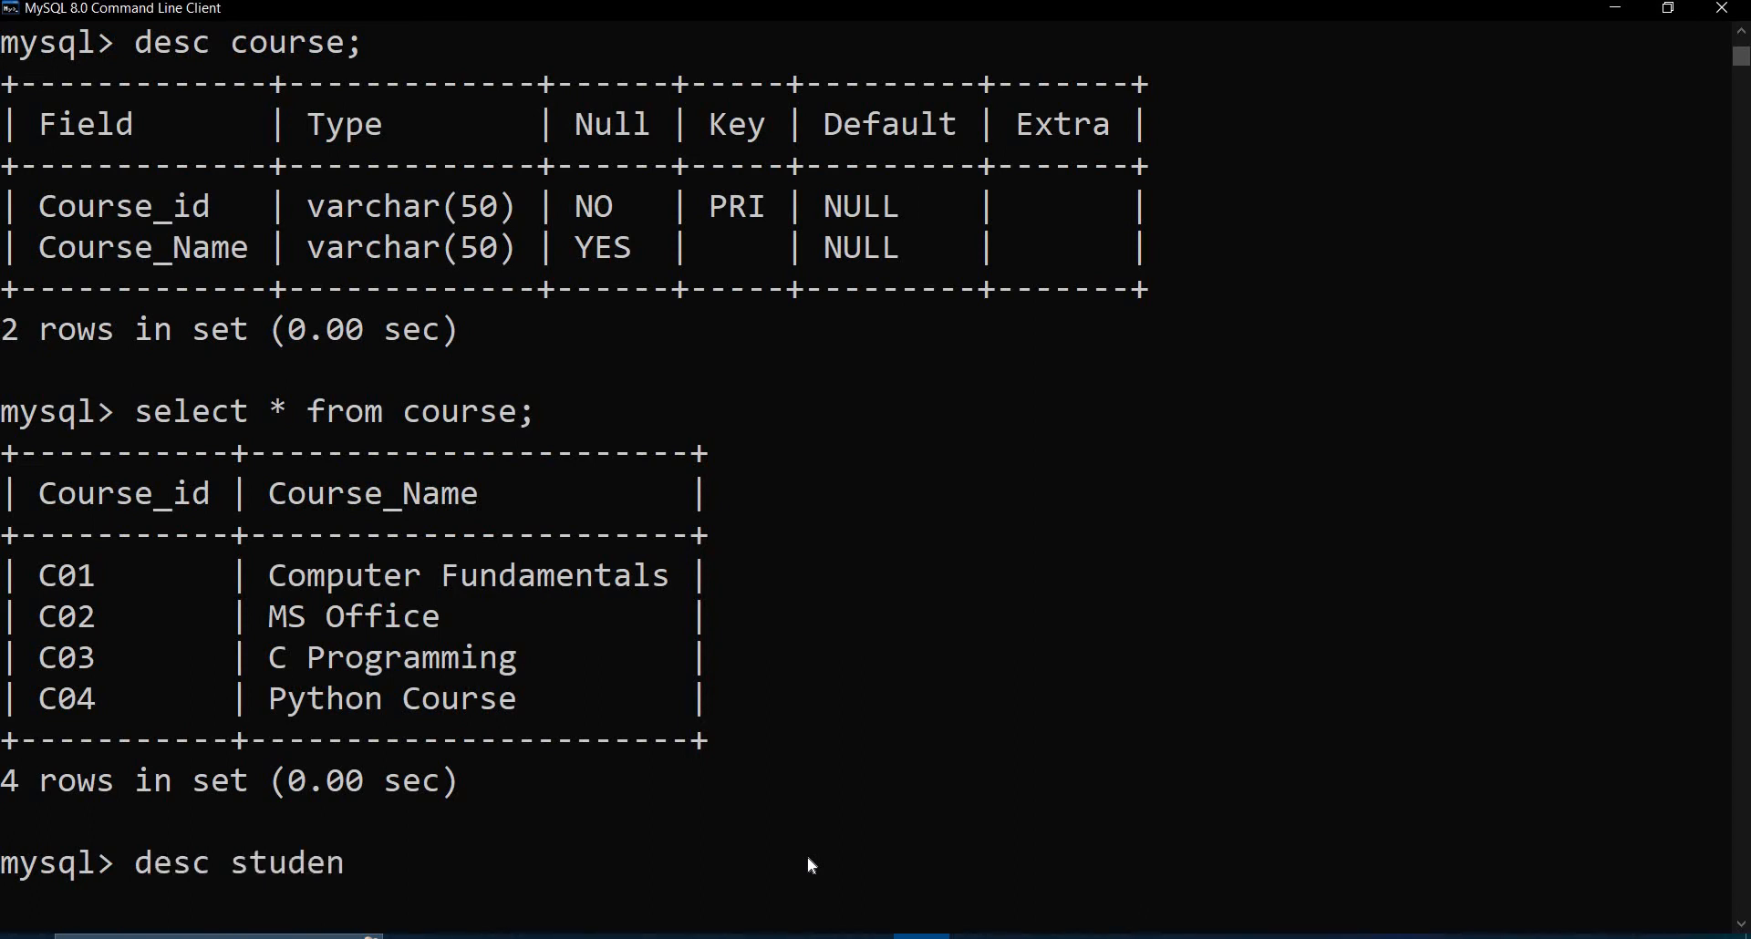
{"action": "type", "text": "t_details;"}
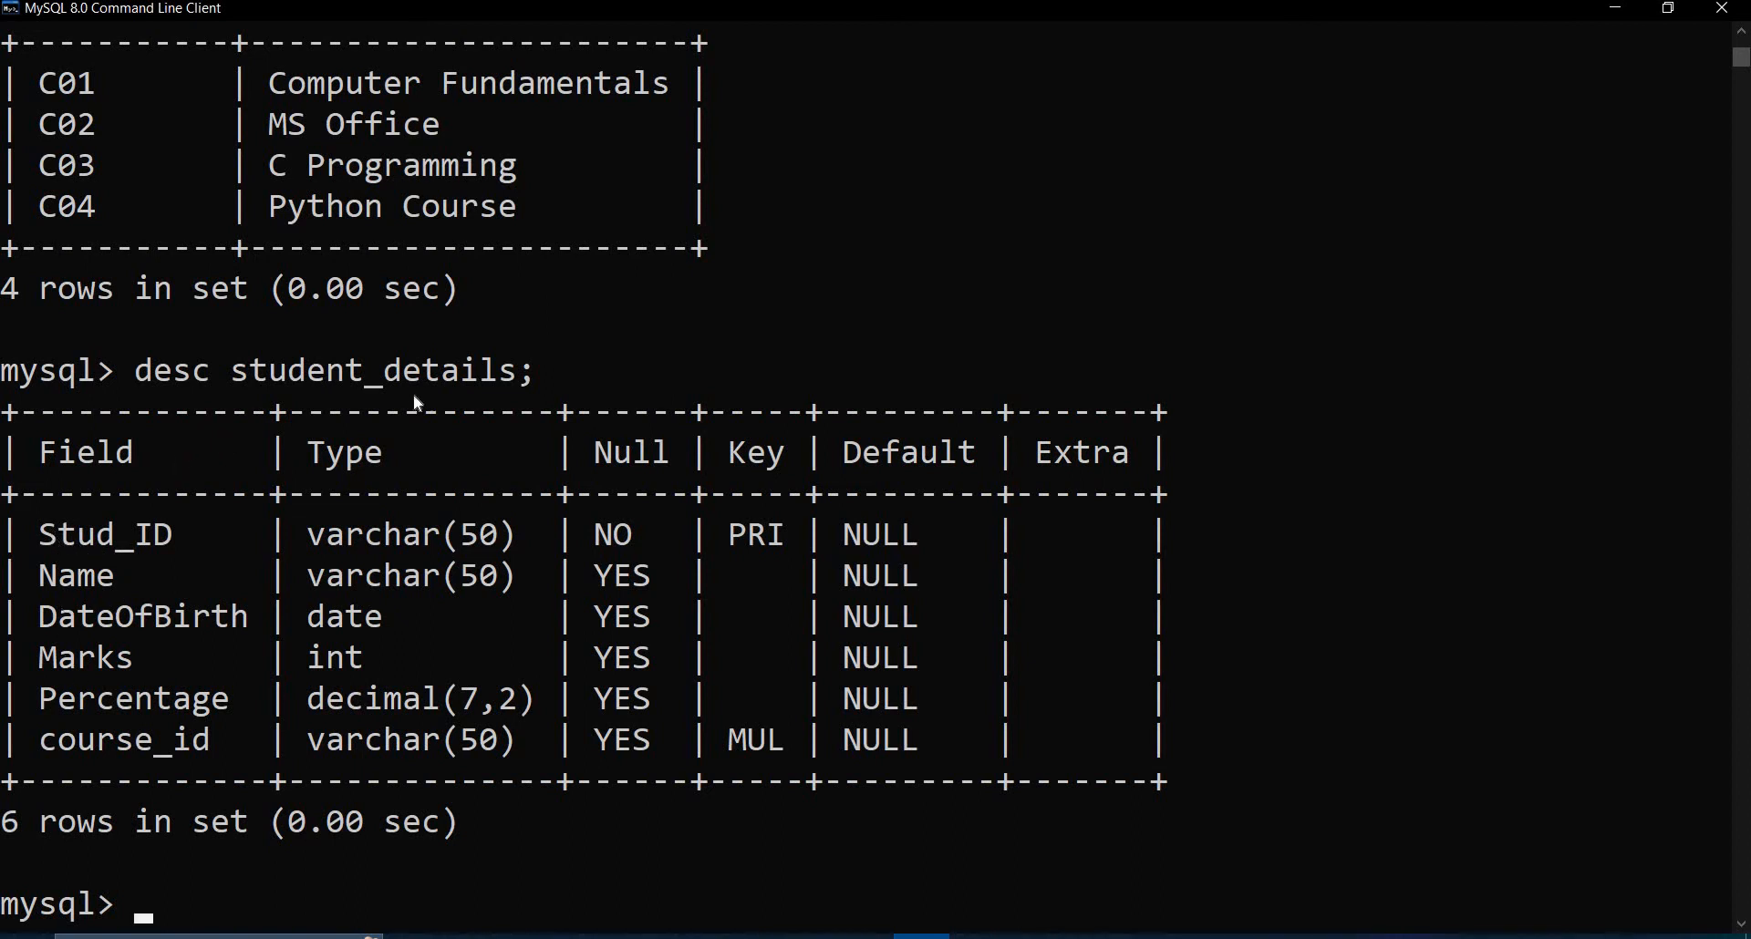
{"action": "mouse_move", "coordinate": [218, 913]}
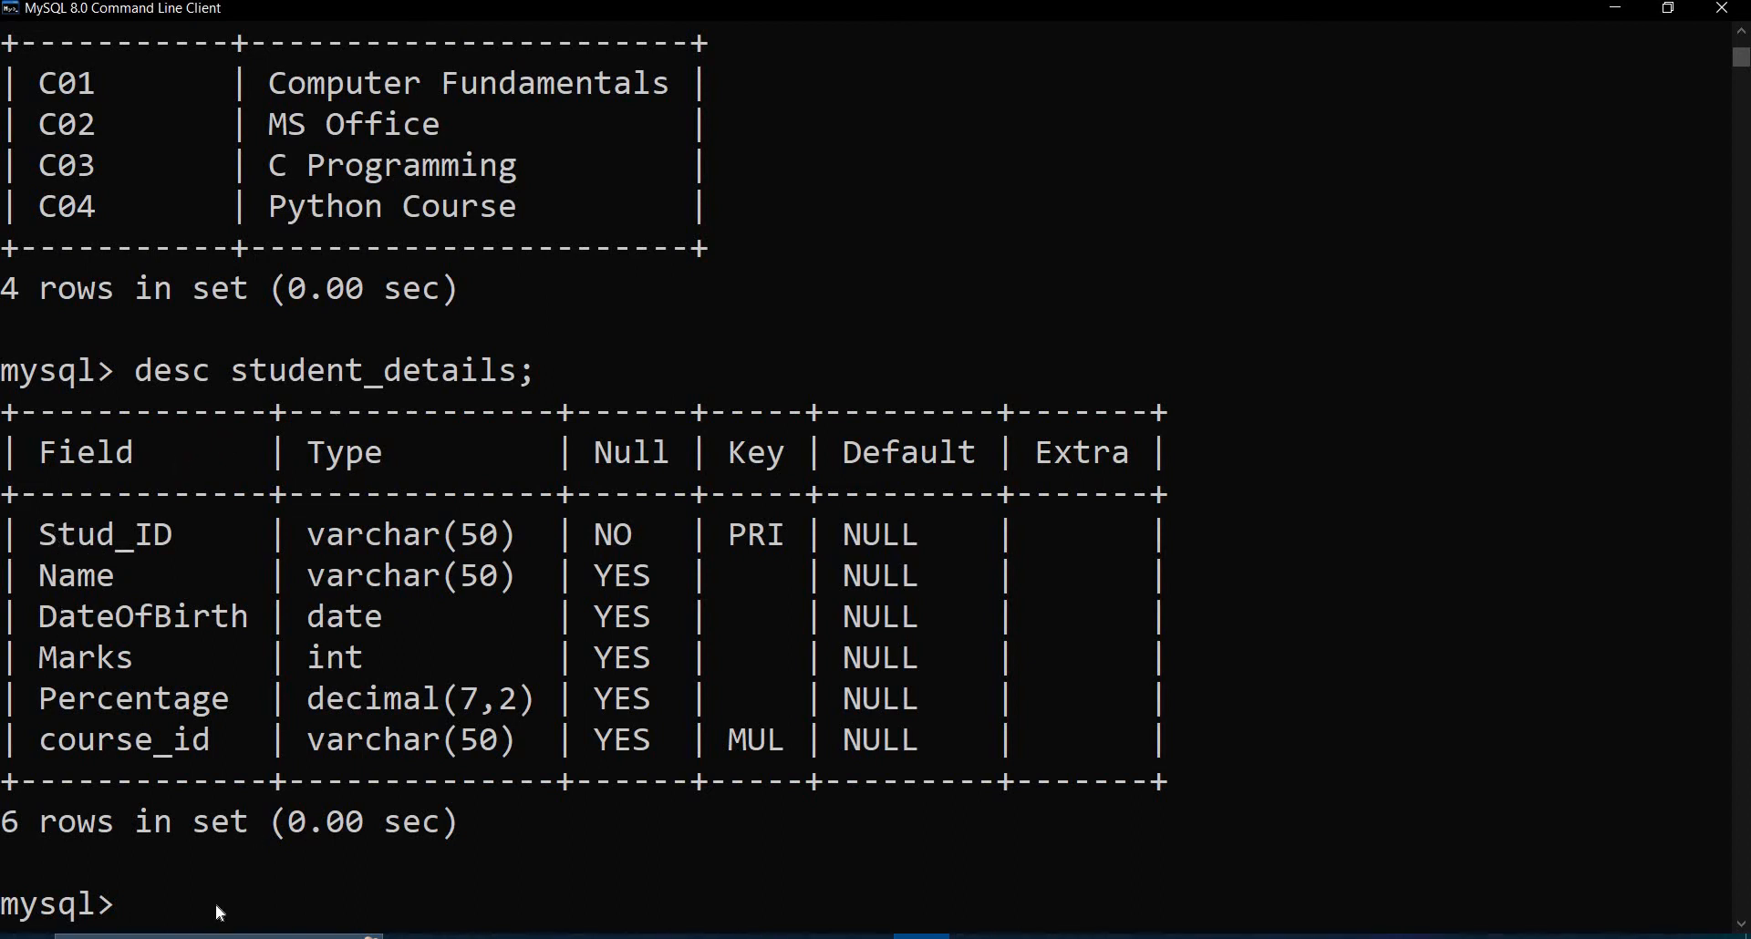
{"action": "type", "text": "insert into"}
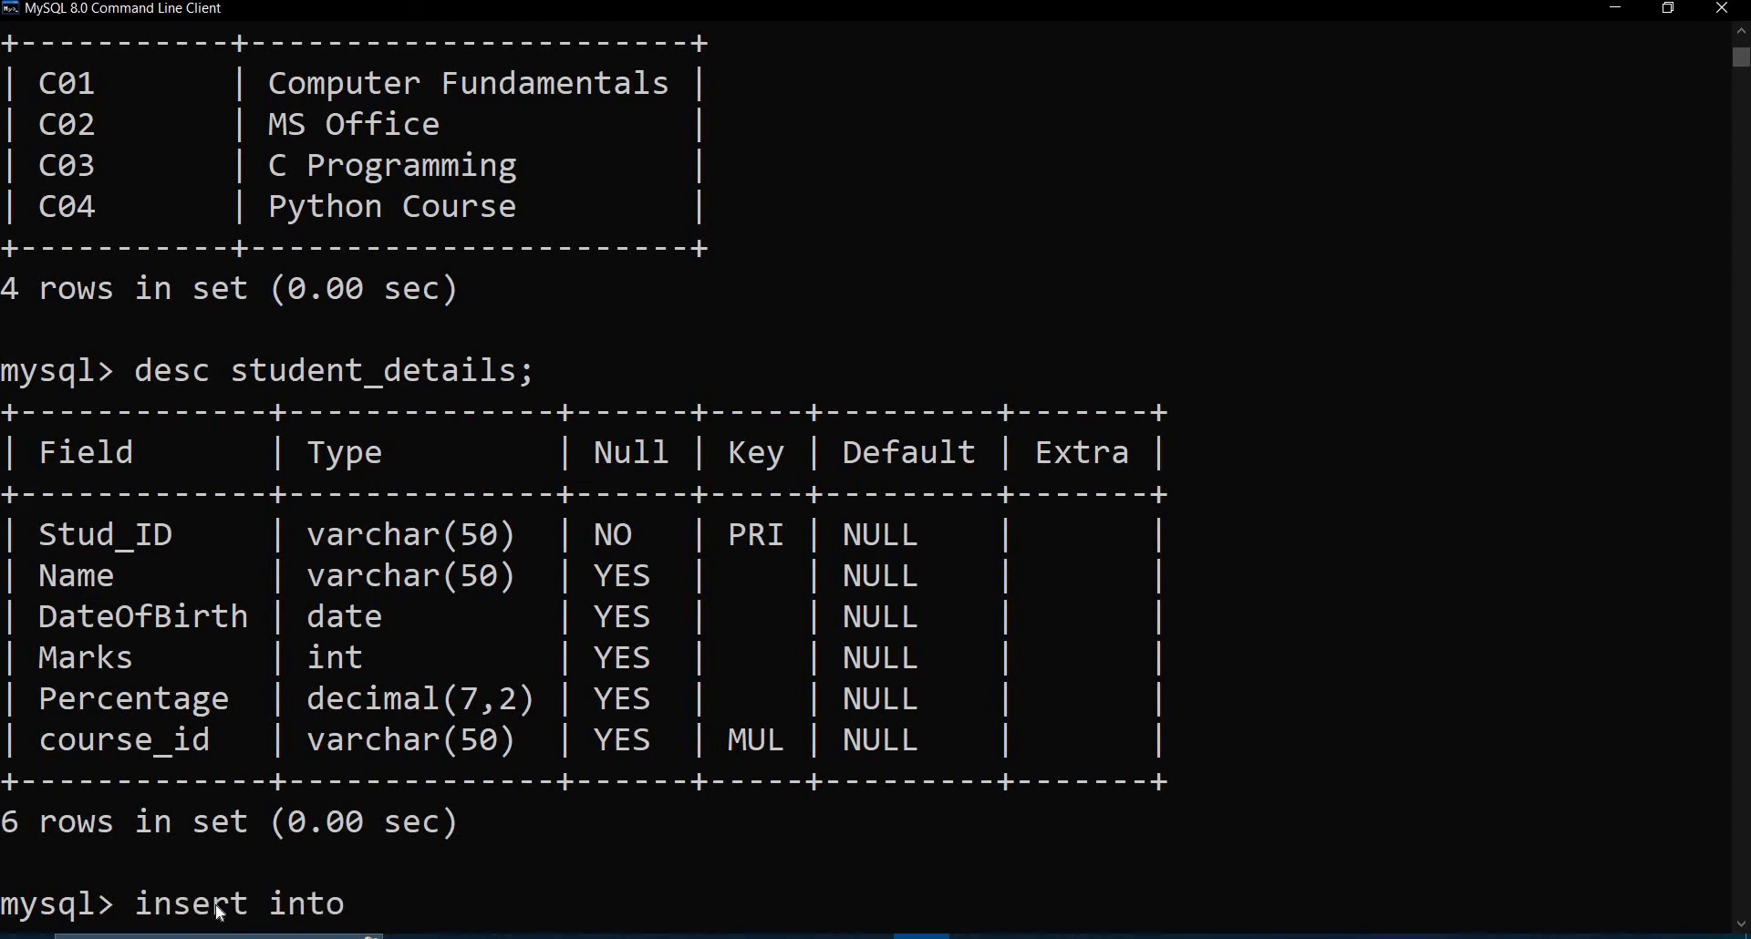
{"action": "type", "text": "studen"}
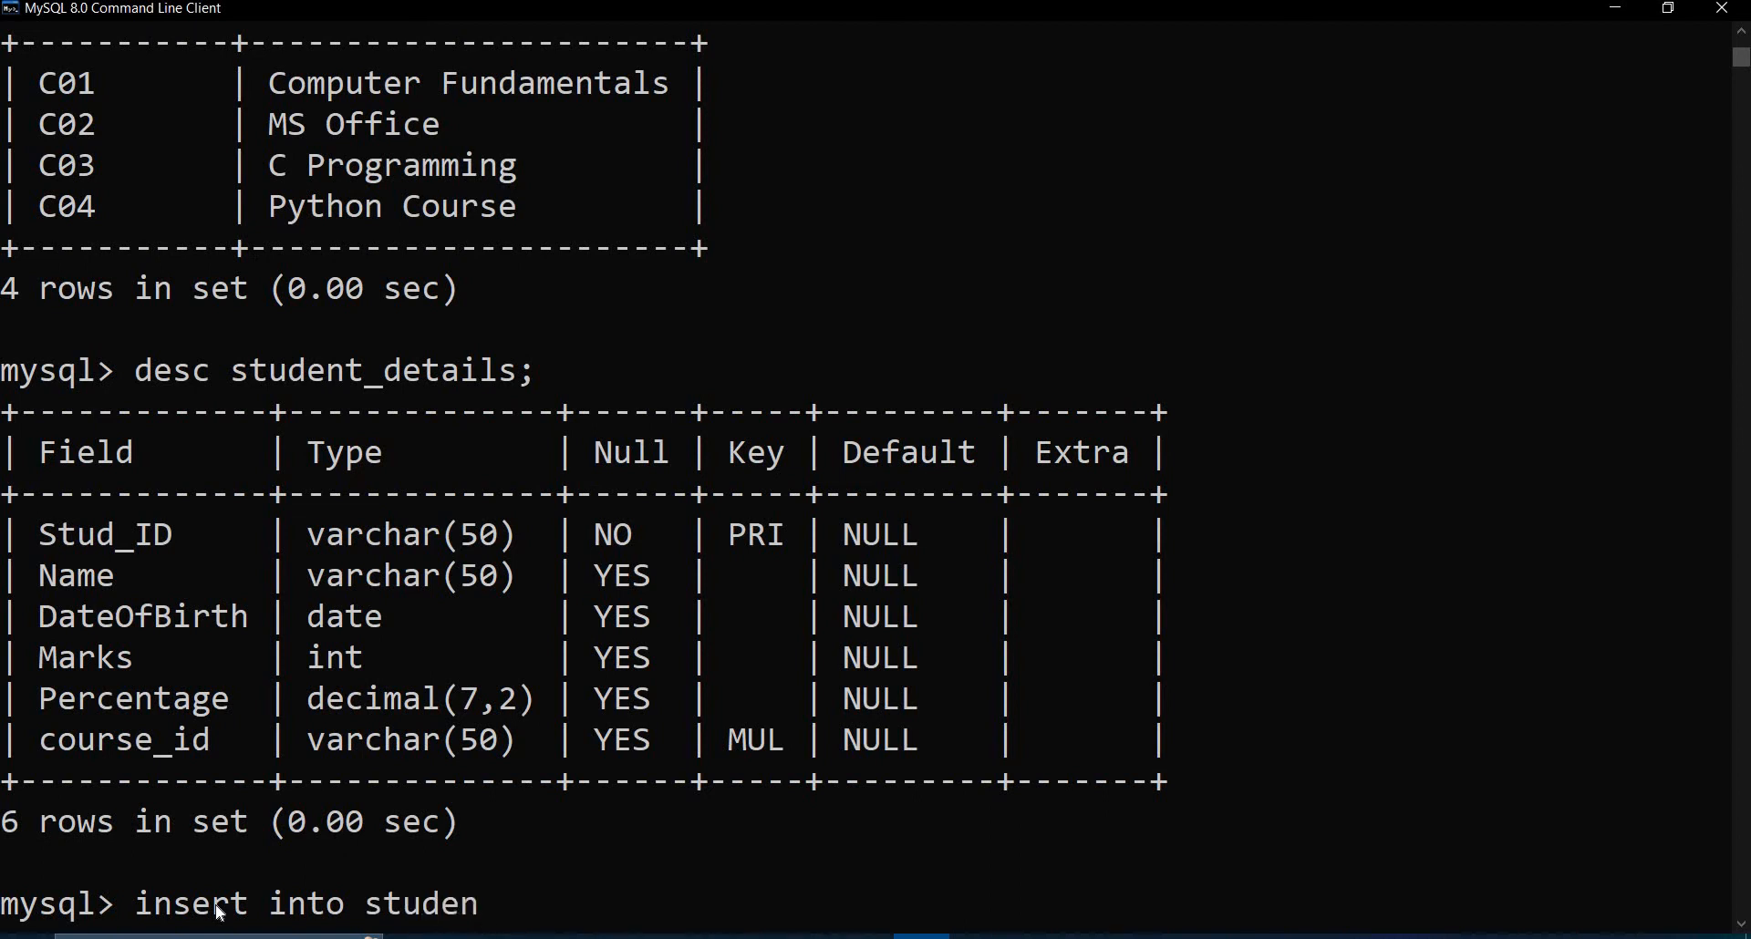
{"action": "type", "text": "t_de"}
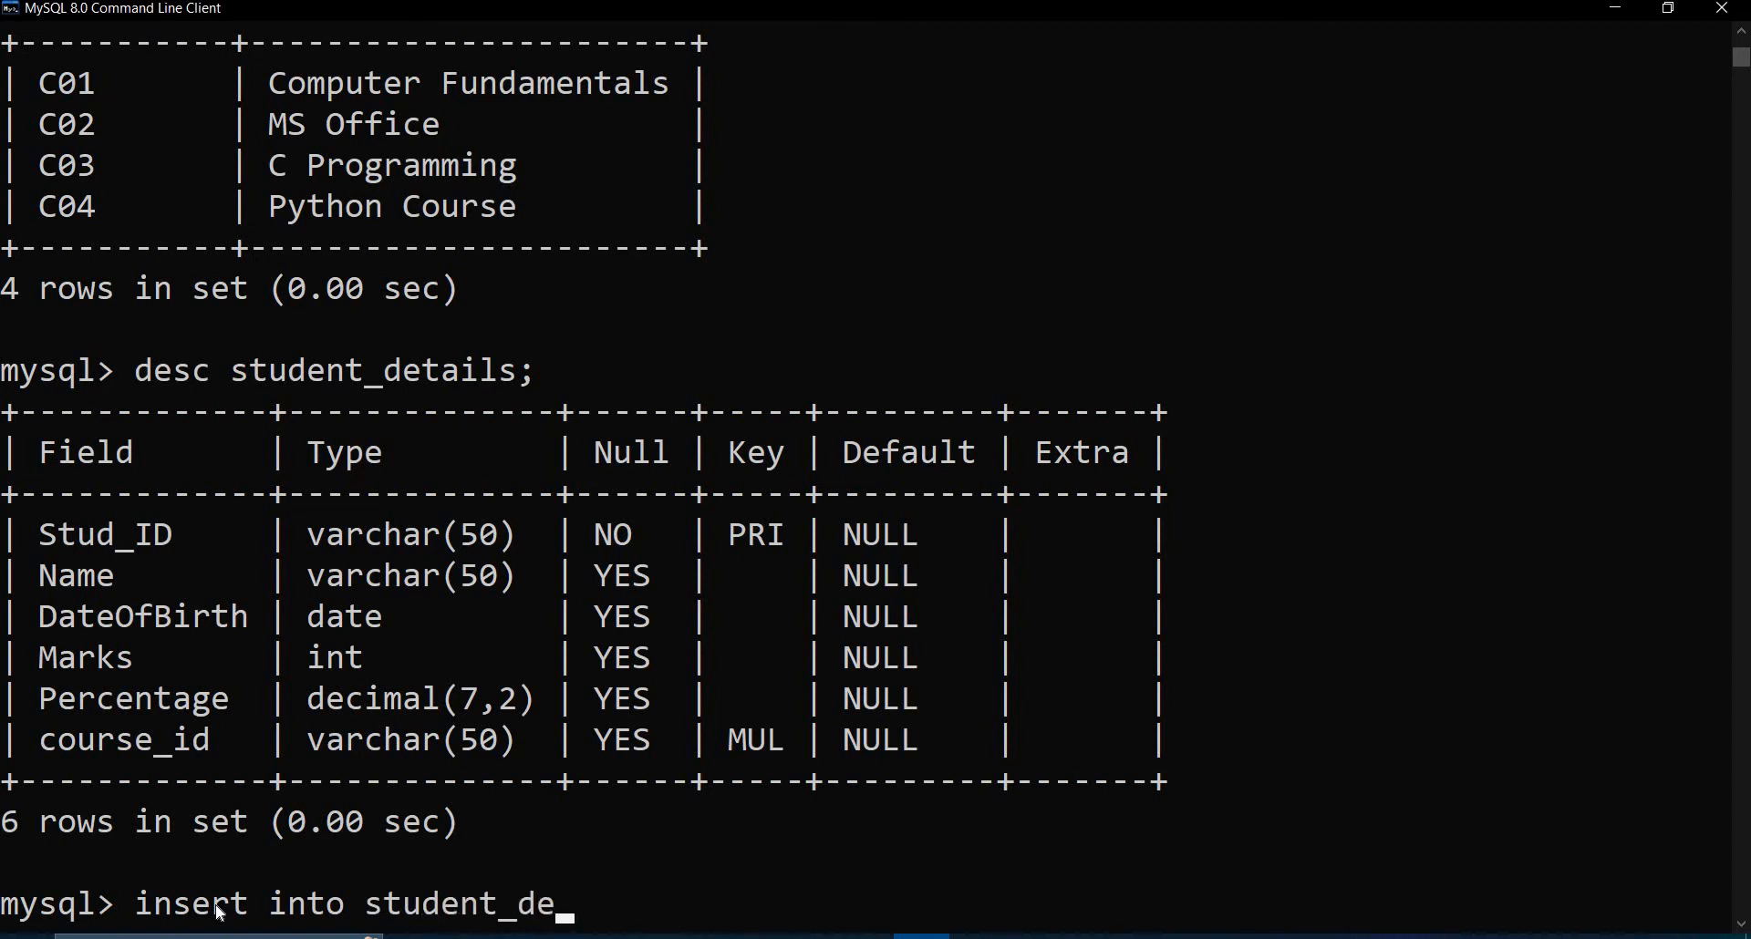
{"action": "type", "text": "tails"}
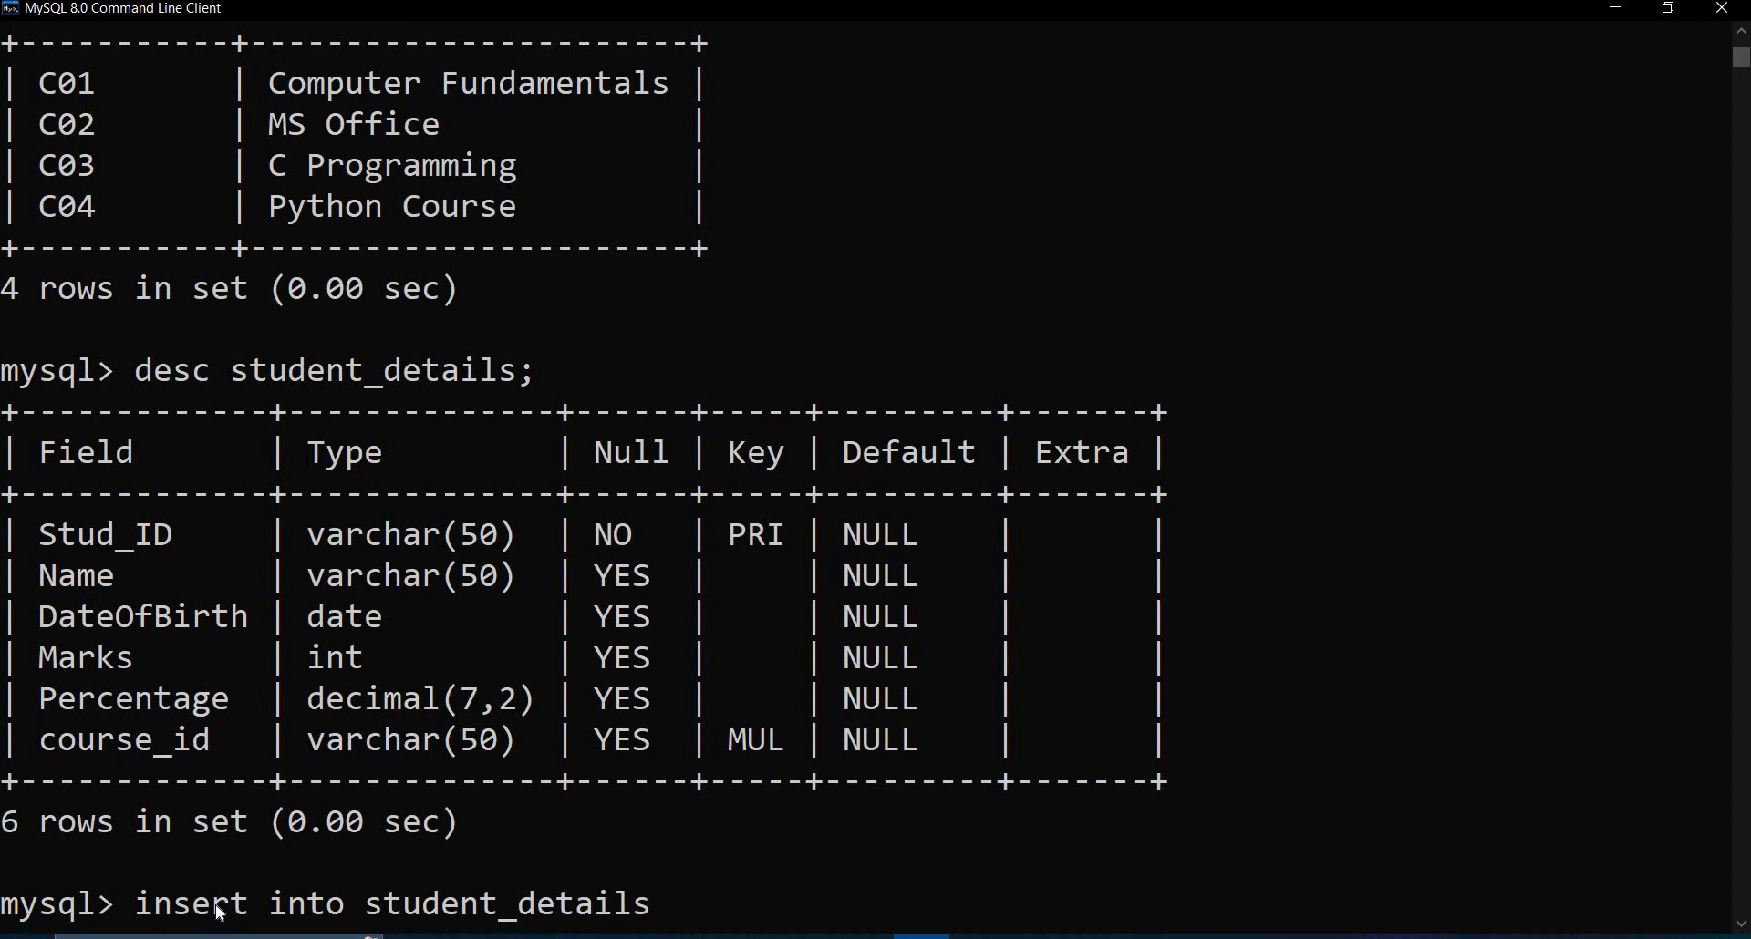
{"action": "type", "text": "value"}
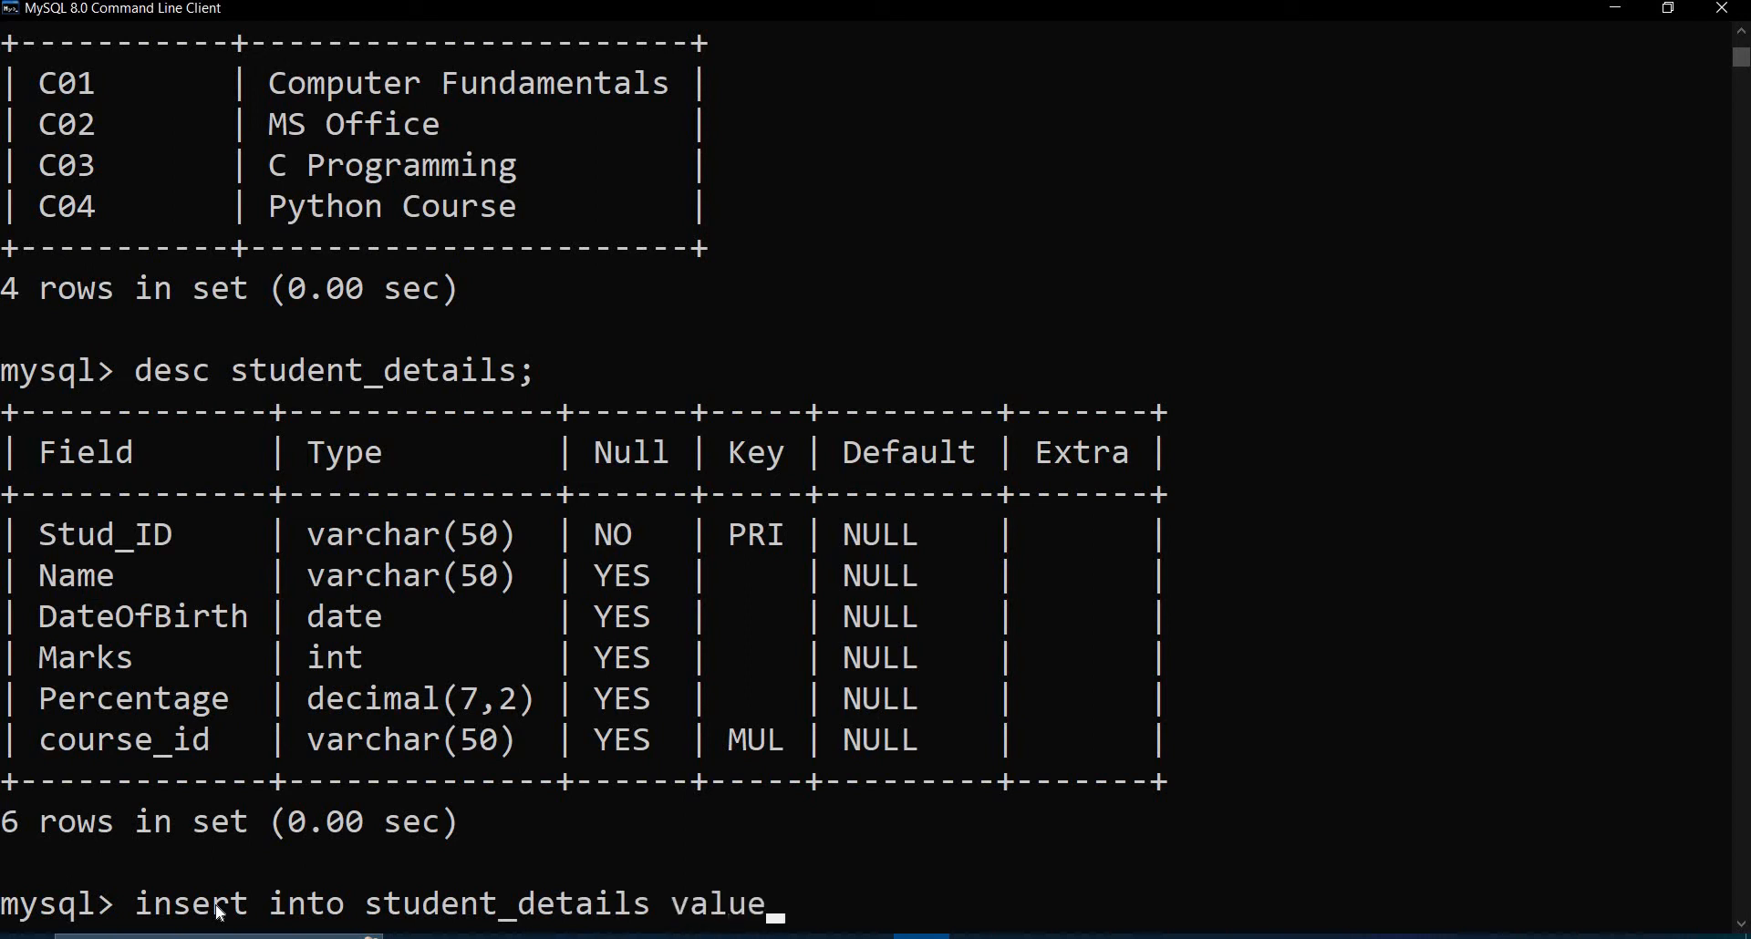
{"action": "type", "text": "s("}
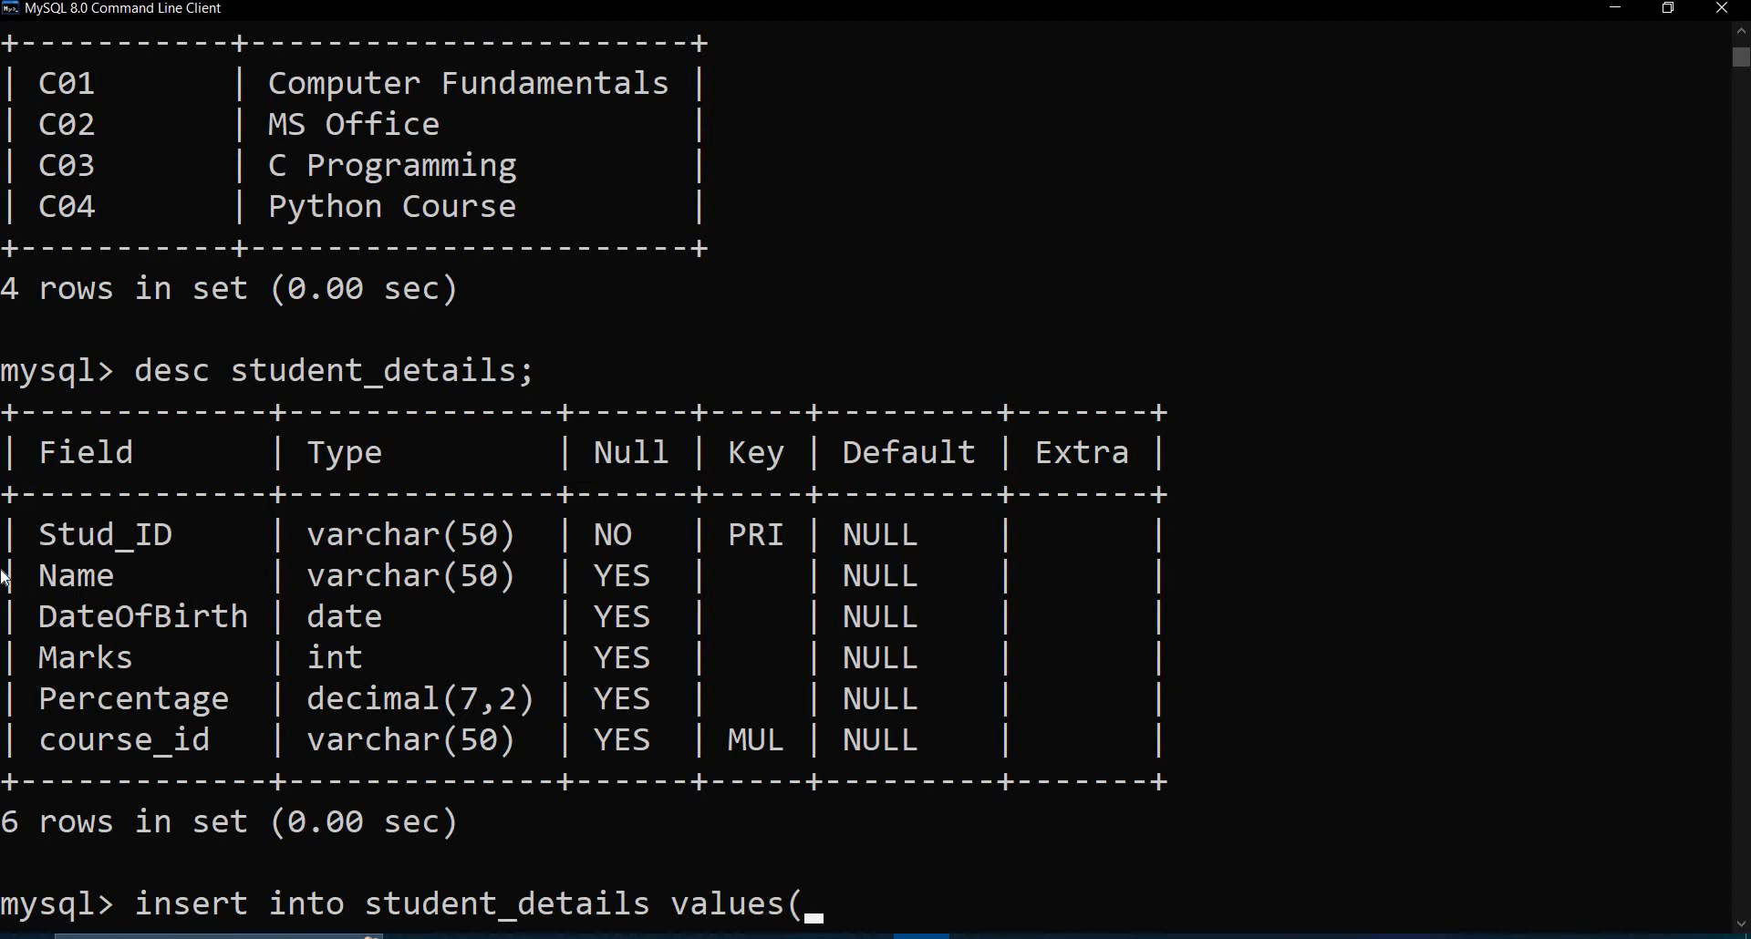
{"action": "mouse_move", "coordinate": [463, 832]}
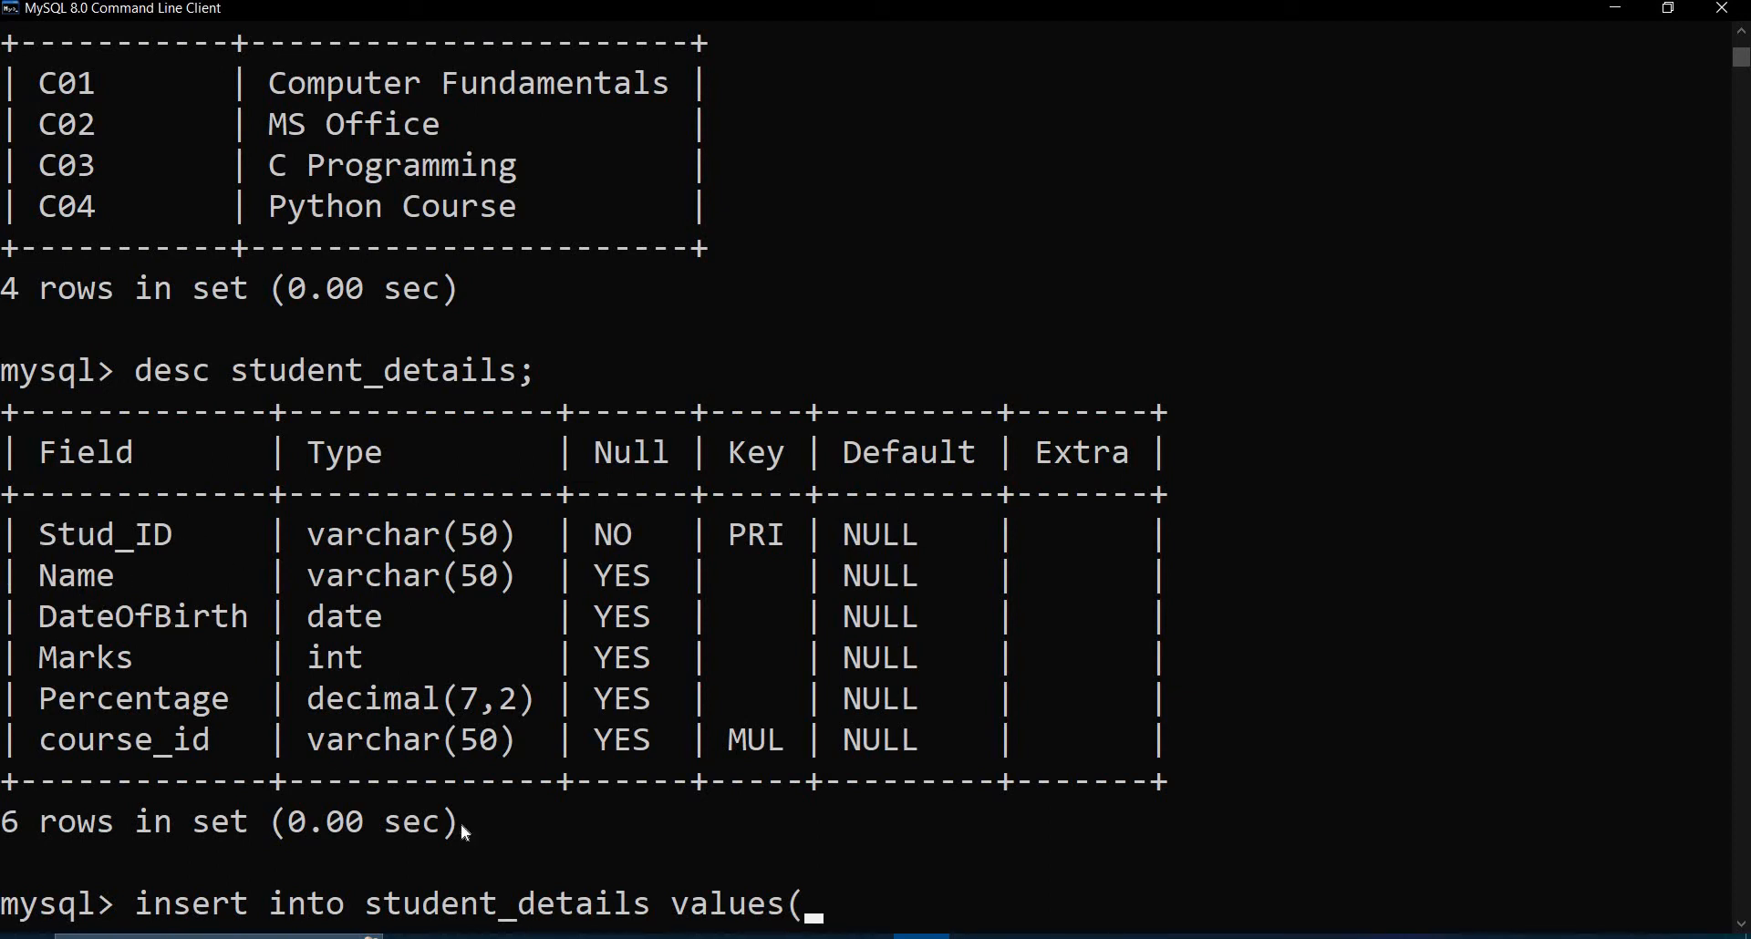
{"action": "type", "text": "'"}
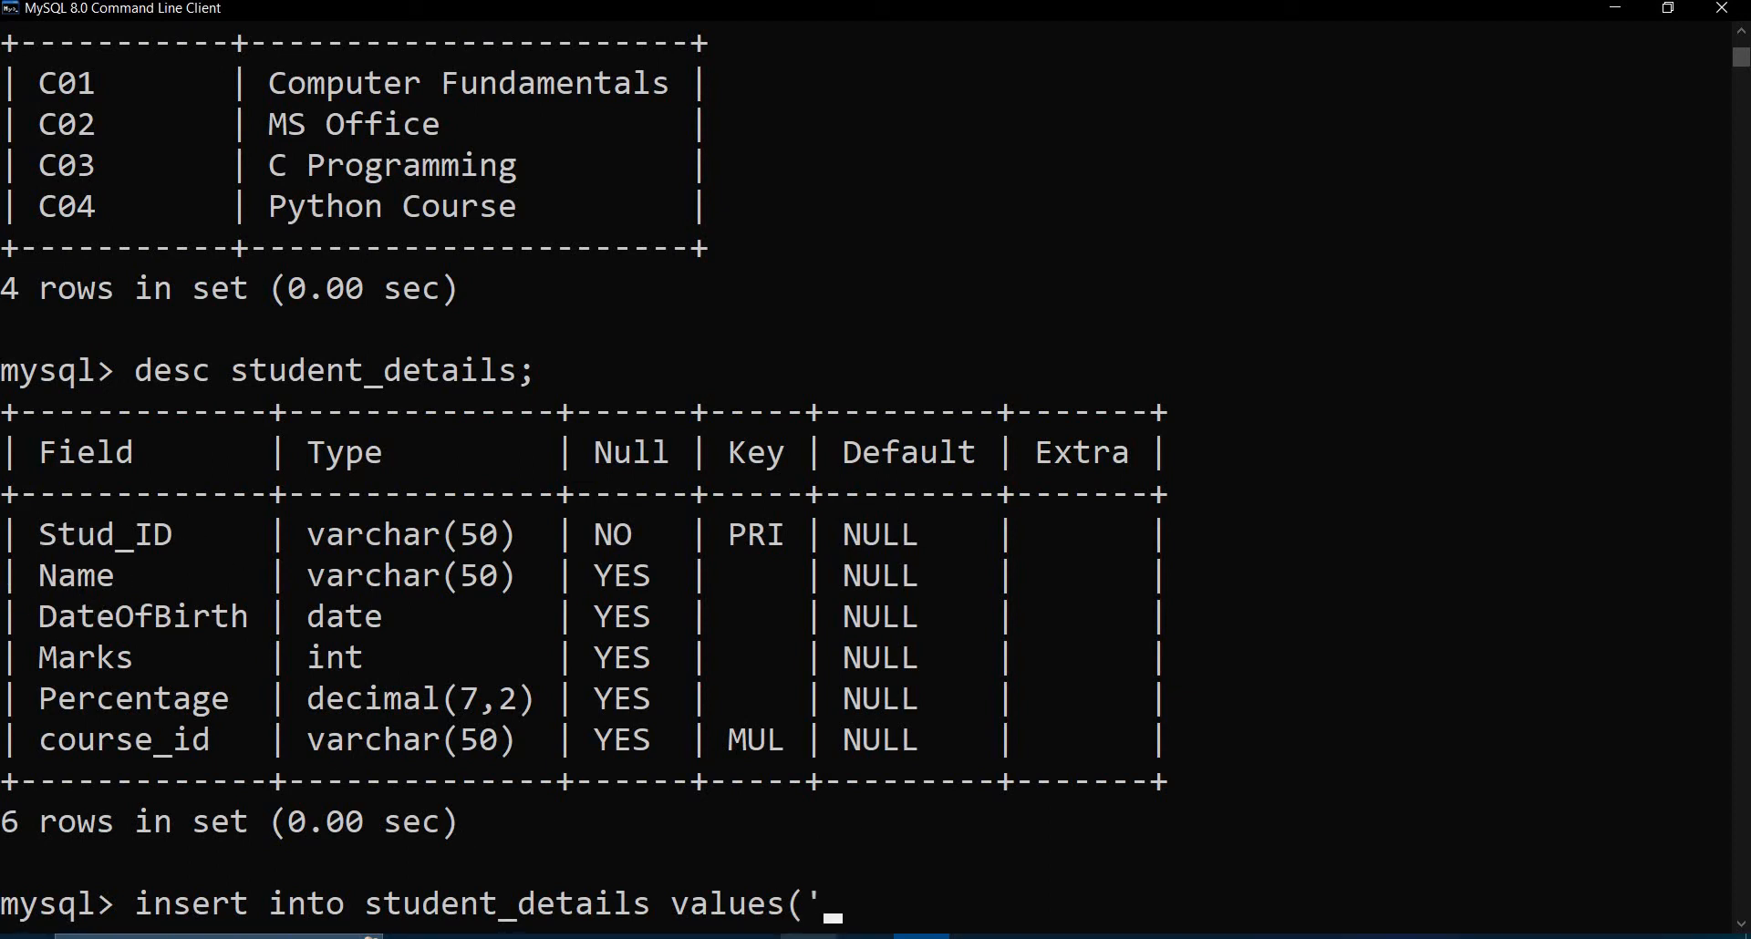
{"action": "type", "text": "s"}
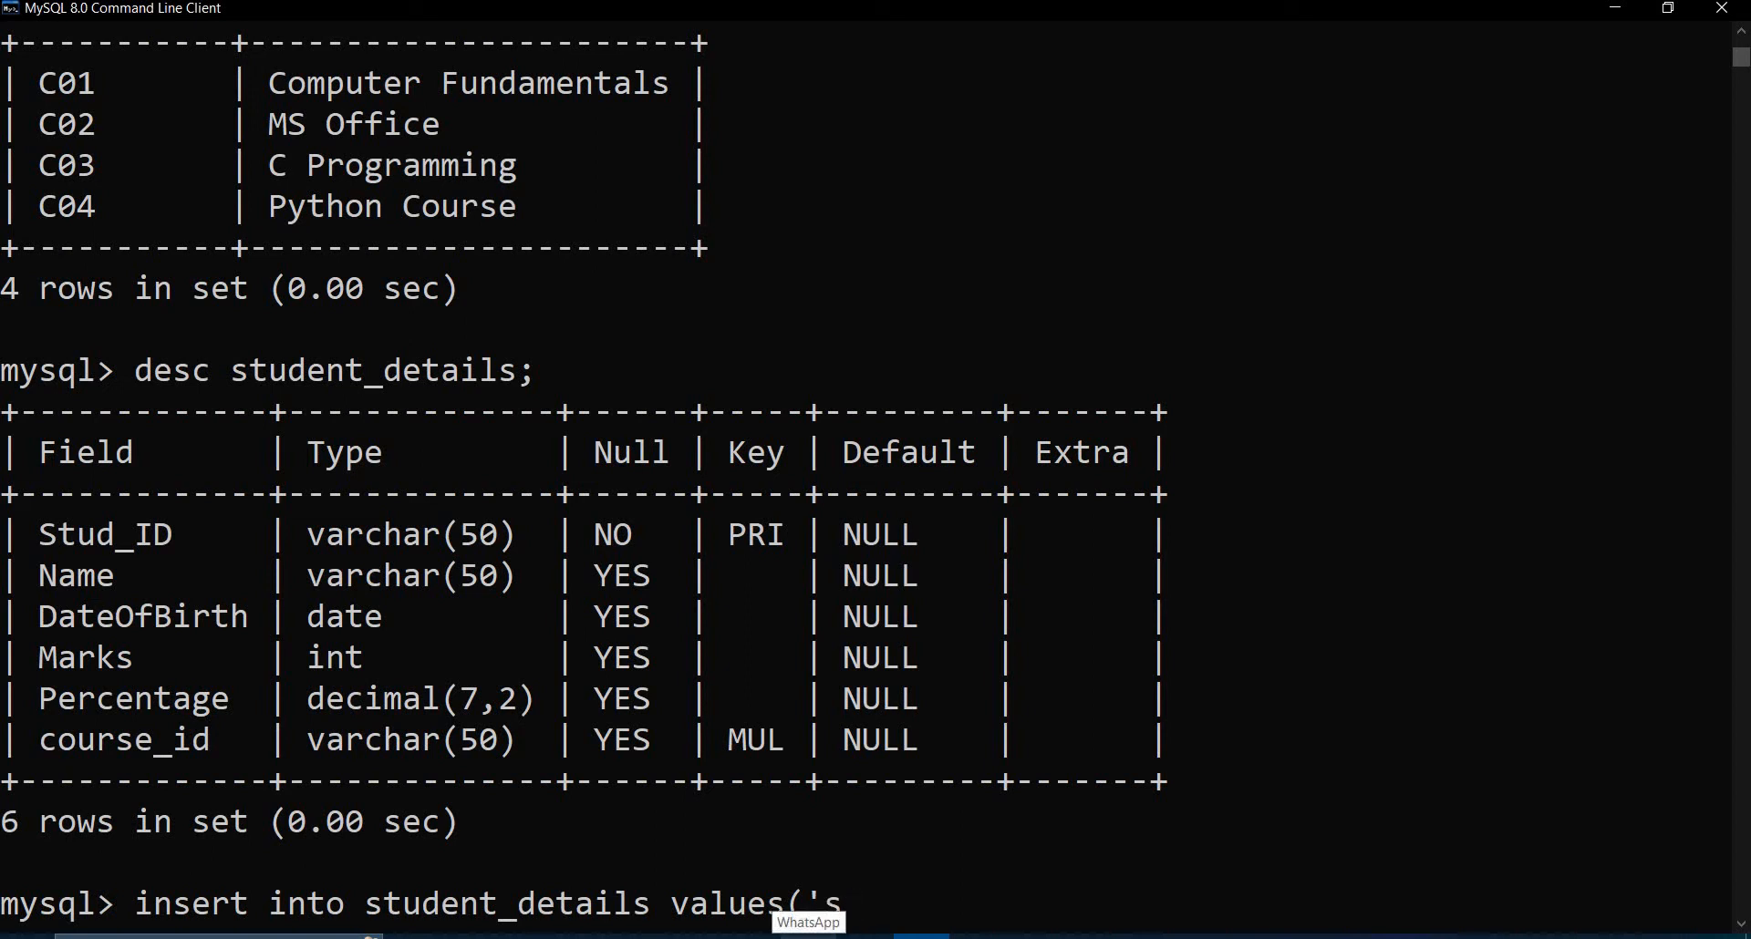
{"action": "type", "text": "01',"}
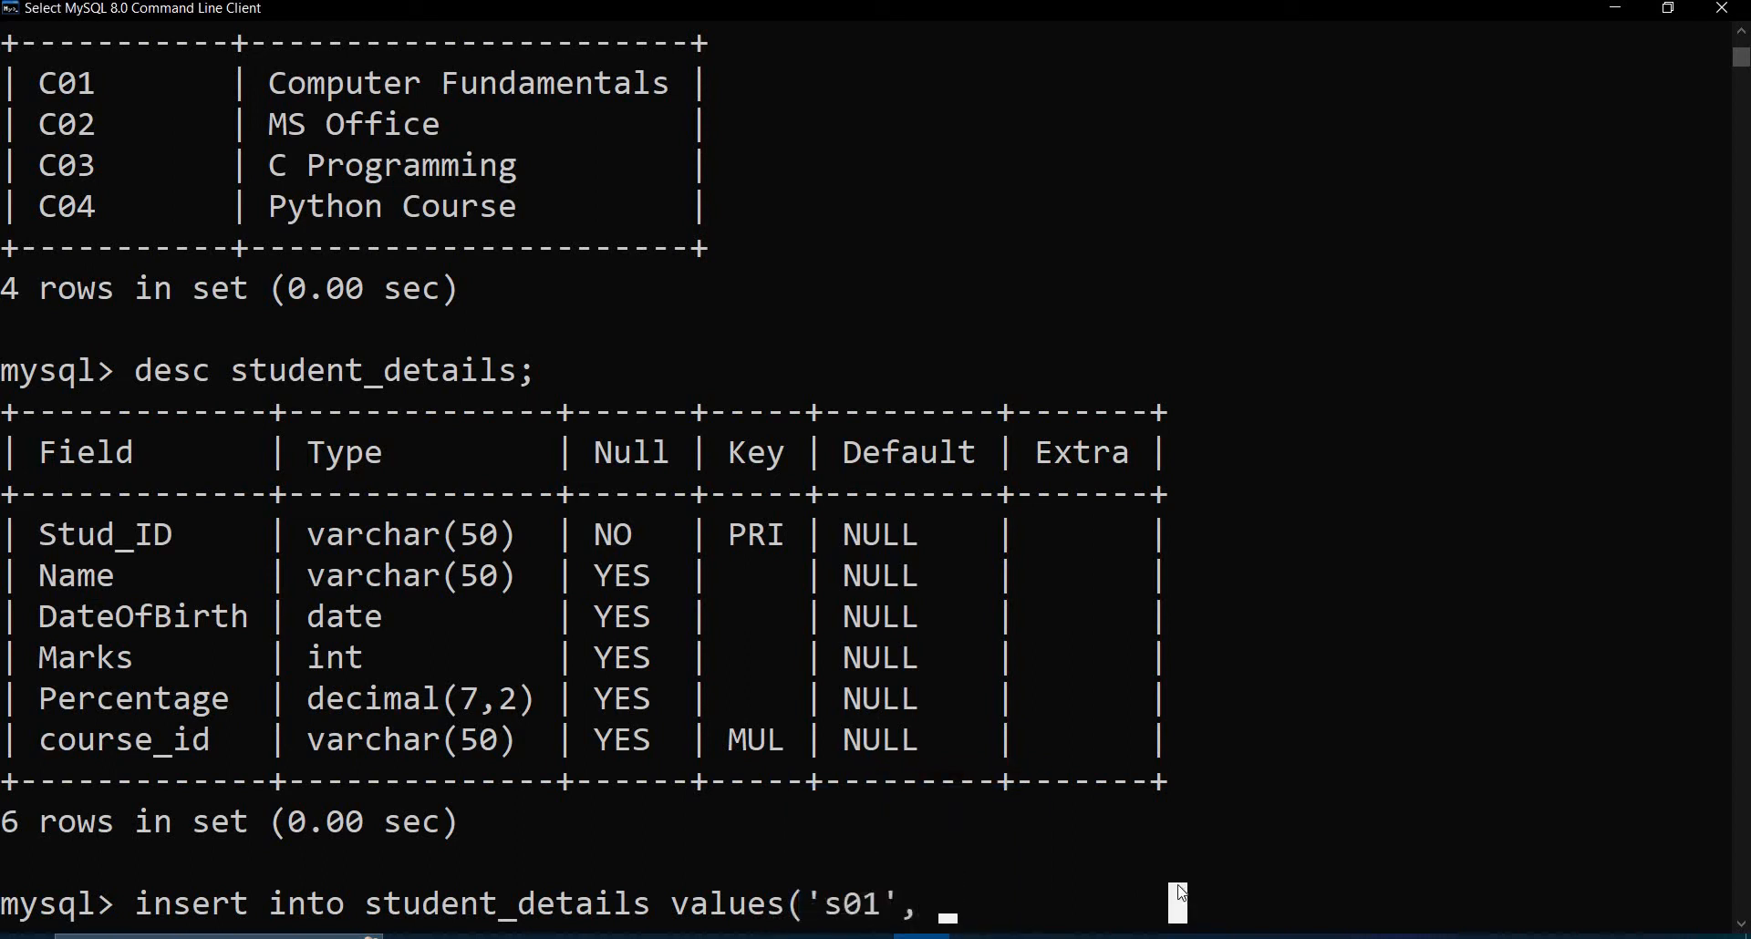
{"action": "type", "text": "'"}
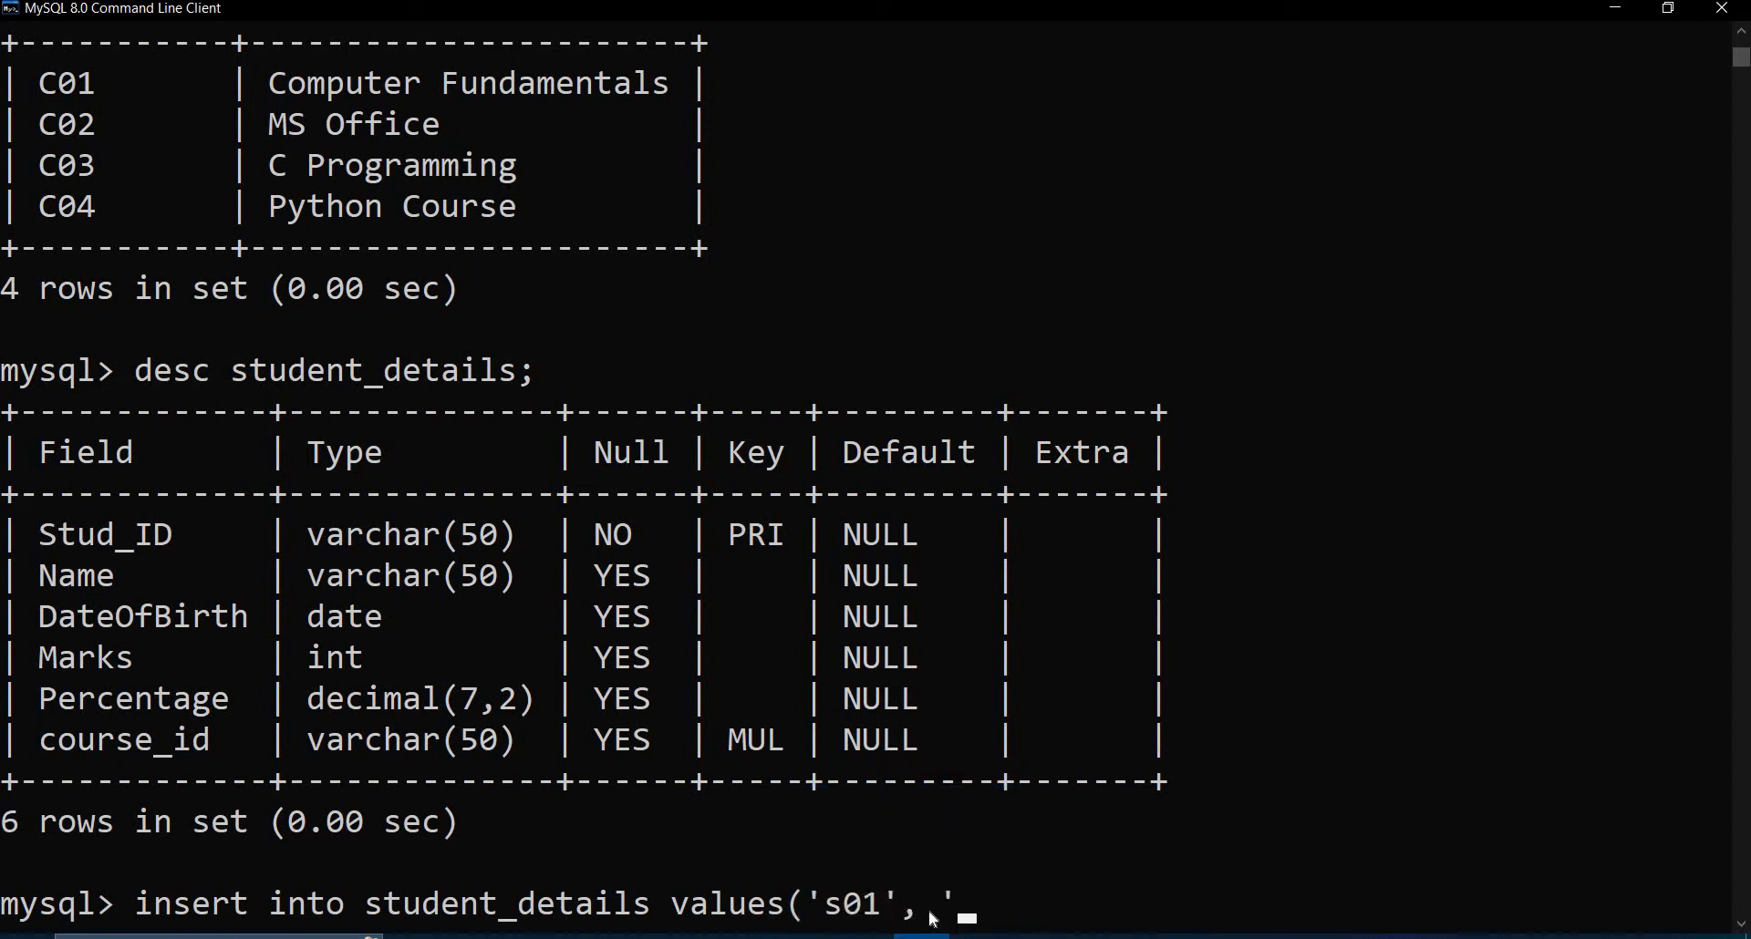
{"action": "type", "text": "Raima"}
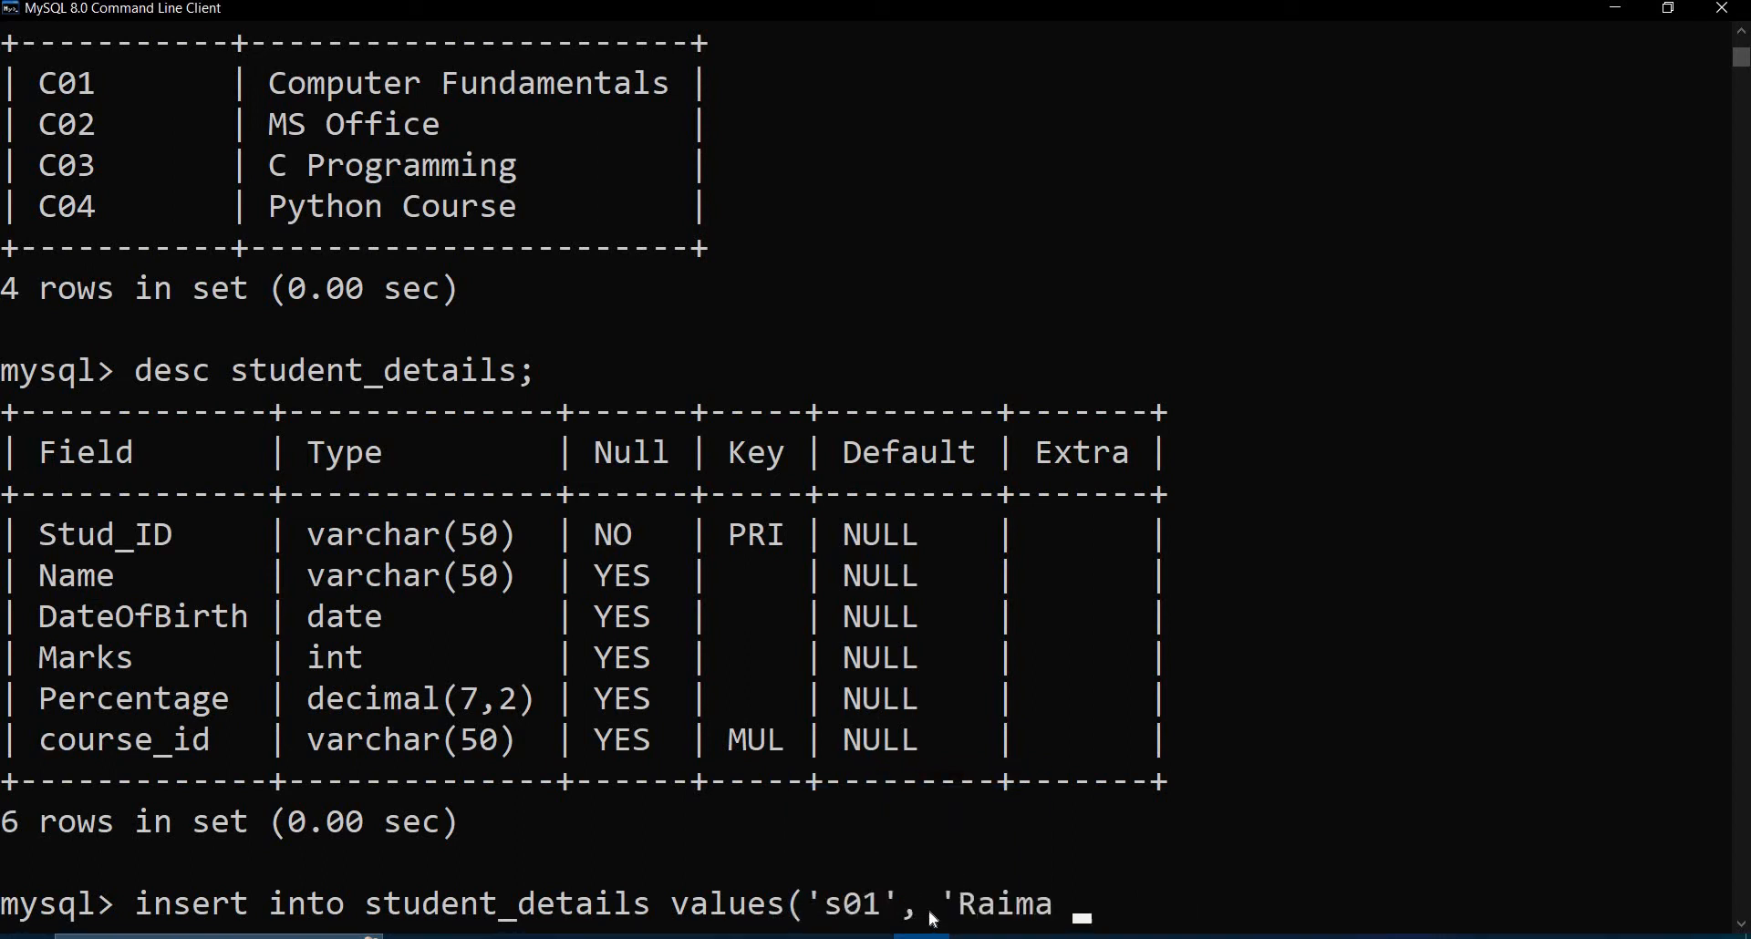
{"action": "type", "text": "Gupta"}
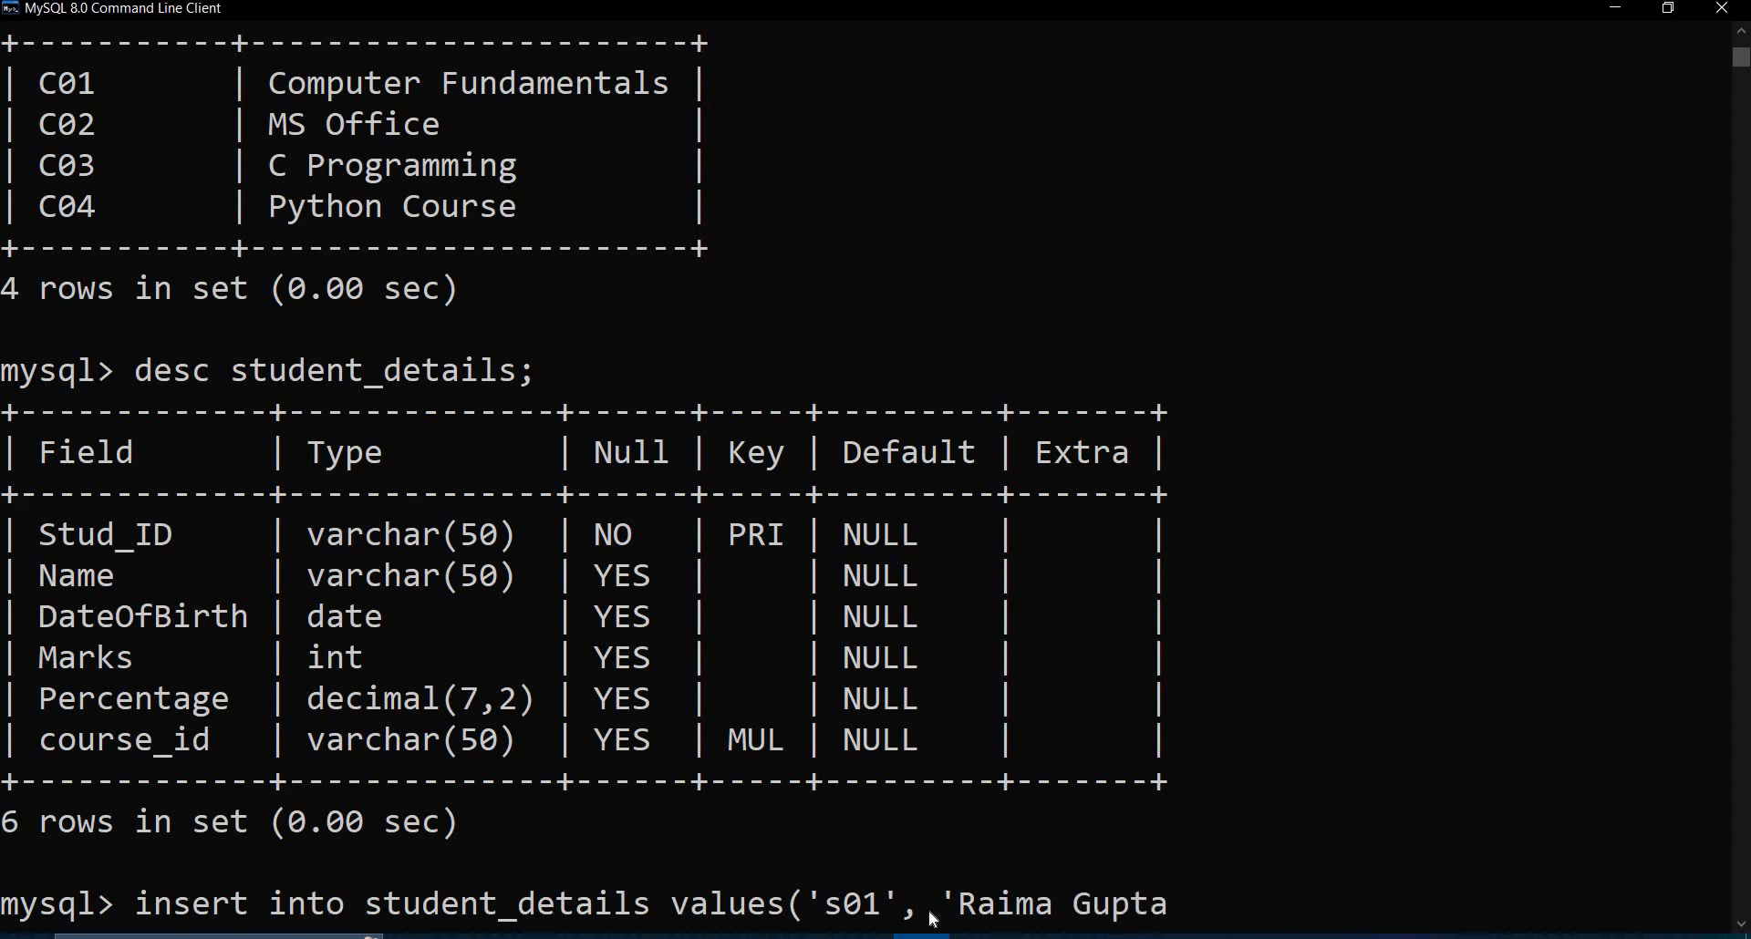
{"action": "type", "text": "','2"}
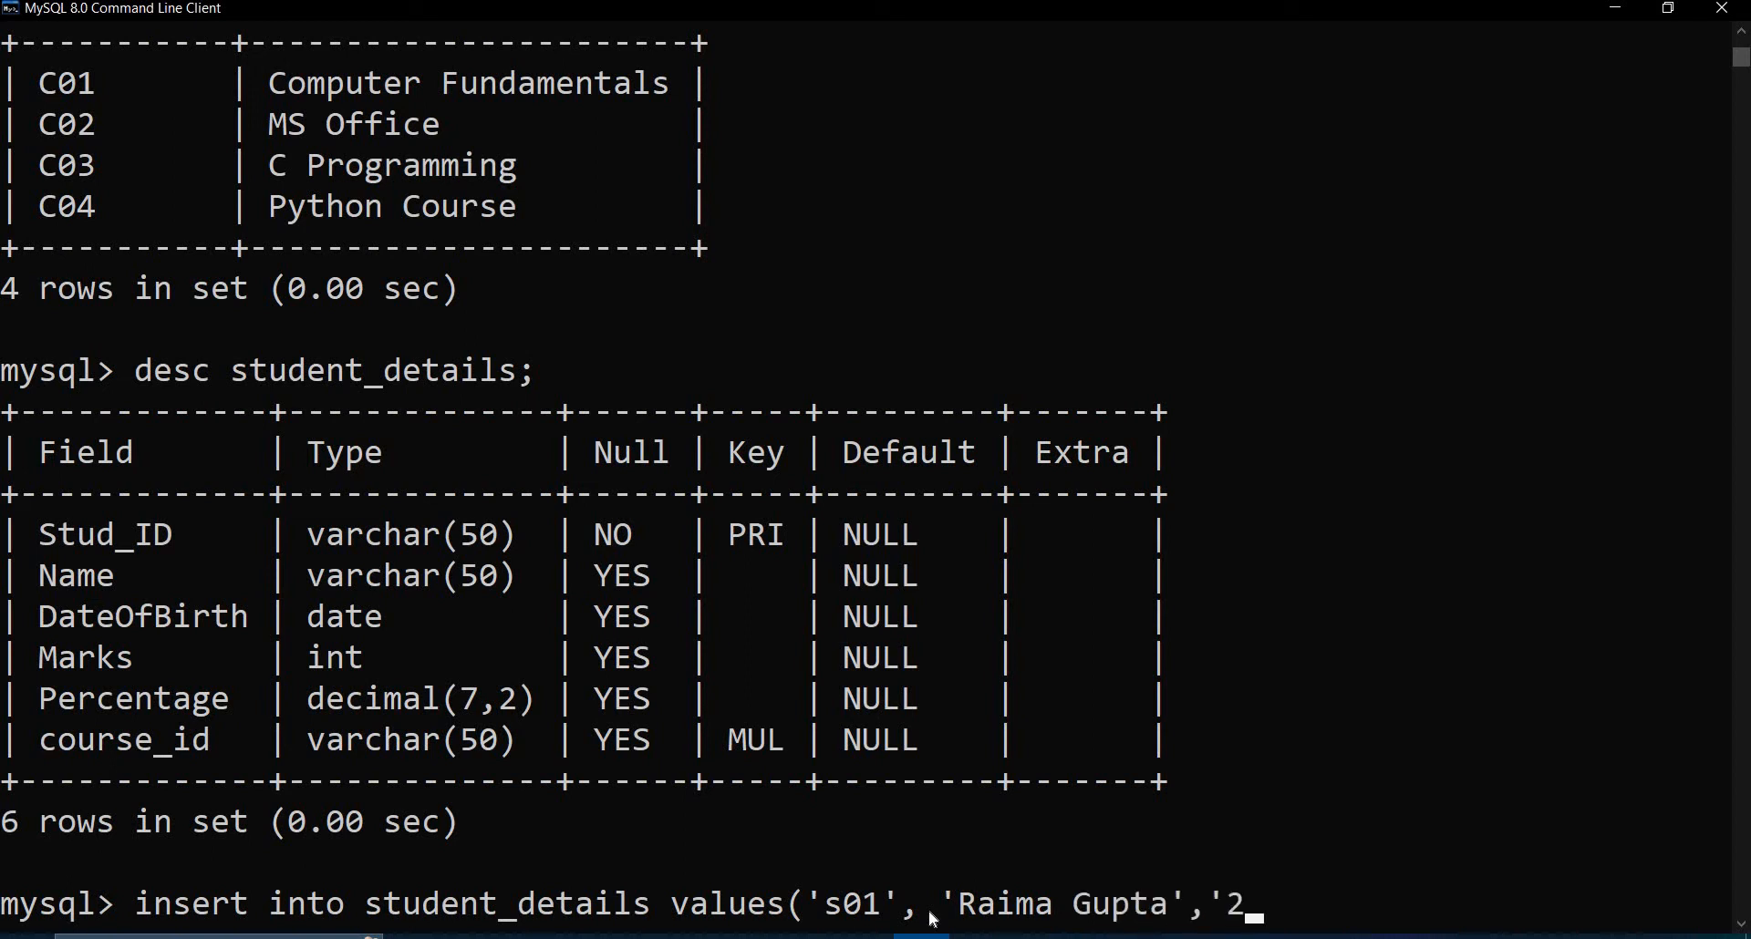
Add birth date '2010-01-01', marks 89 and percentage 90.9 to the insert values
{"action": "type", "text": "02"}
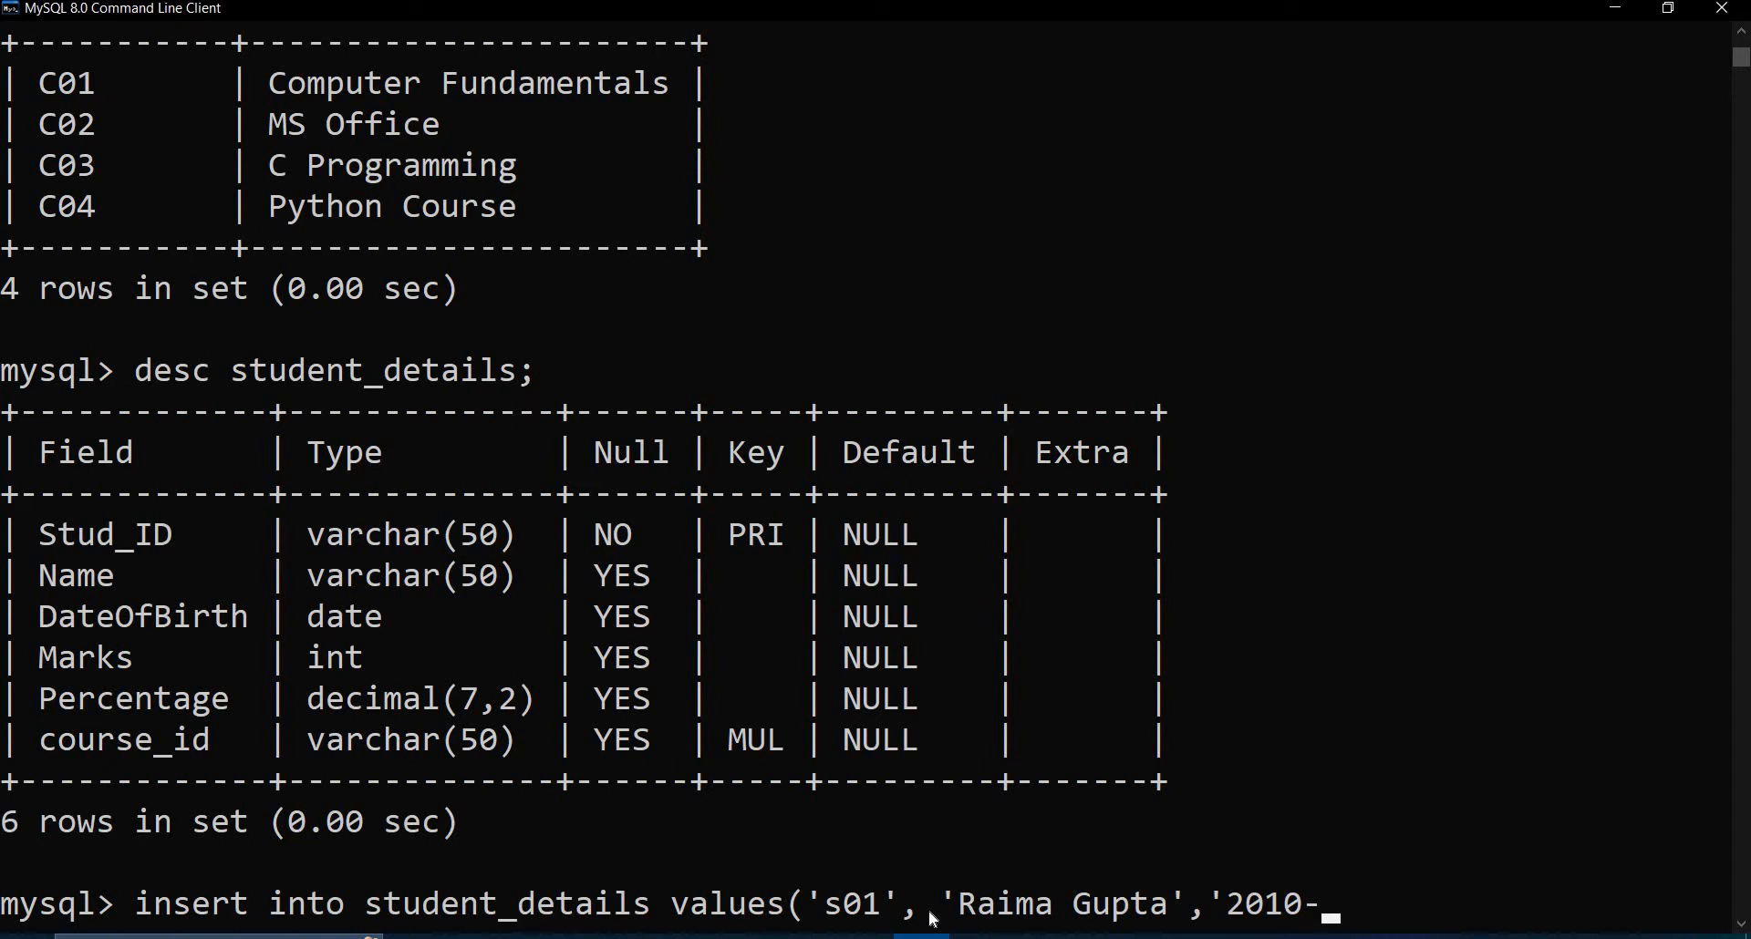
{"action": "mouse_move", "coordinate": [1209, 902]}
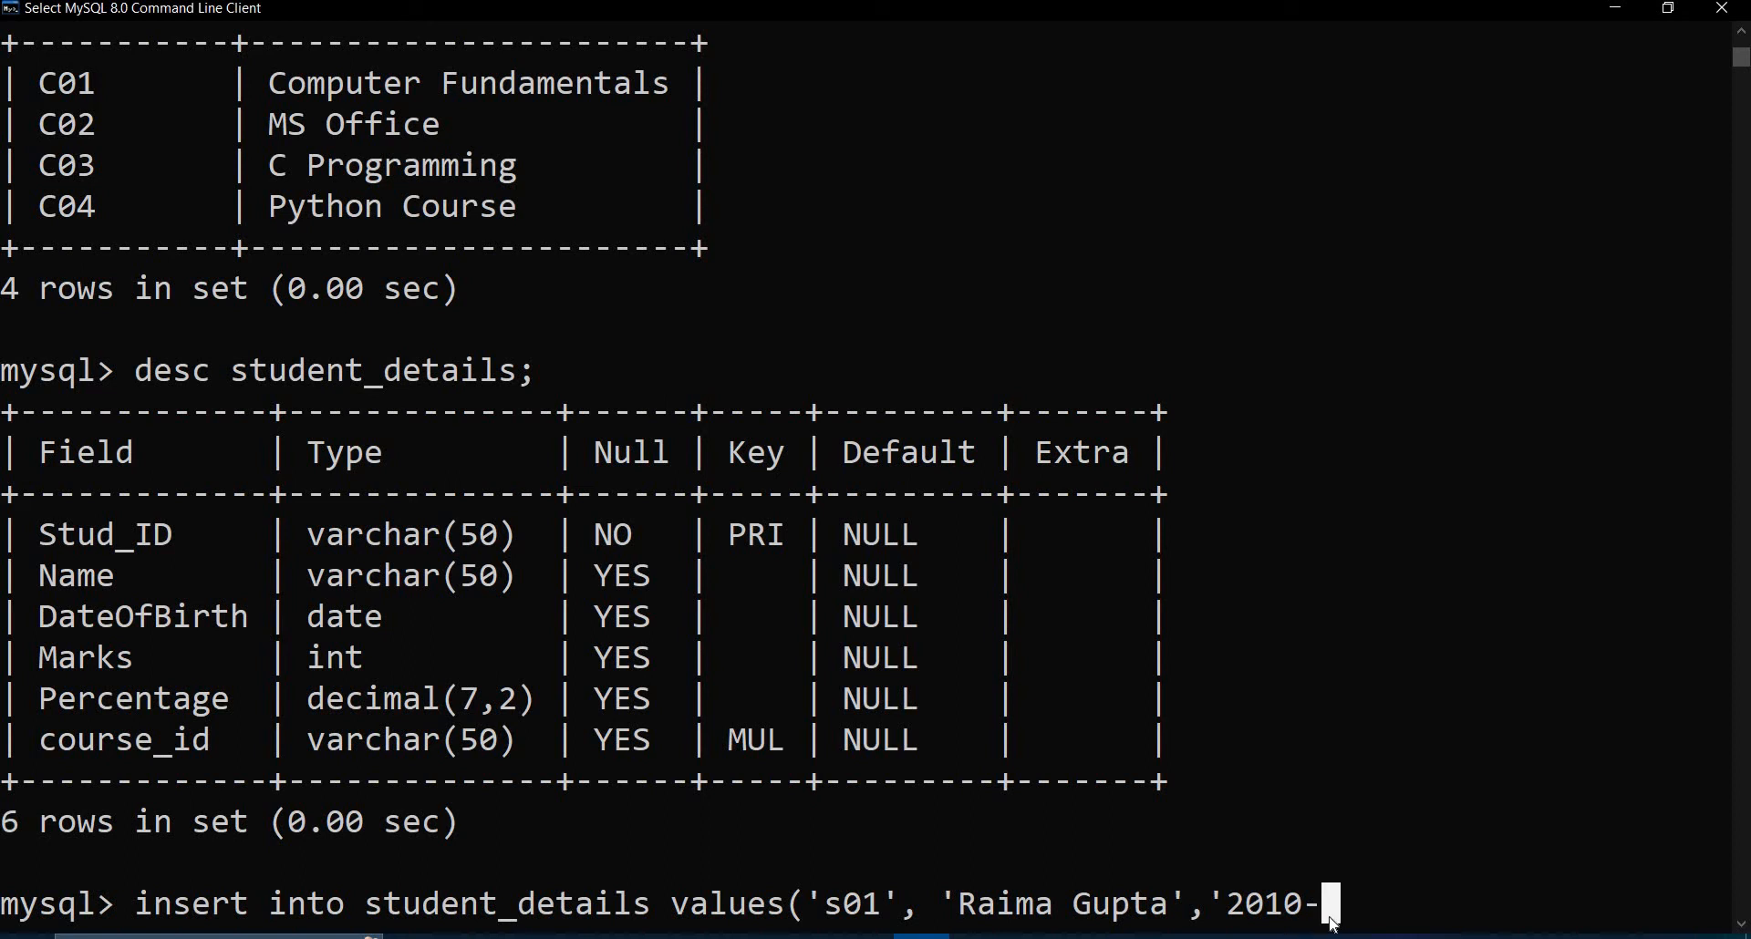
{"action": "type", "text": "01"}
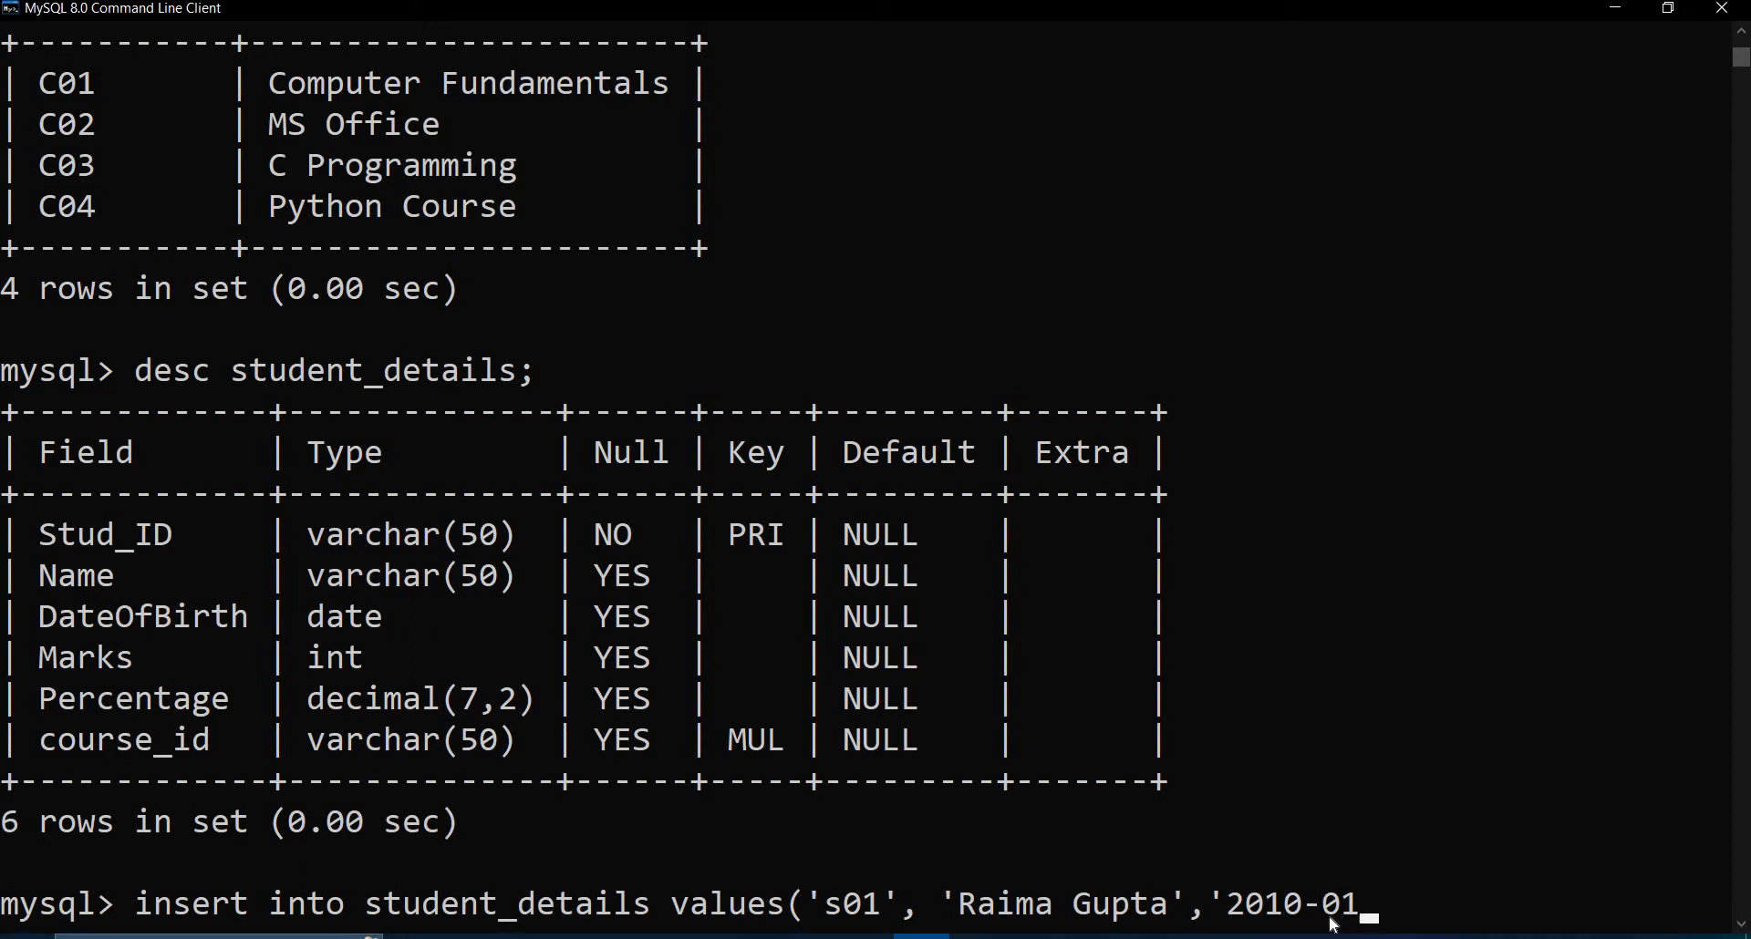
{"action": "type", "text": "-01"}
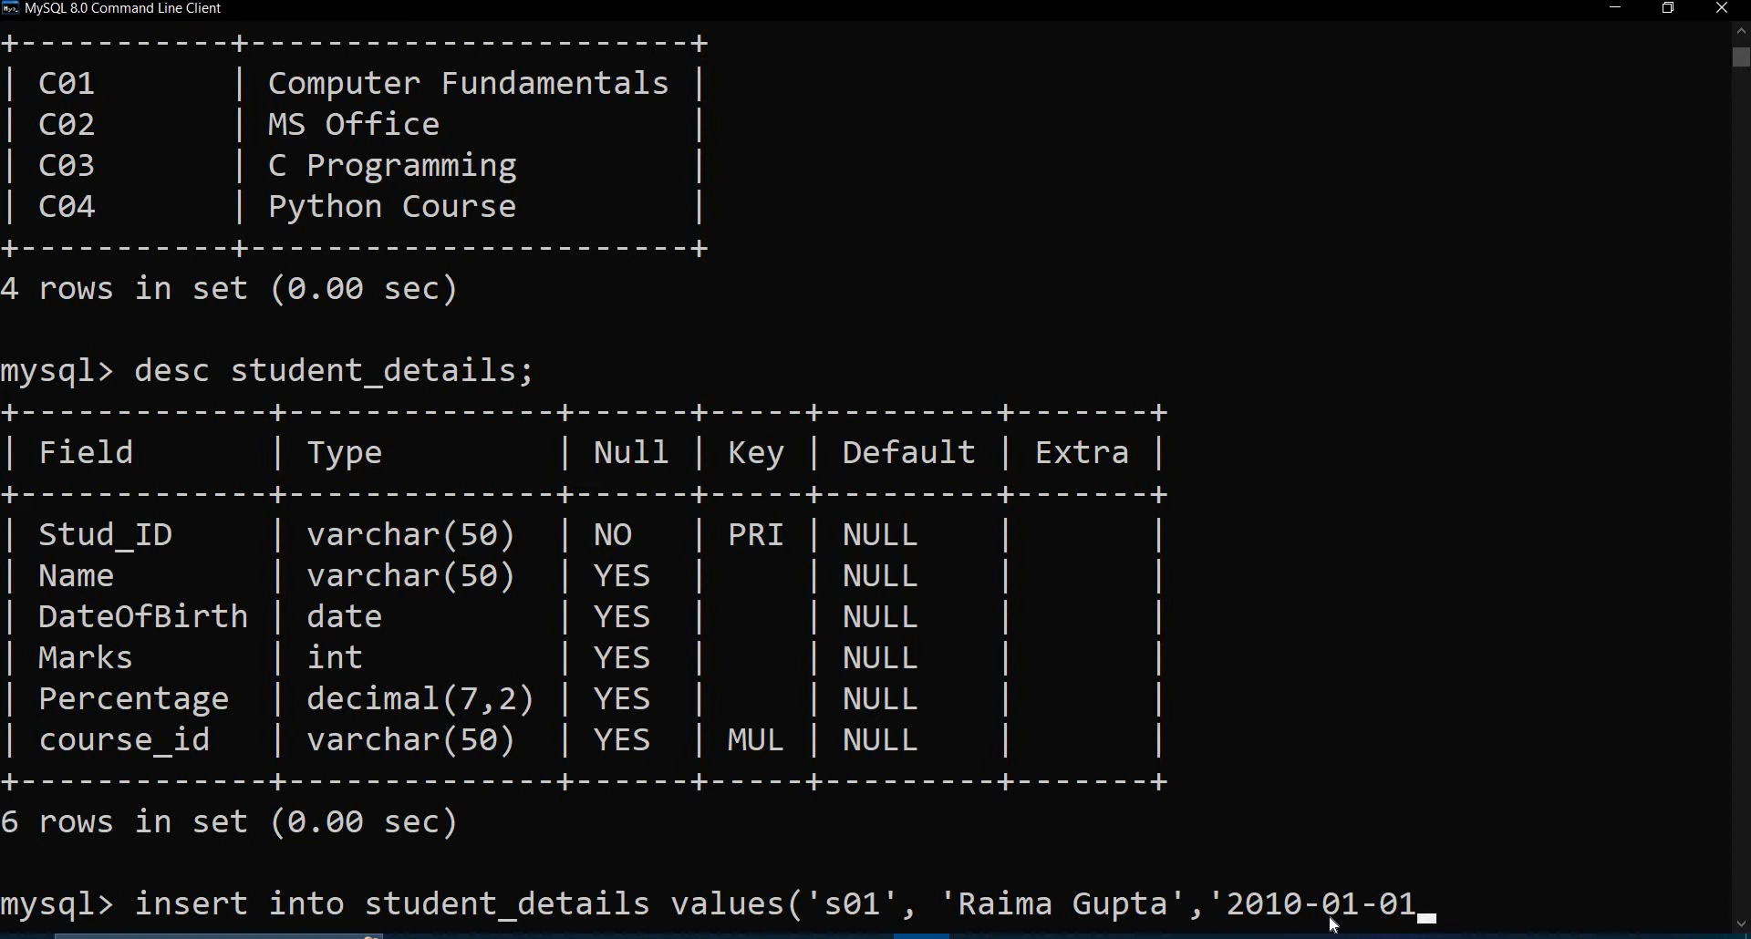
{"action": "type", "text": "'"}
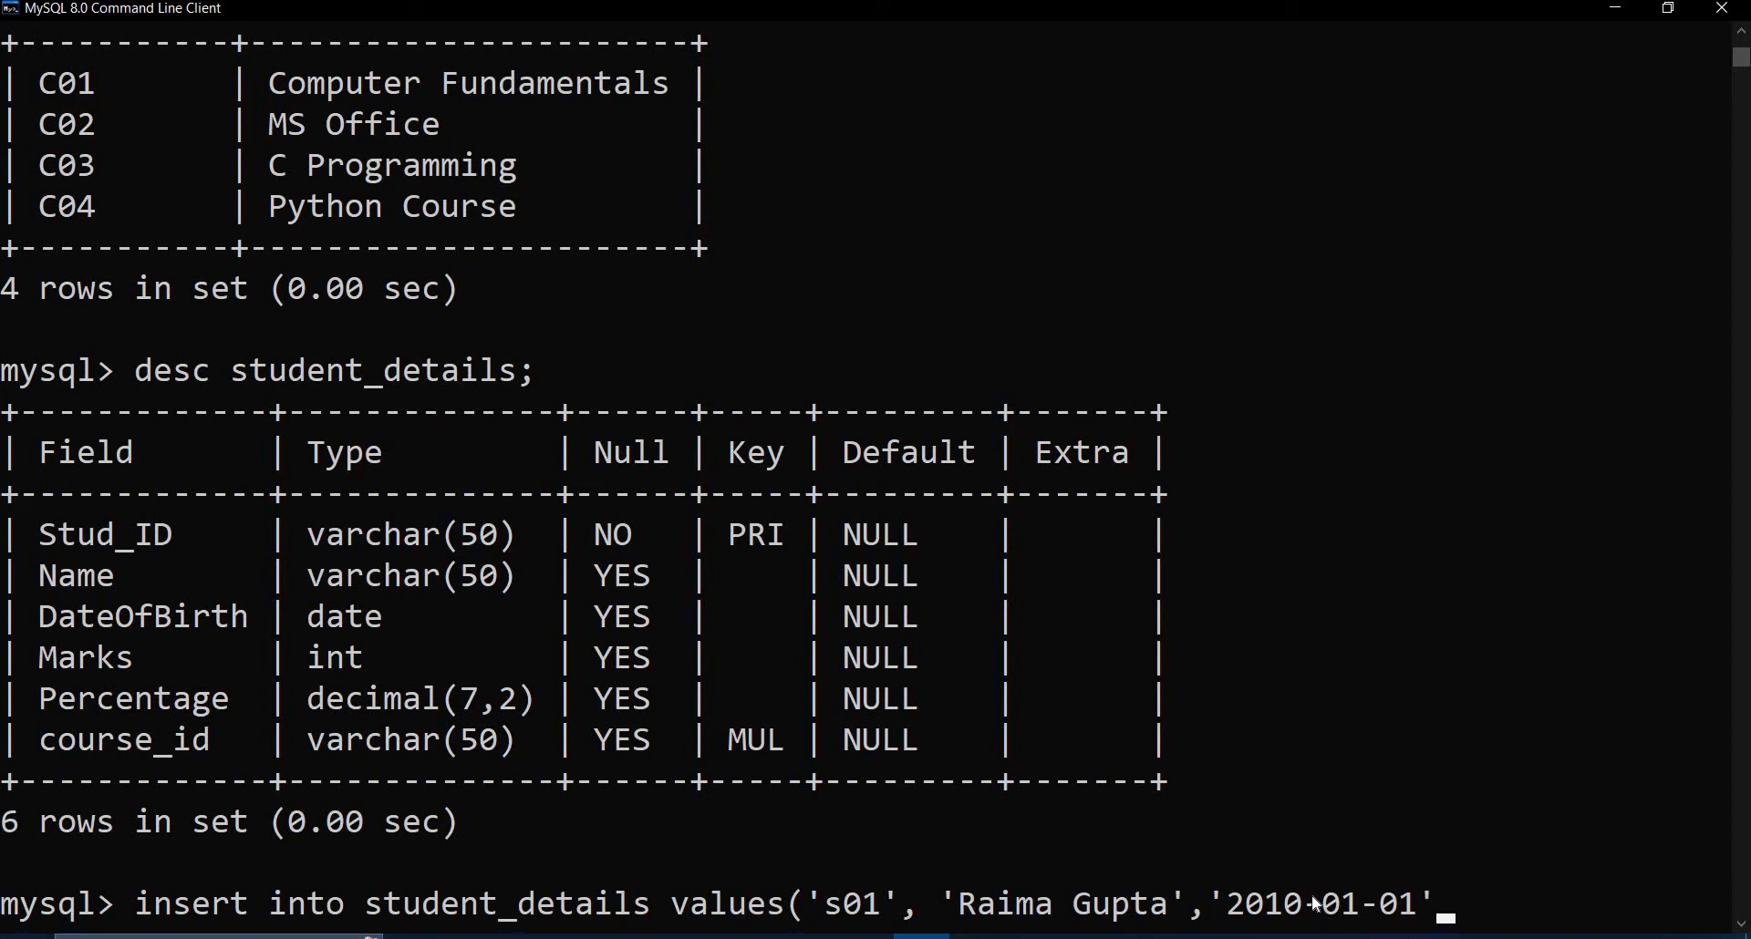
{"action": "mouse_move", "coordinate": [1459, 928]}
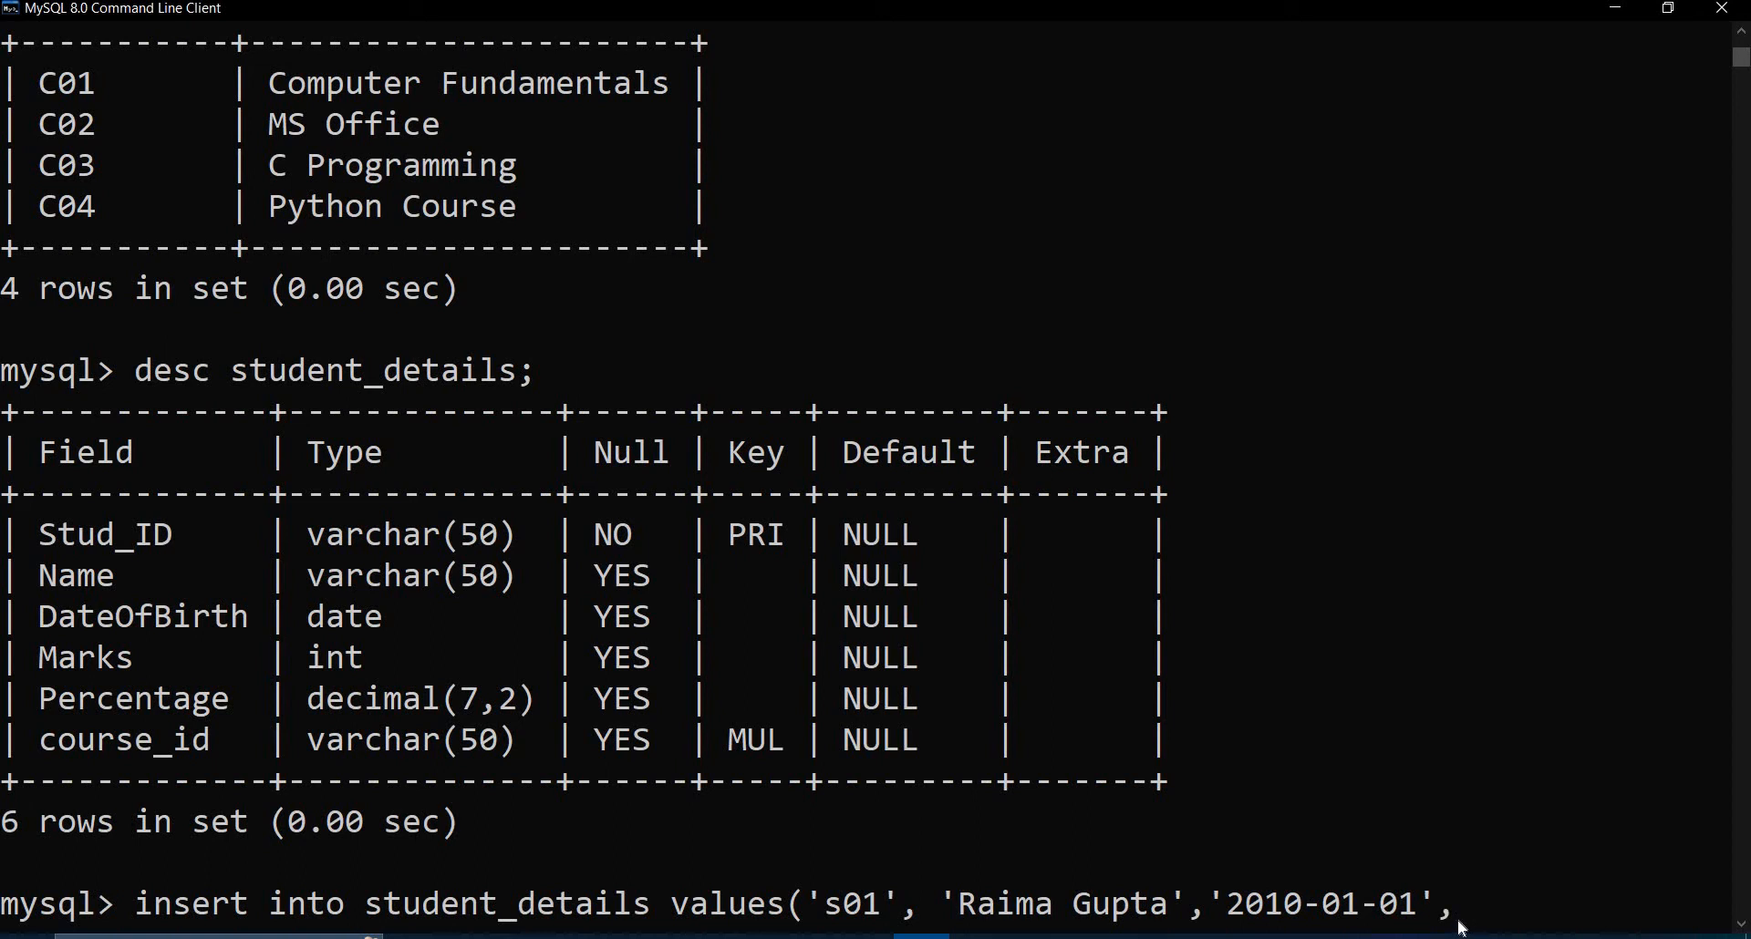
{"action": "type", "text": "89,"}
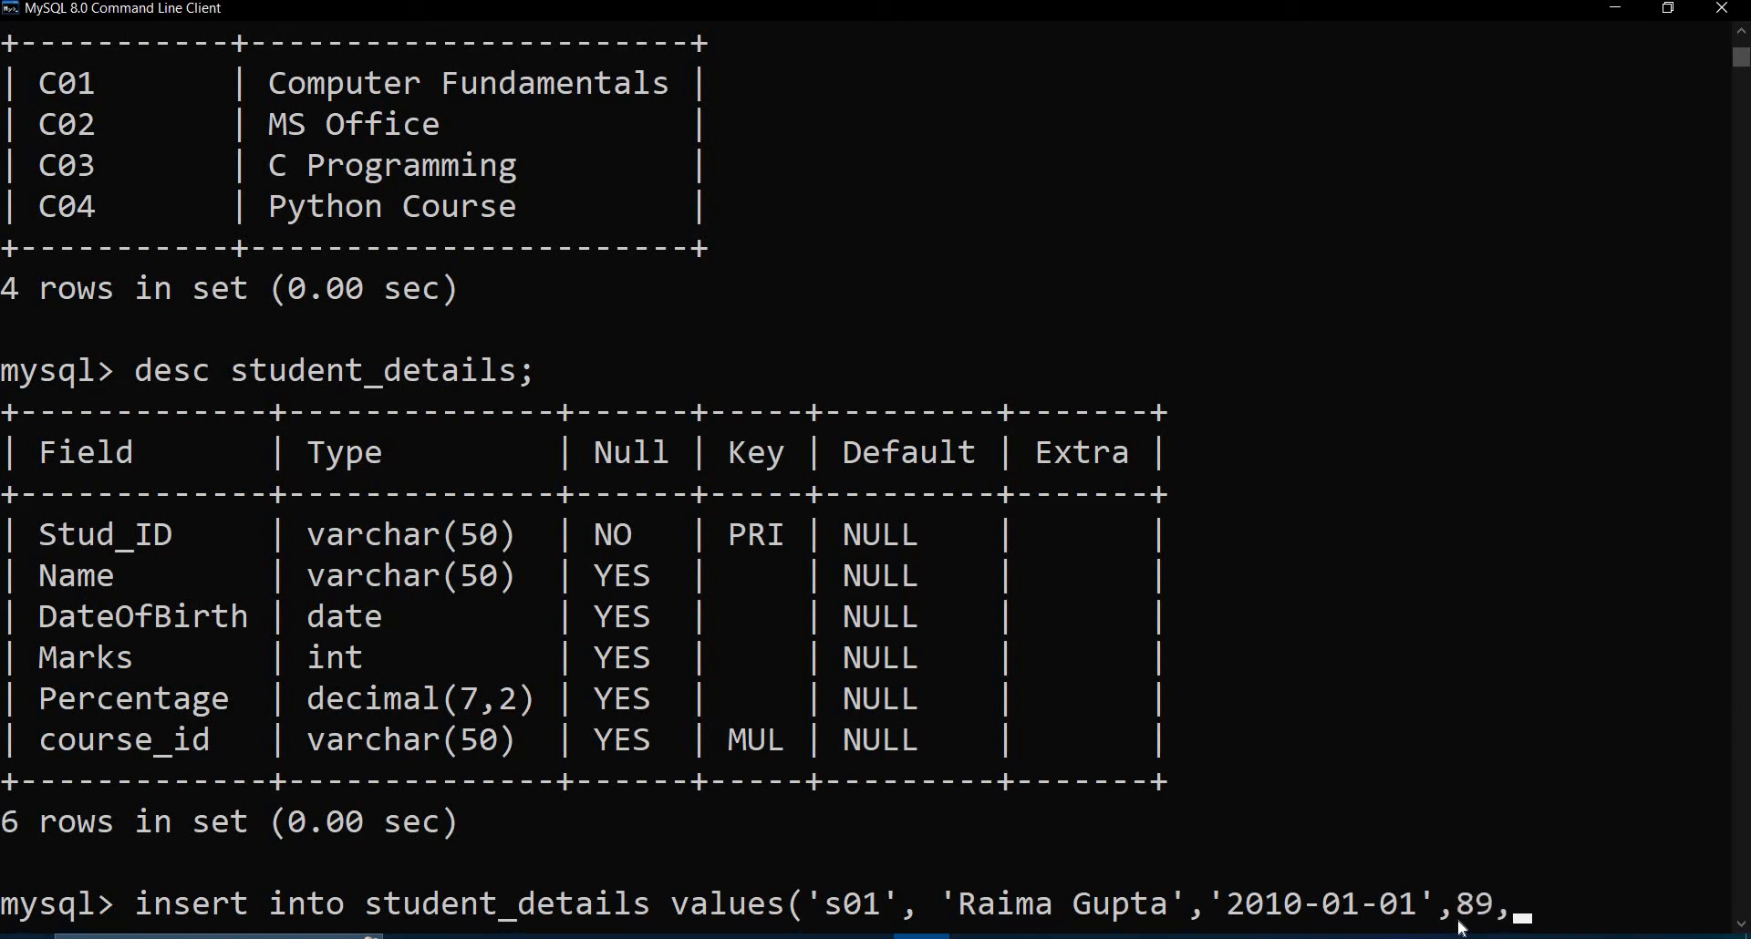
{"action": "type", "text": "90"}
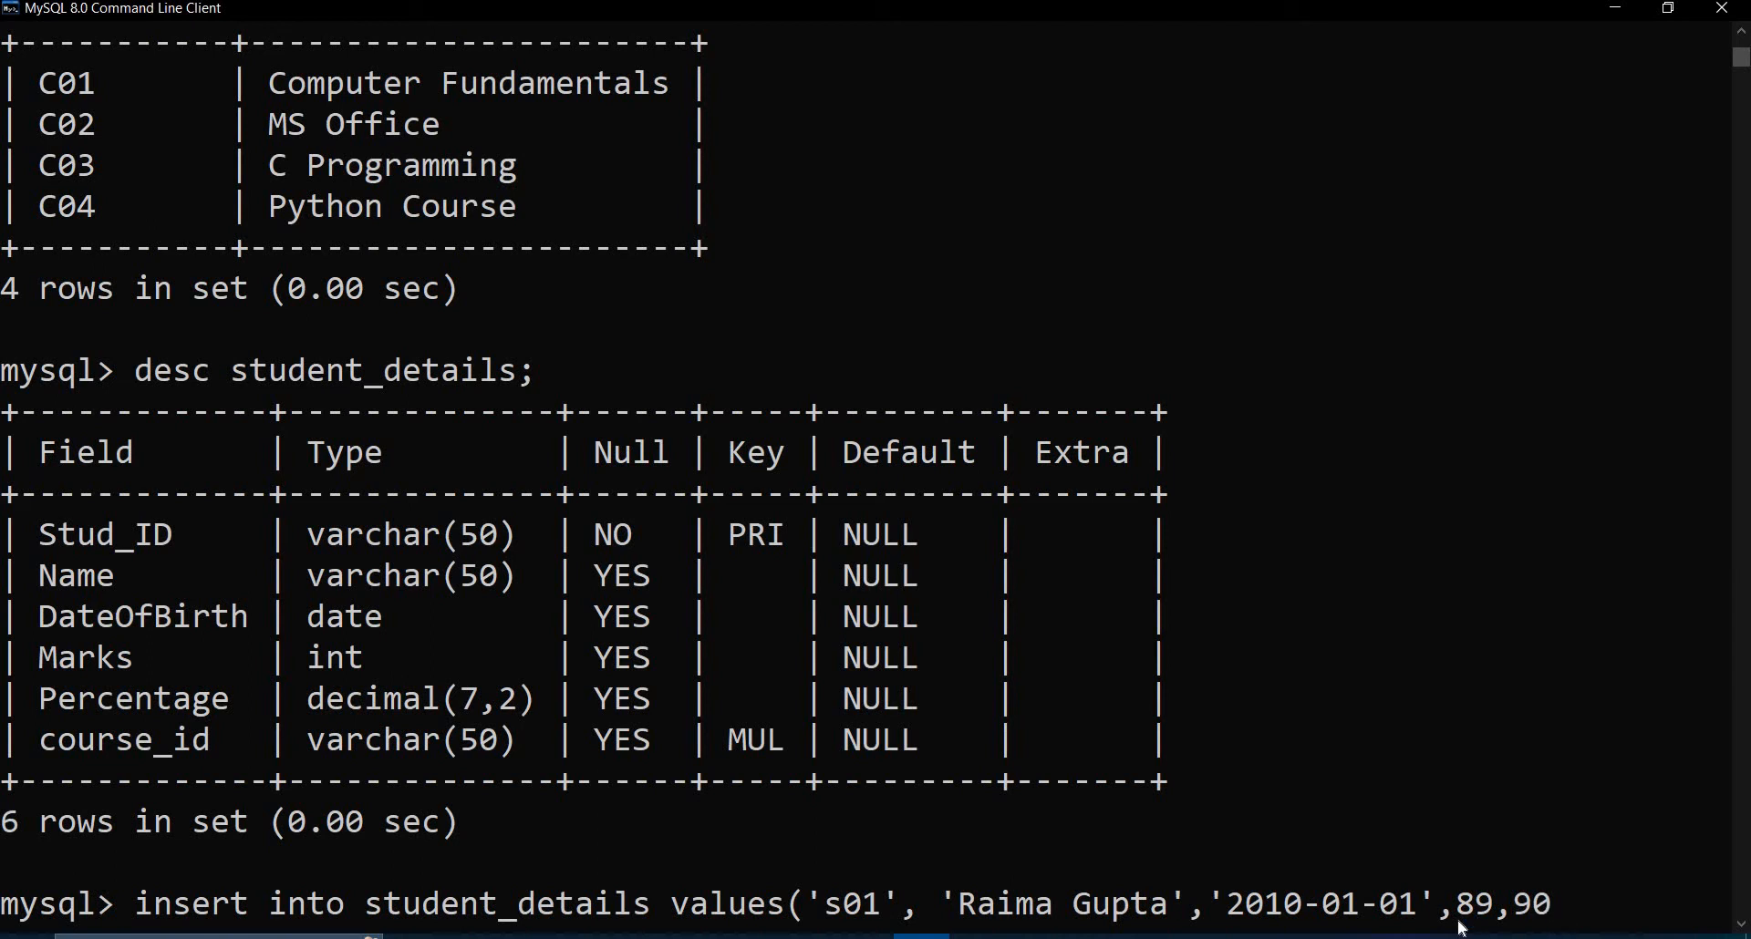
{"action": "type", "text": "."}
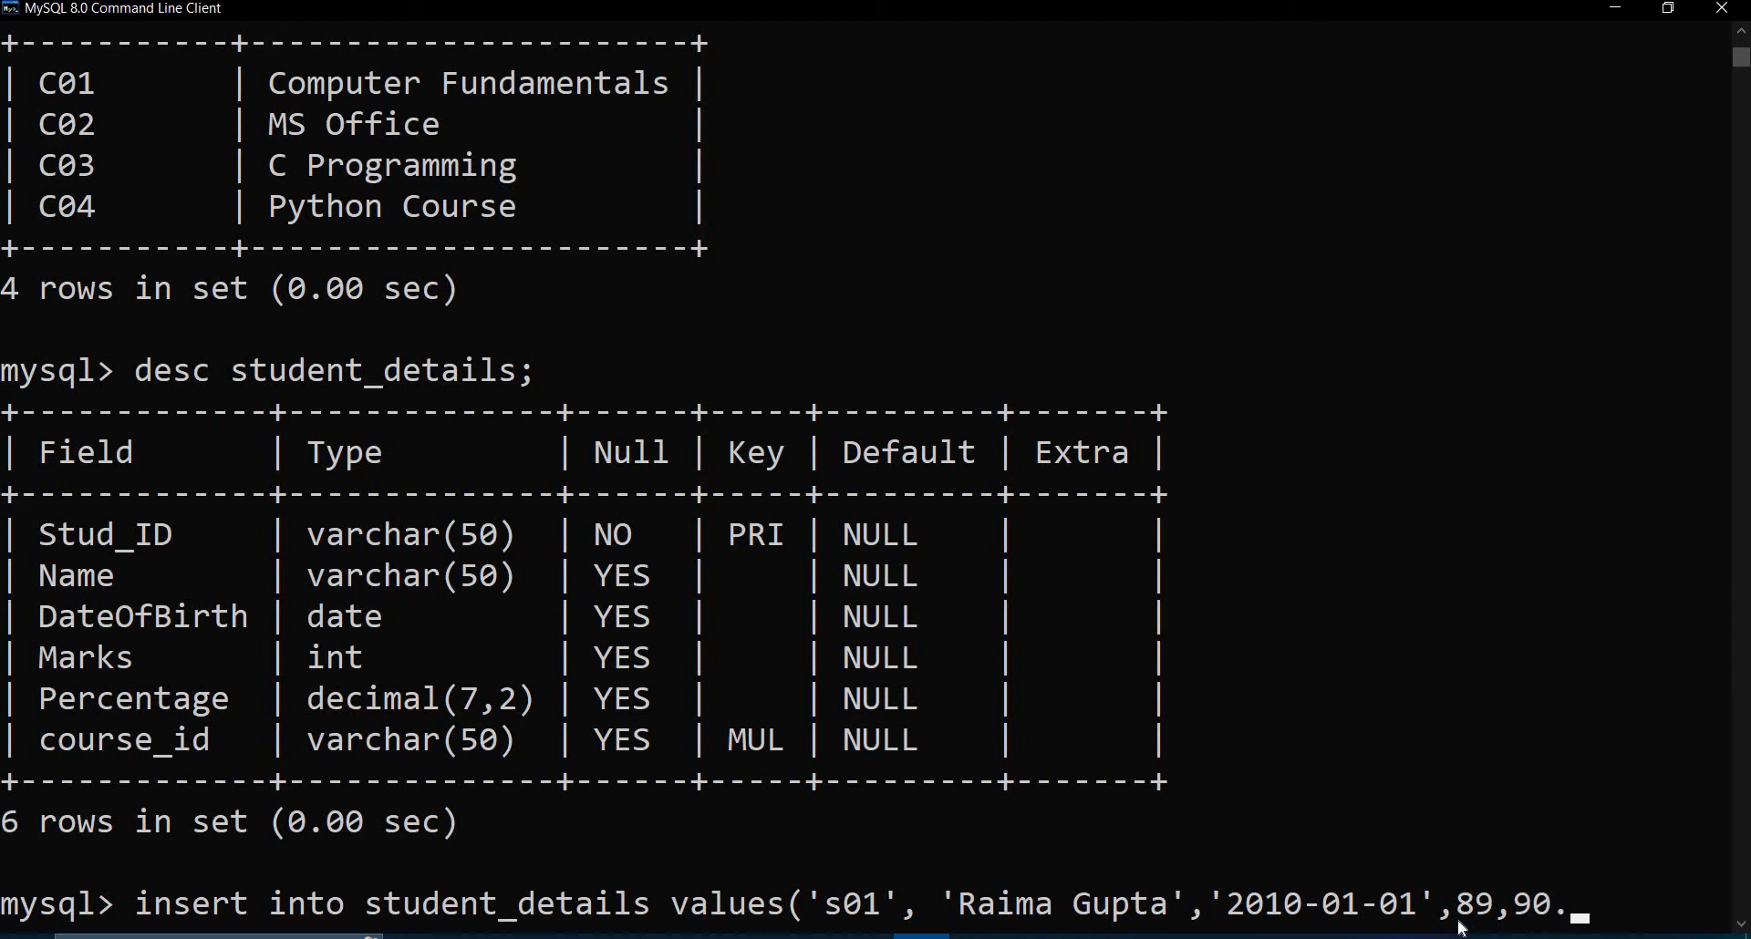
{"action": "type", "text": "9,"}
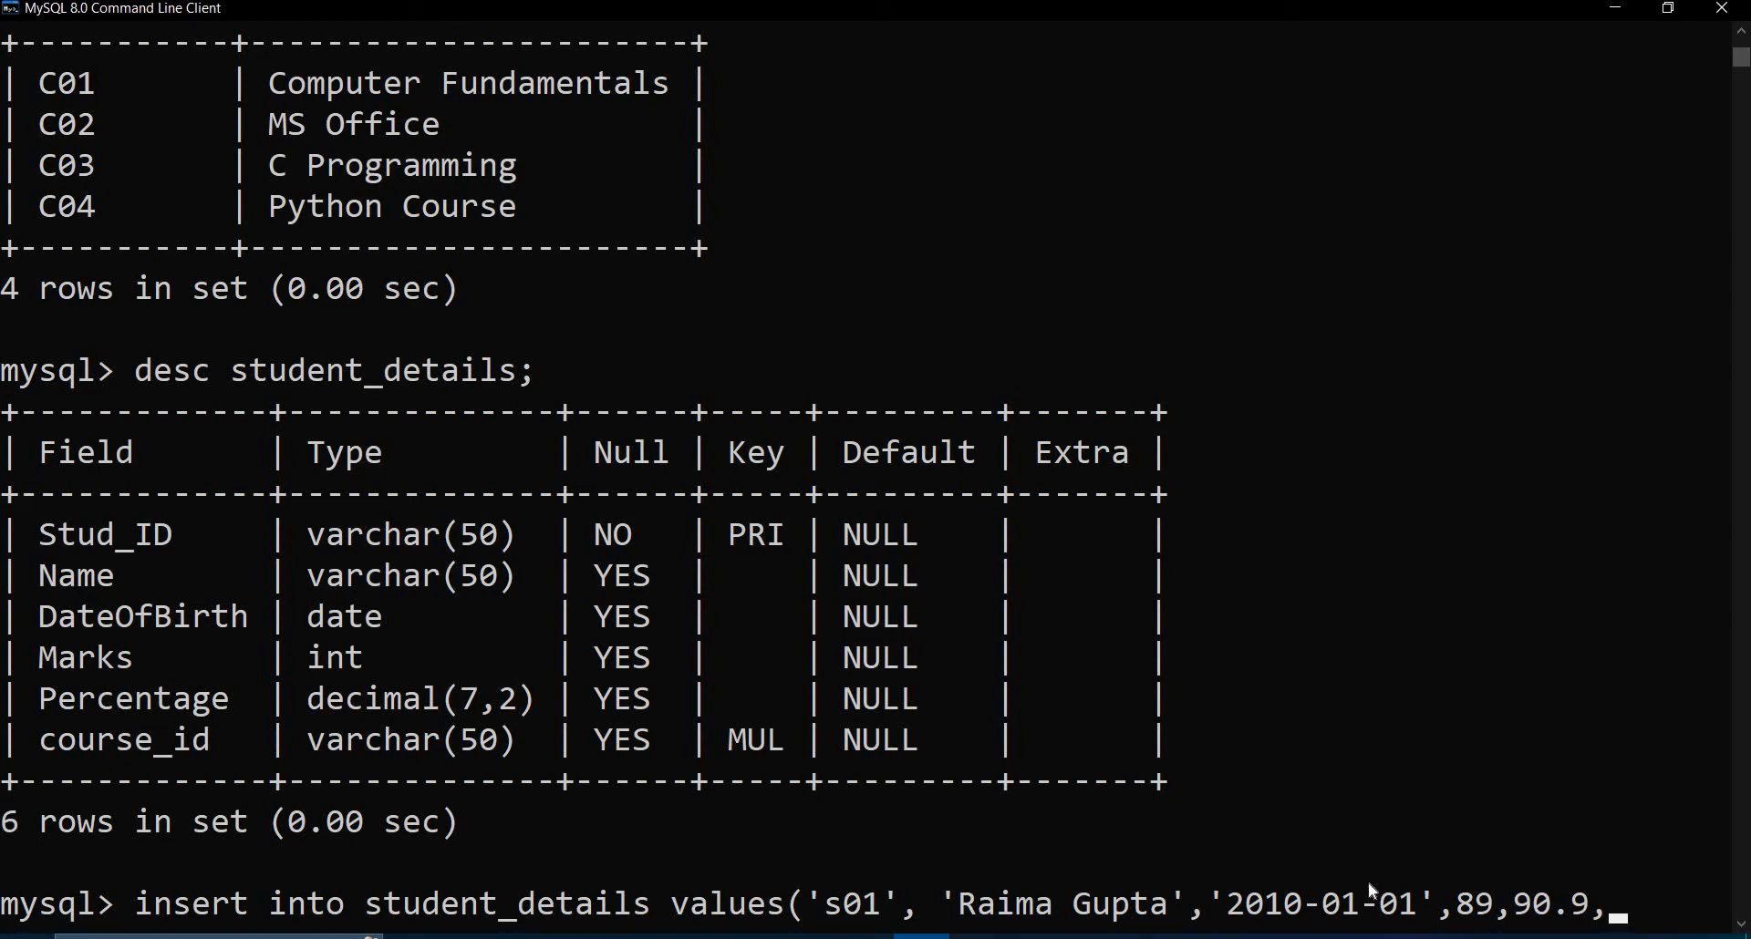
{"action": "mouse_move", "coordinate": [726, 740]}
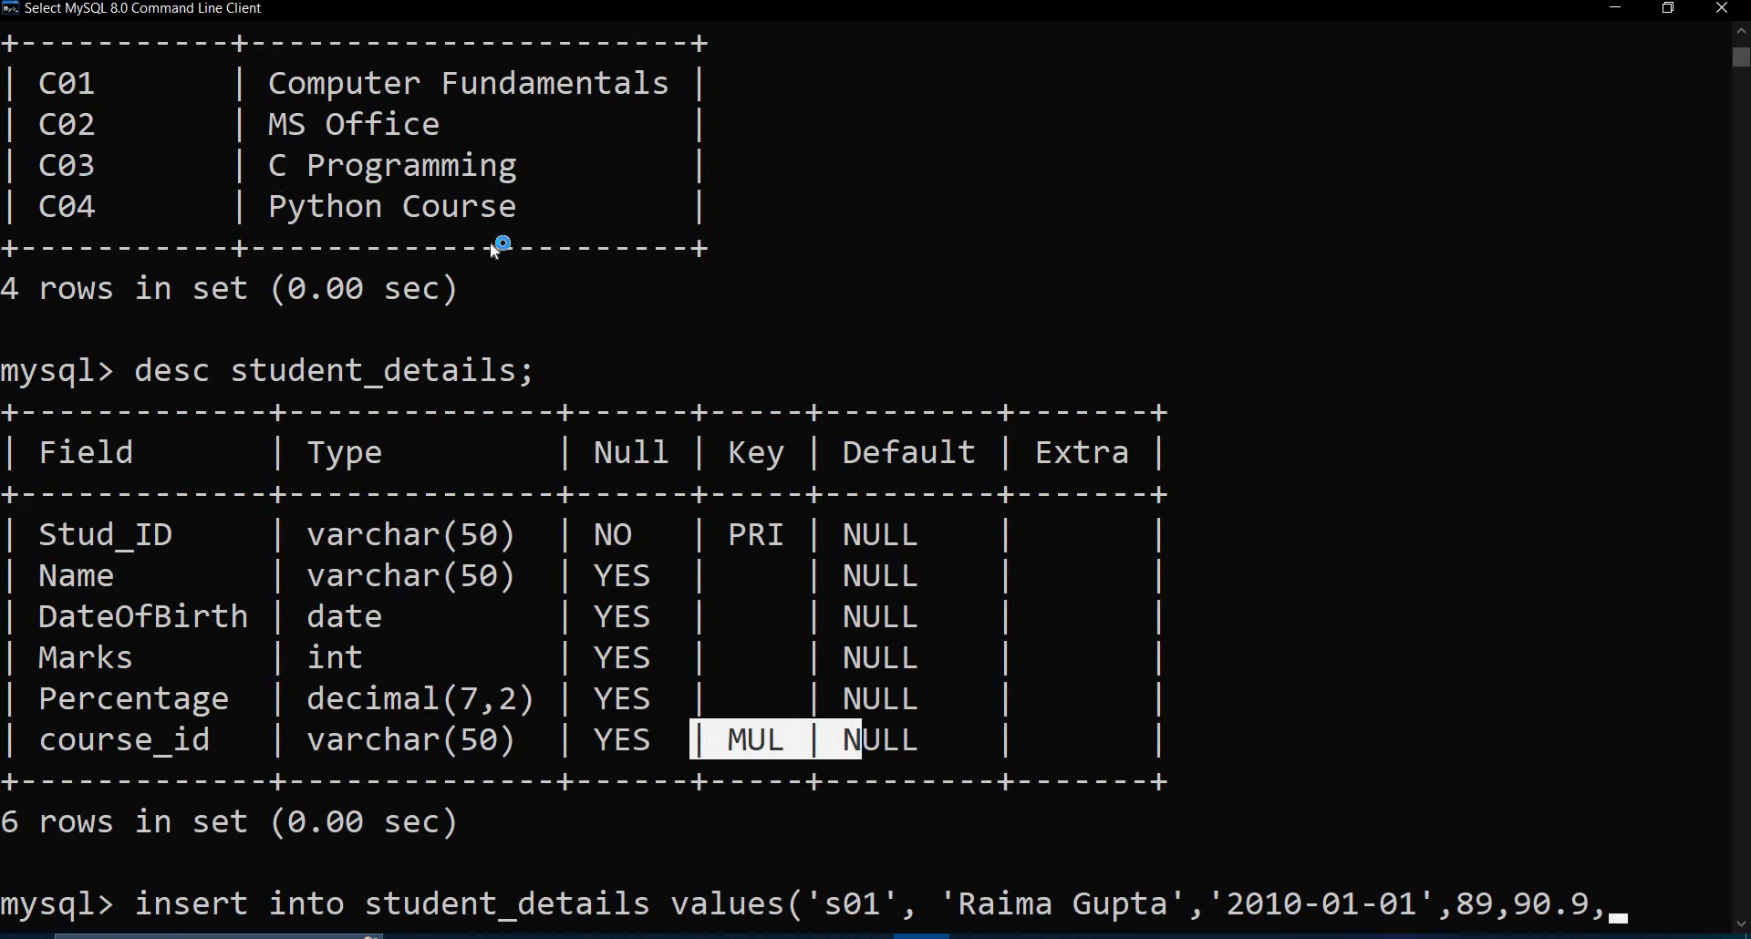
{"action": "mouse_move", "coordinate": [41, 76]}
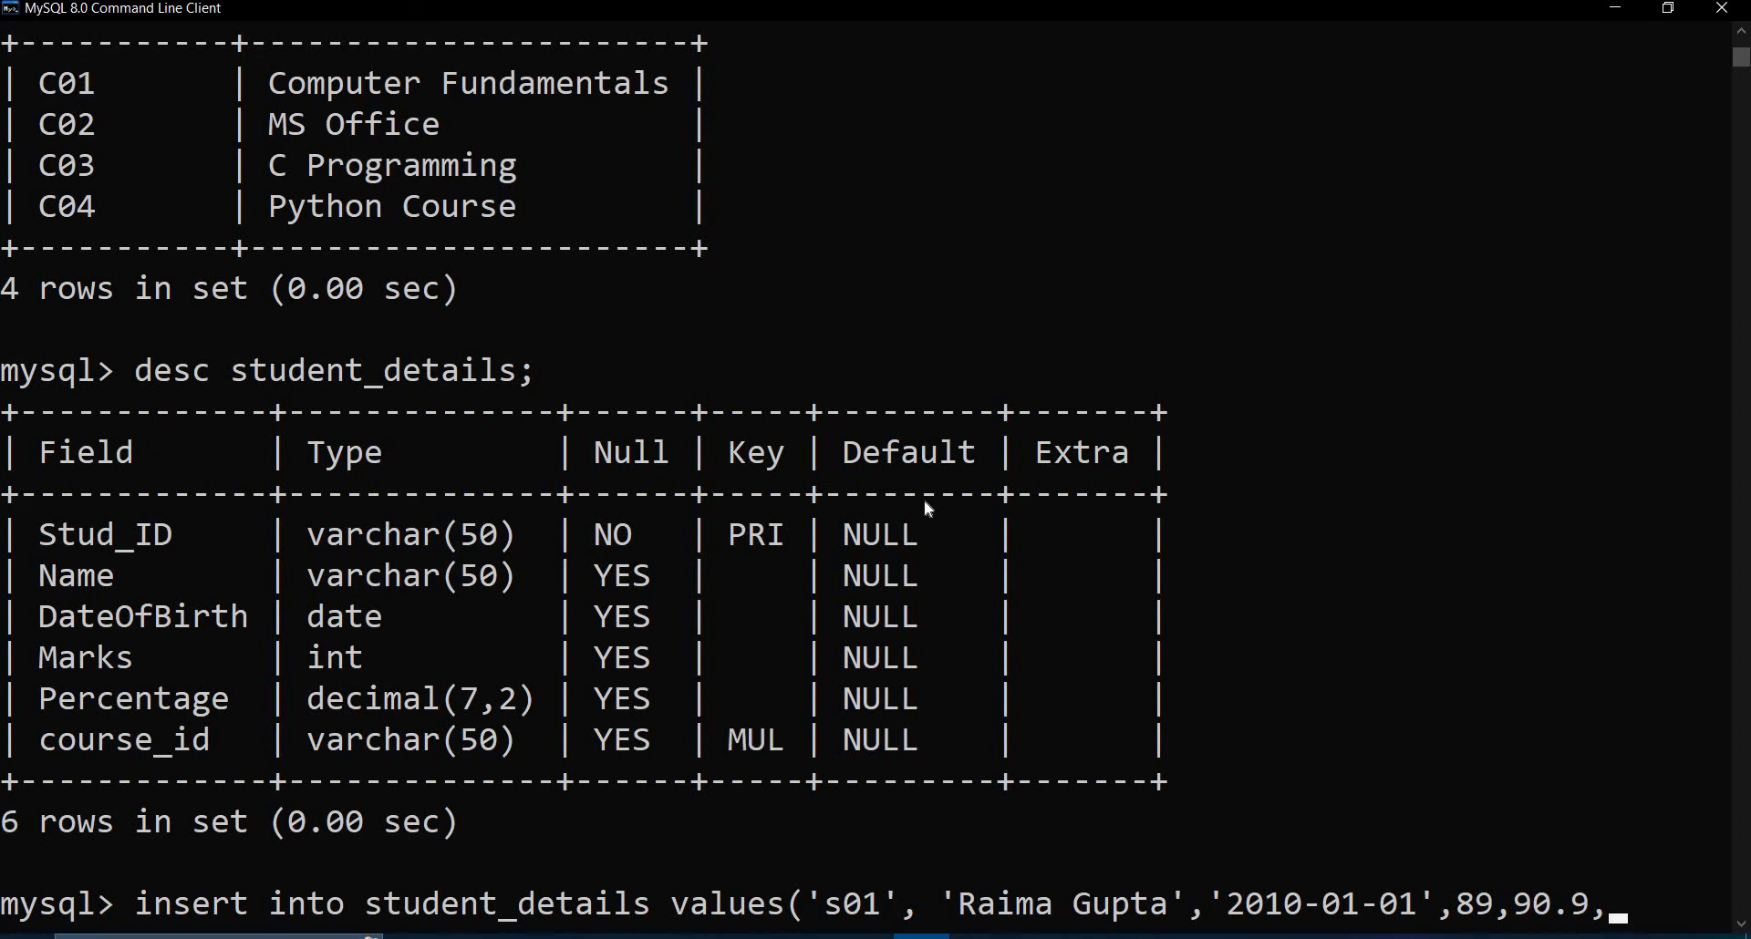
Finish the s01 Raima Gupta insert with course 'C01' and execute it
{"action": "type", "text": "C01"}
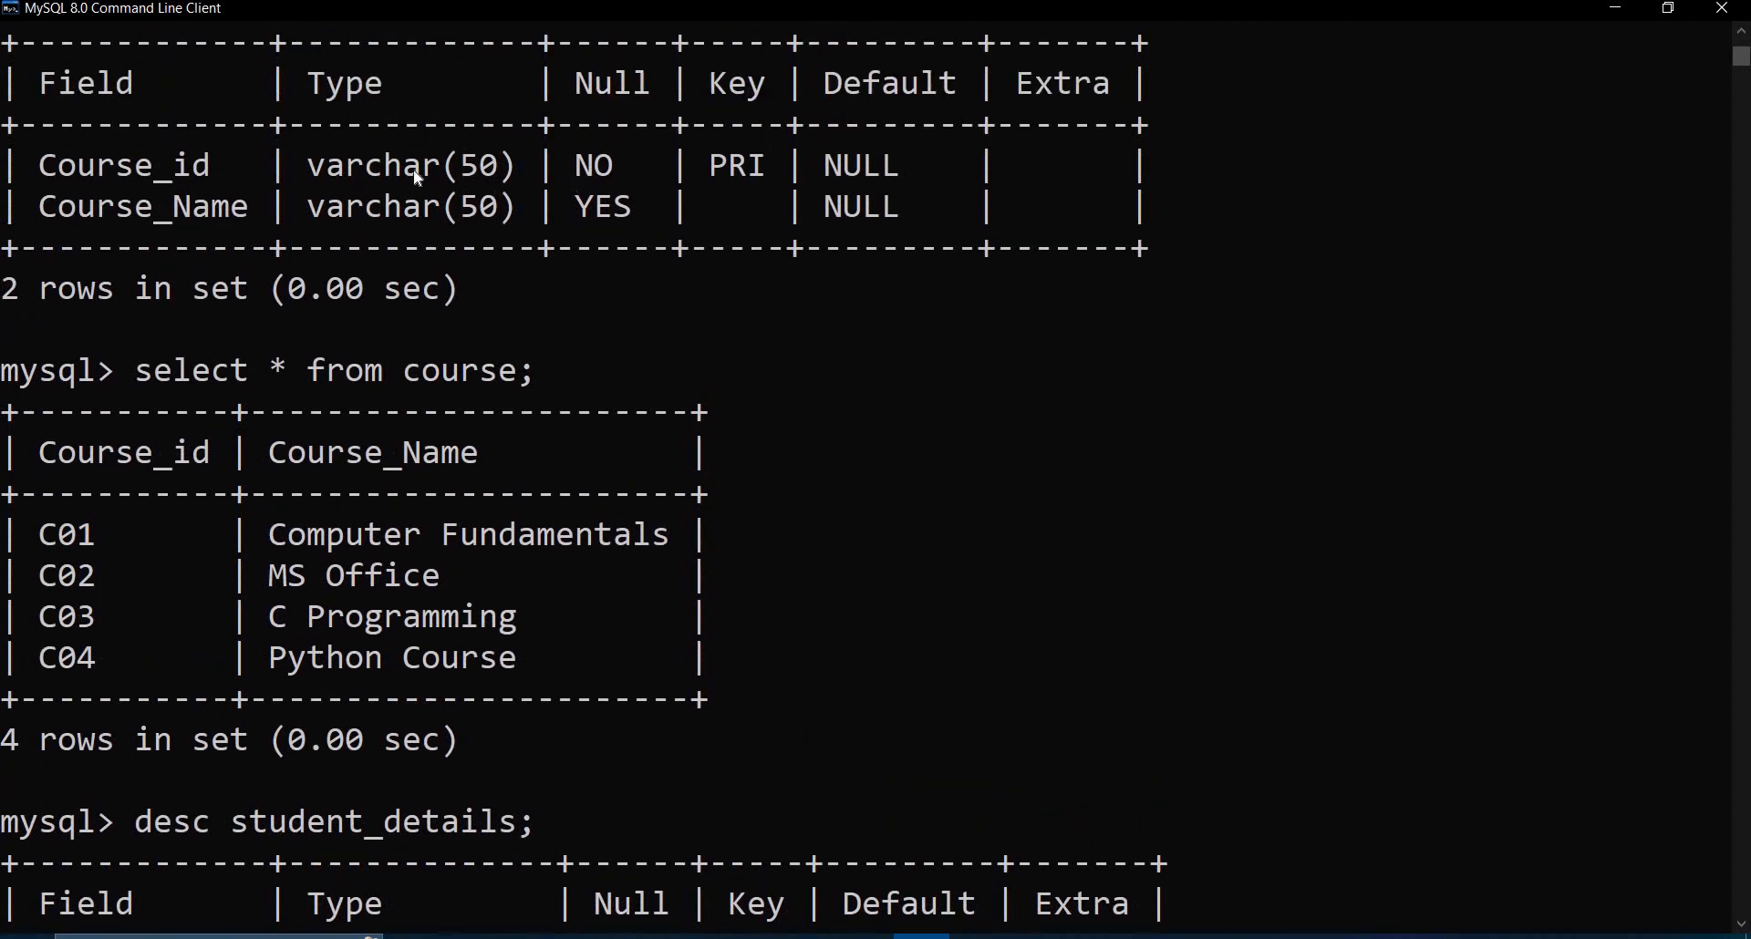
{"action": "mouse_move", "coordinate": [1737, 929]}
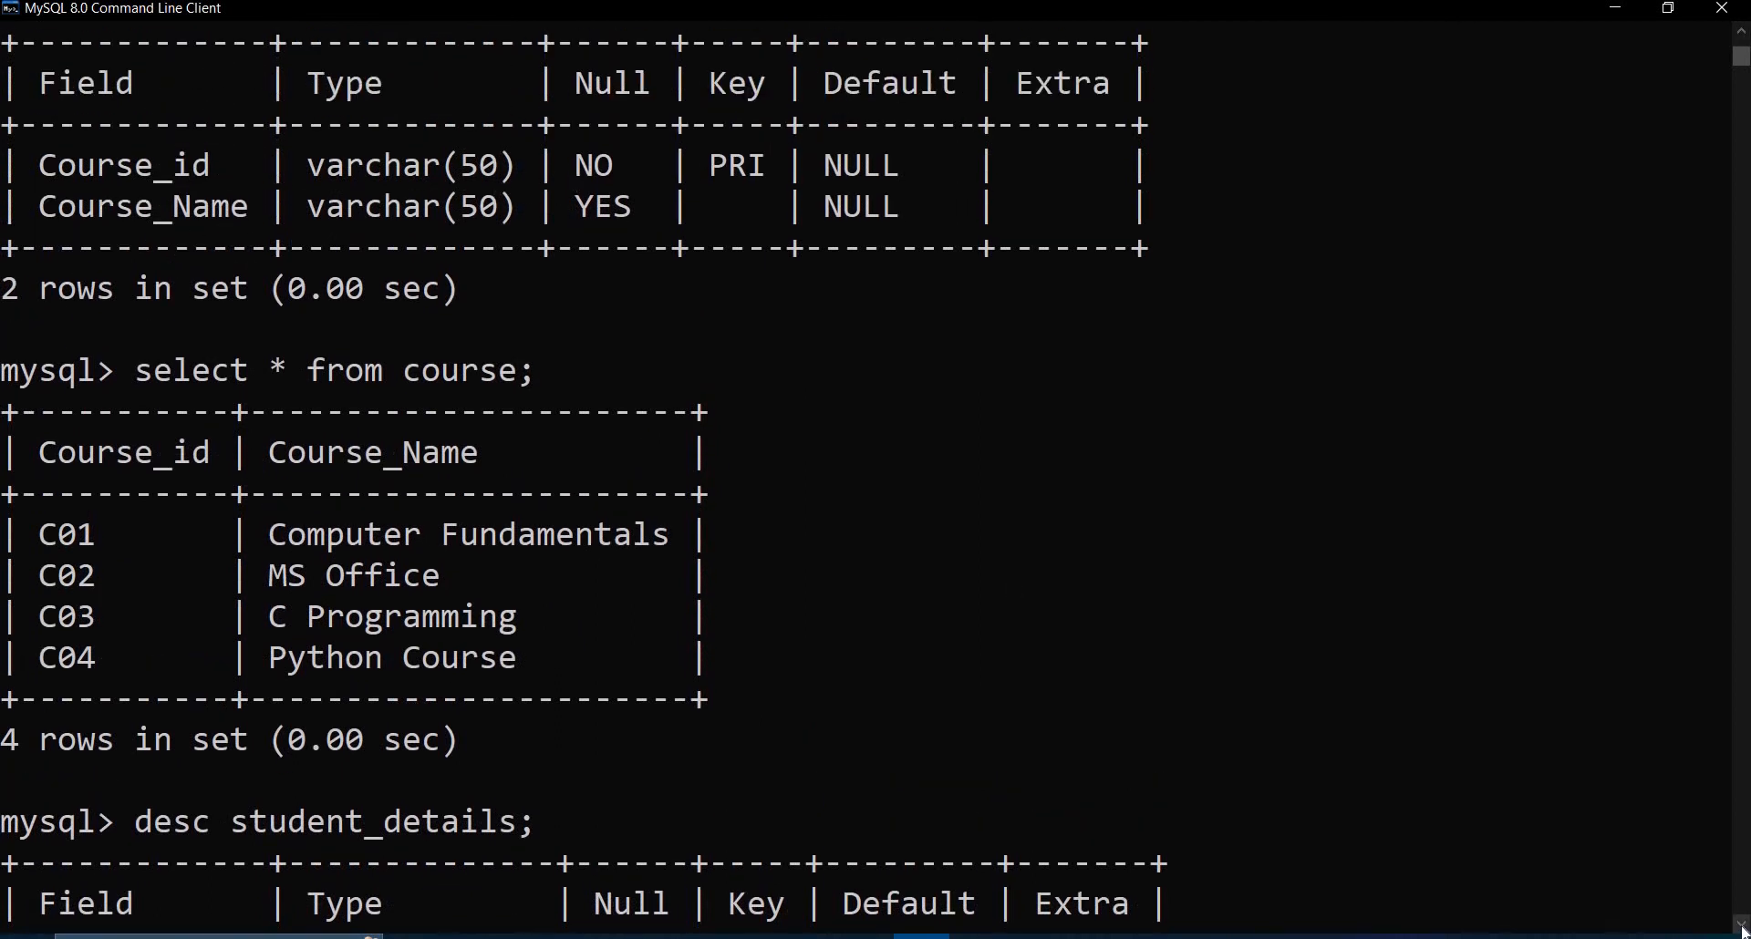
{"action": "scroll", "scroll_direction": "down", "scroll_amount": 3}
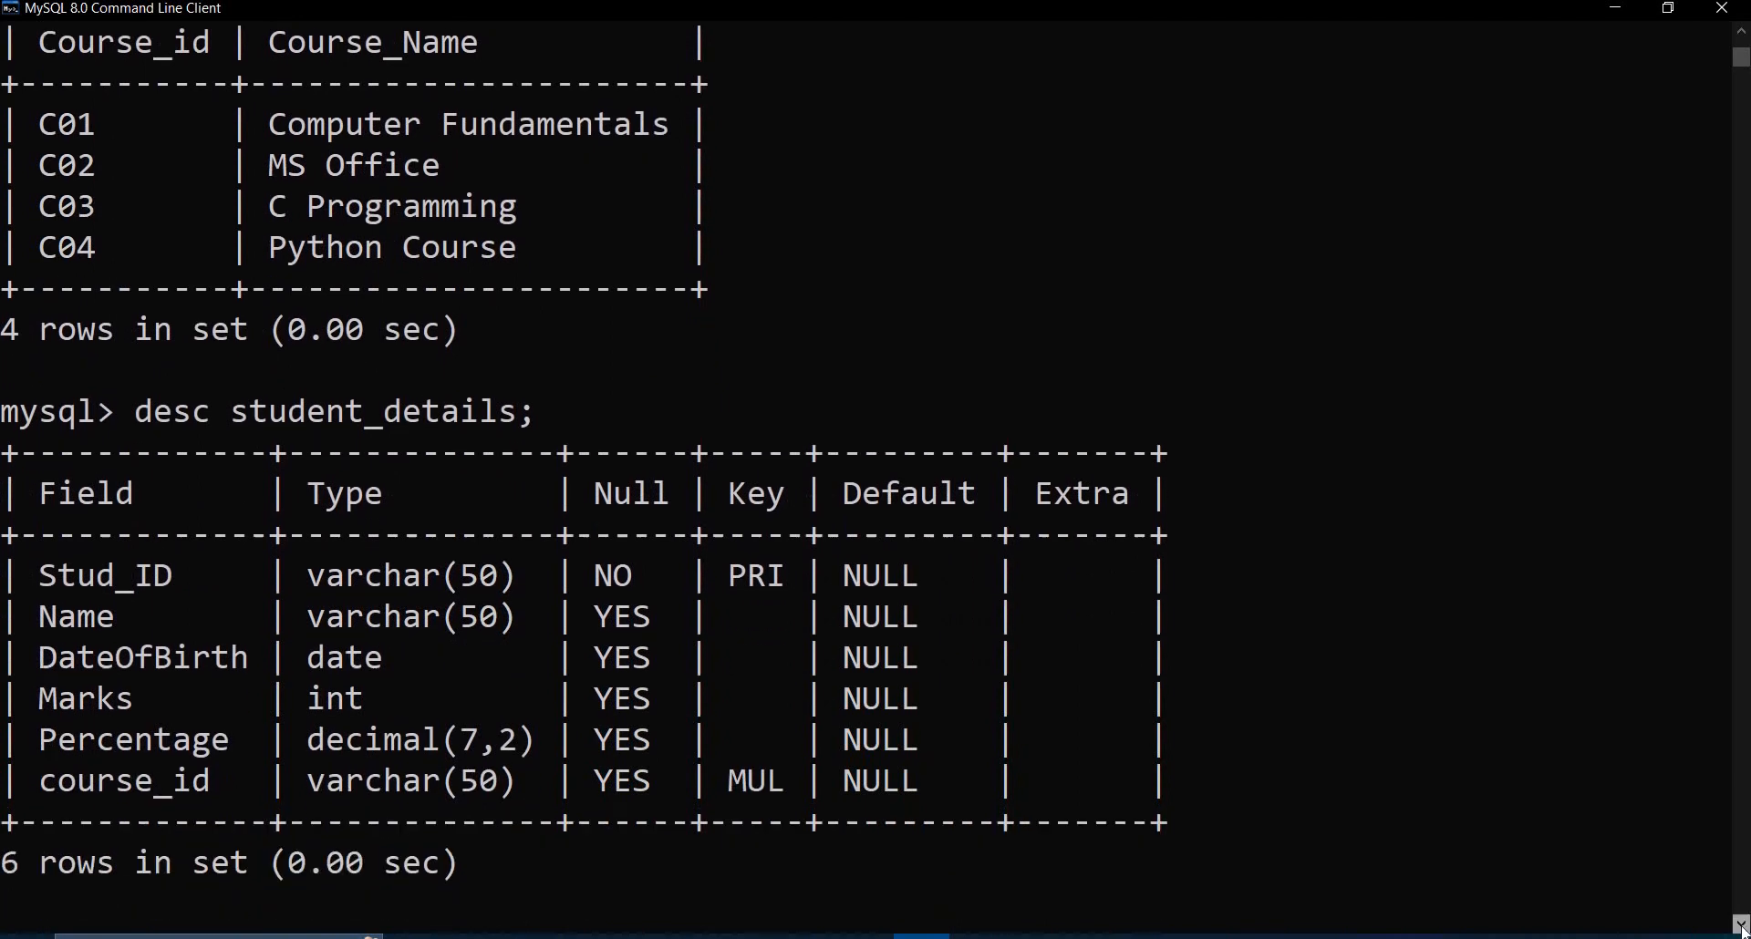
{"action": "type", "text": "insert into student_details values('s01', 'Raima Gupta','2010-01-01',89,90.9,C01"}
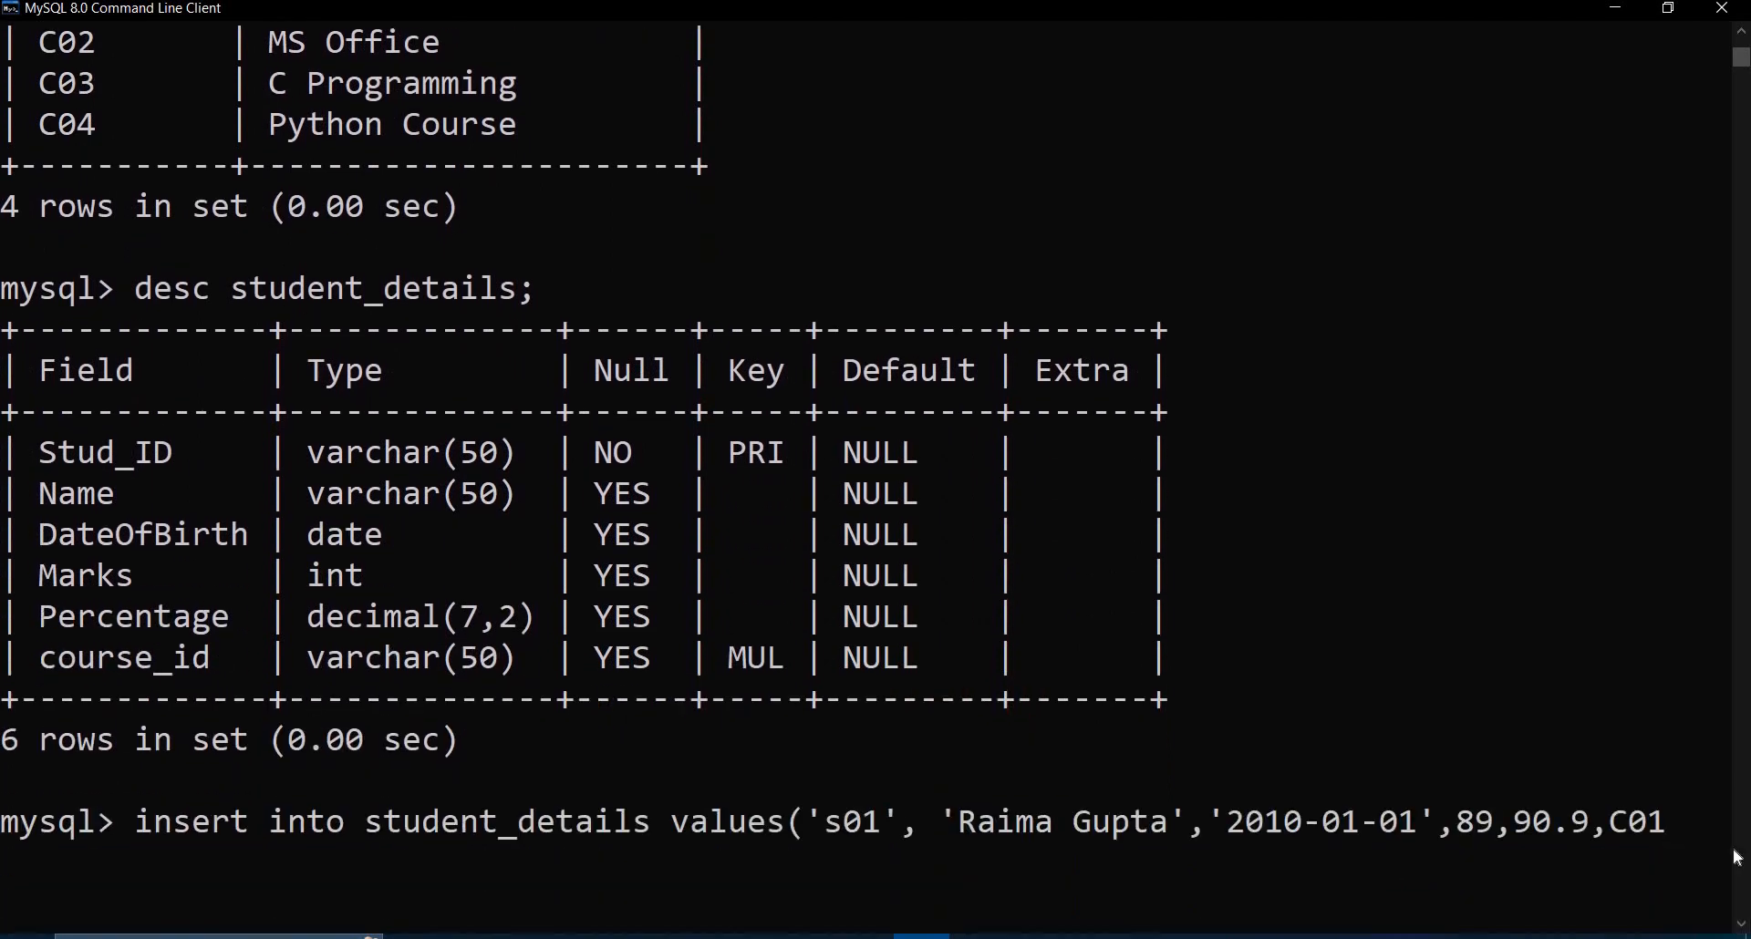
{"action": "type", "text": "'"}
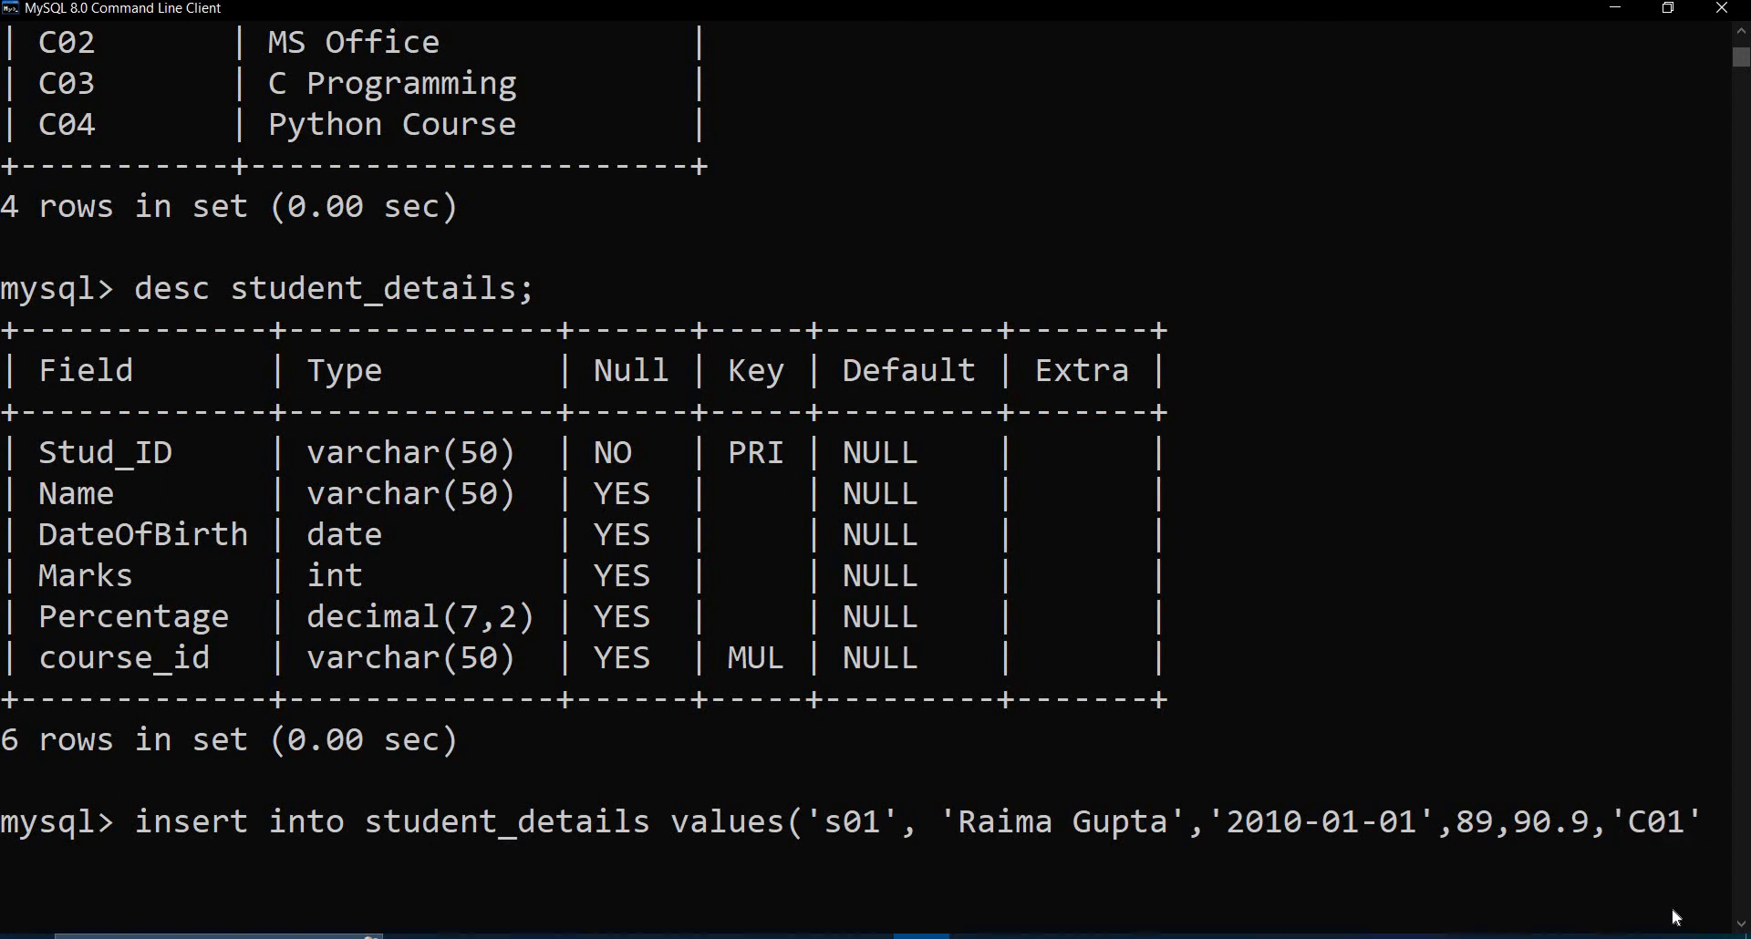
{"action": "type", "text": ");"}
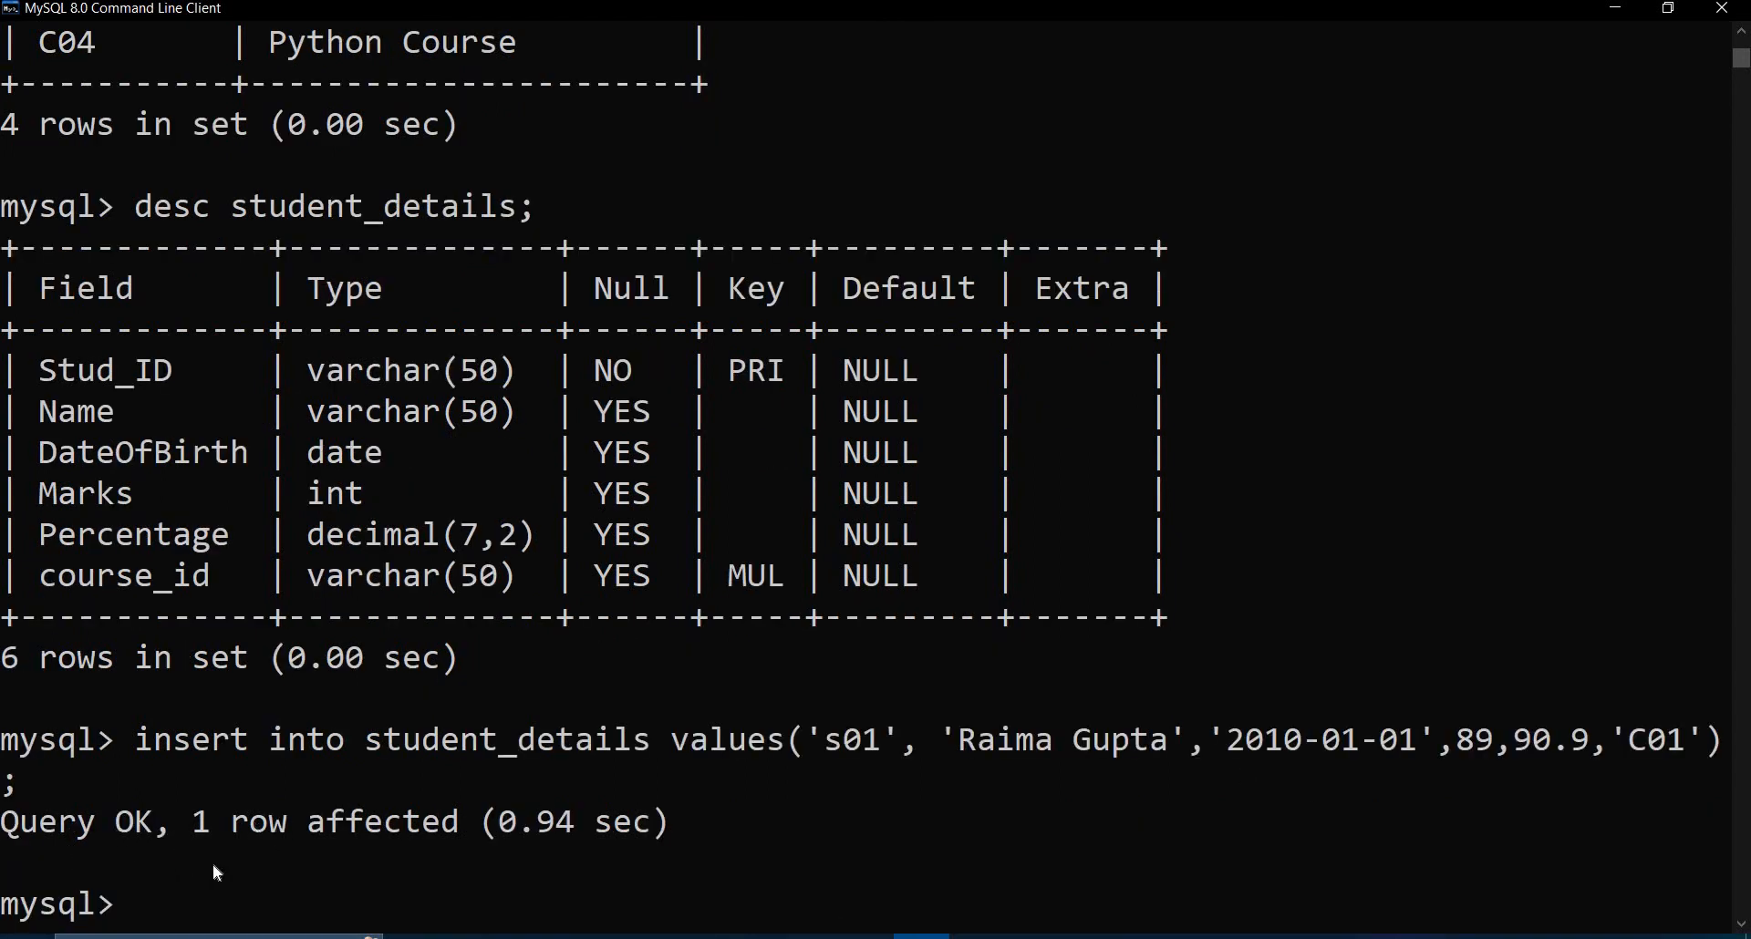
{"action": "type", "text": "s"}
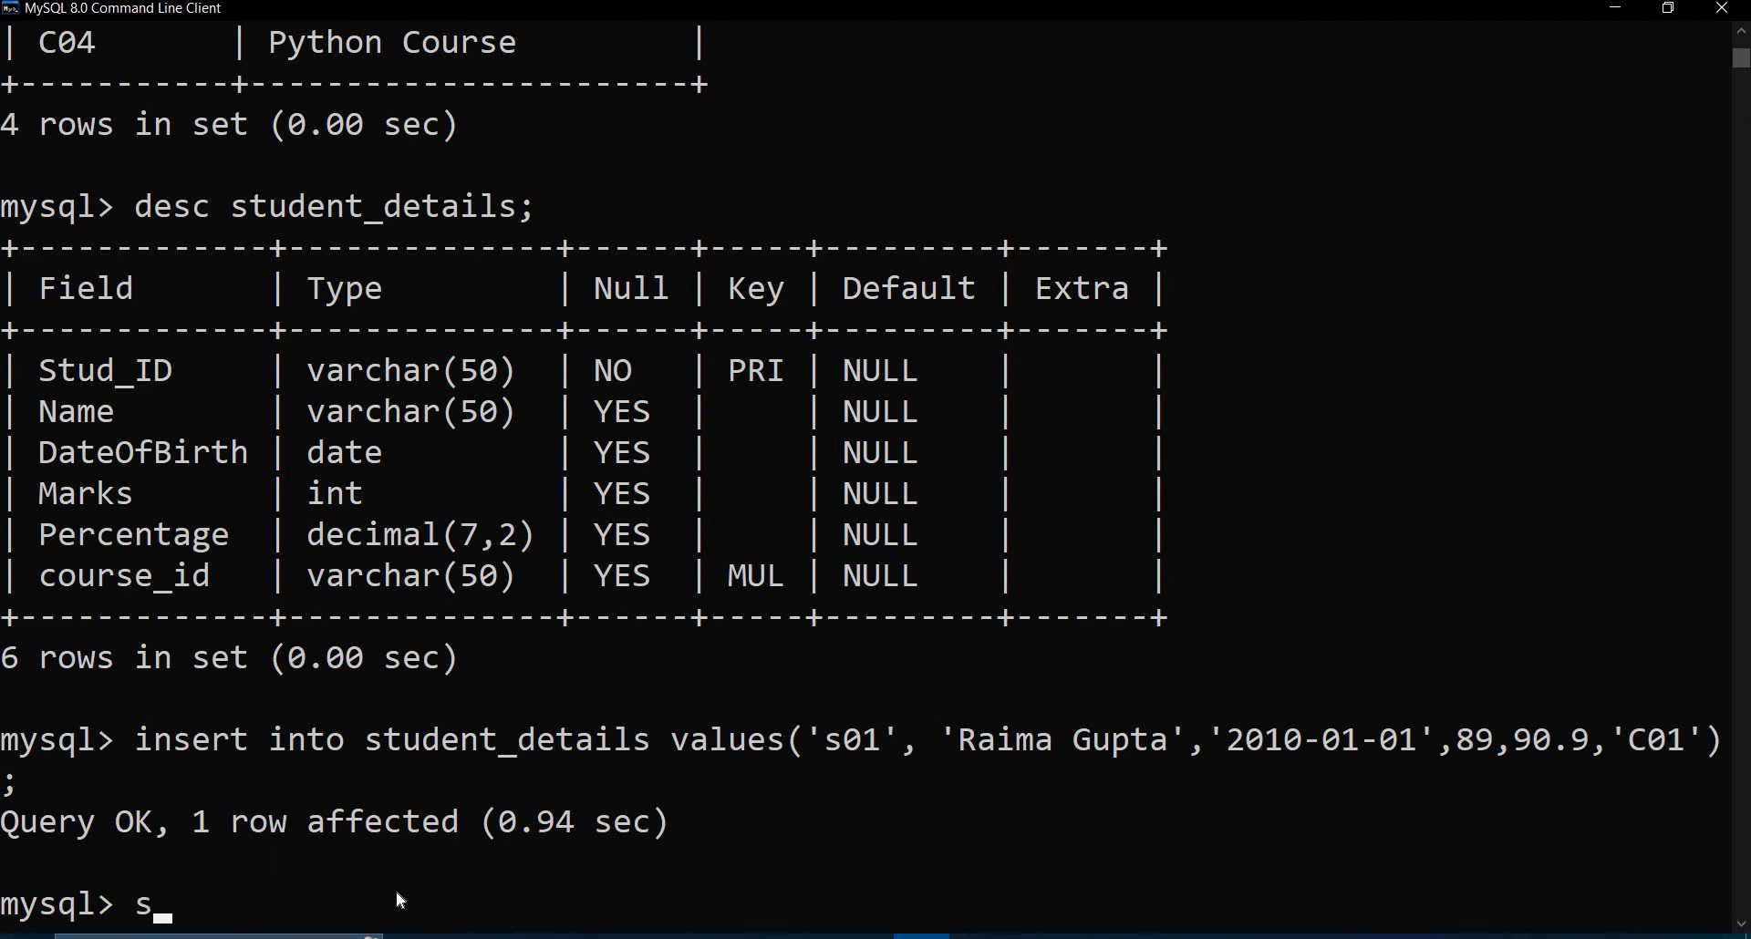
{"action": "type", "text": "elect"}
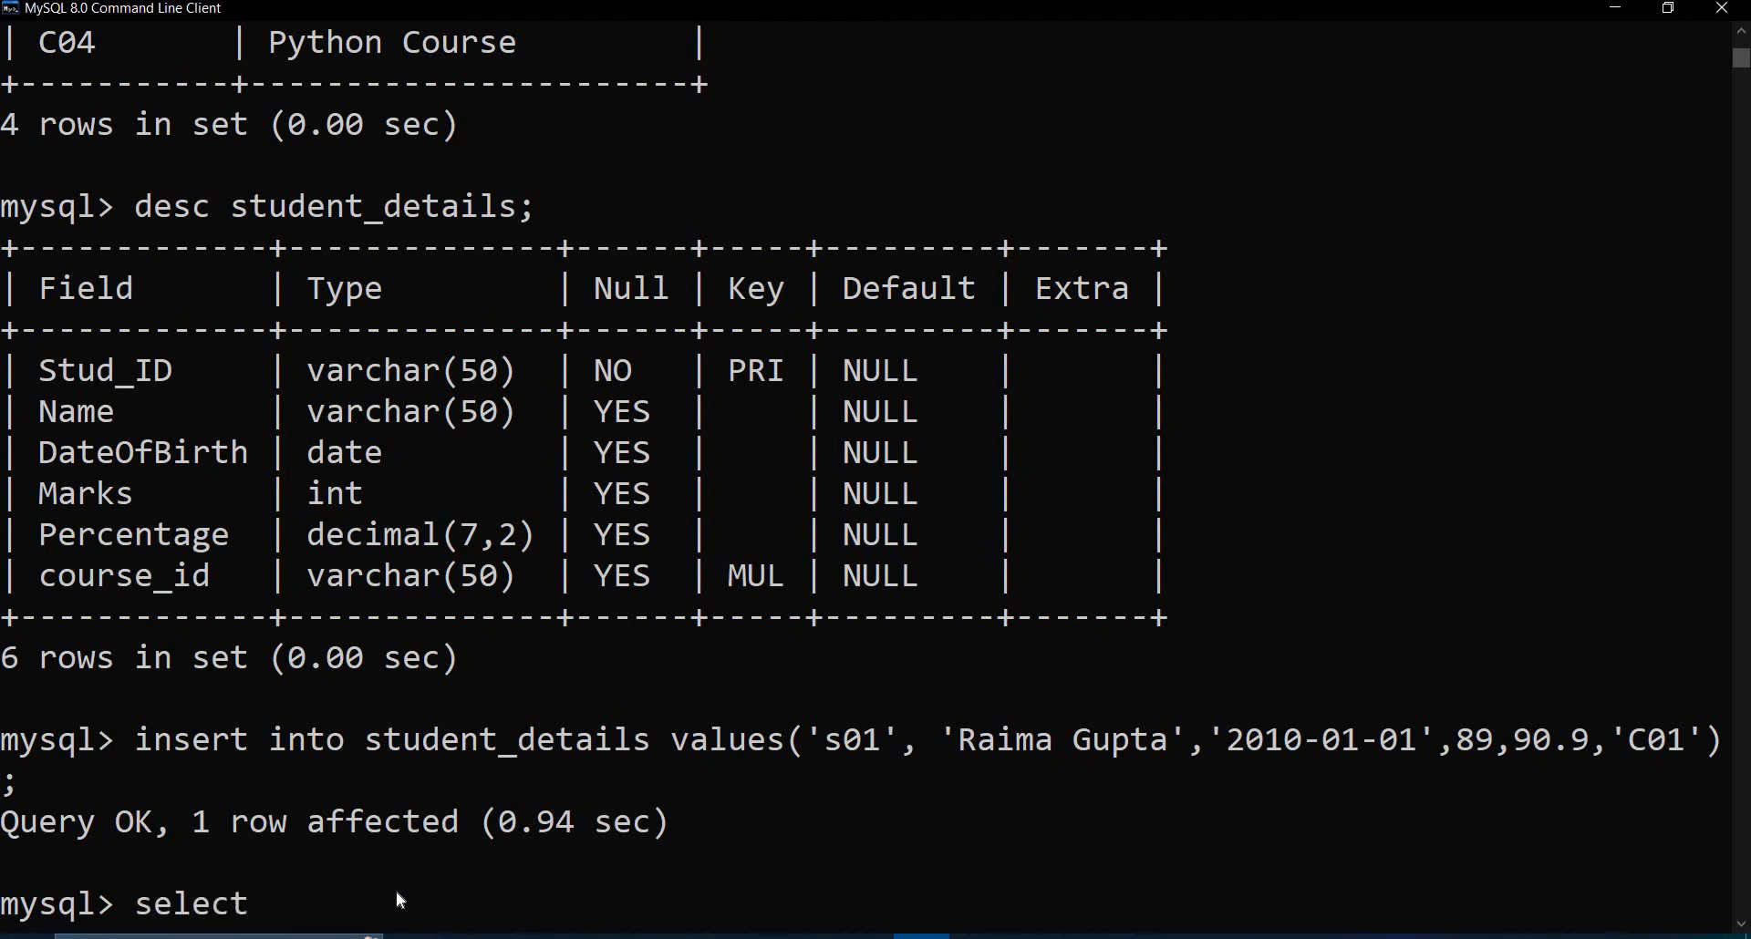
{"action": "type", "text": "* from s"}
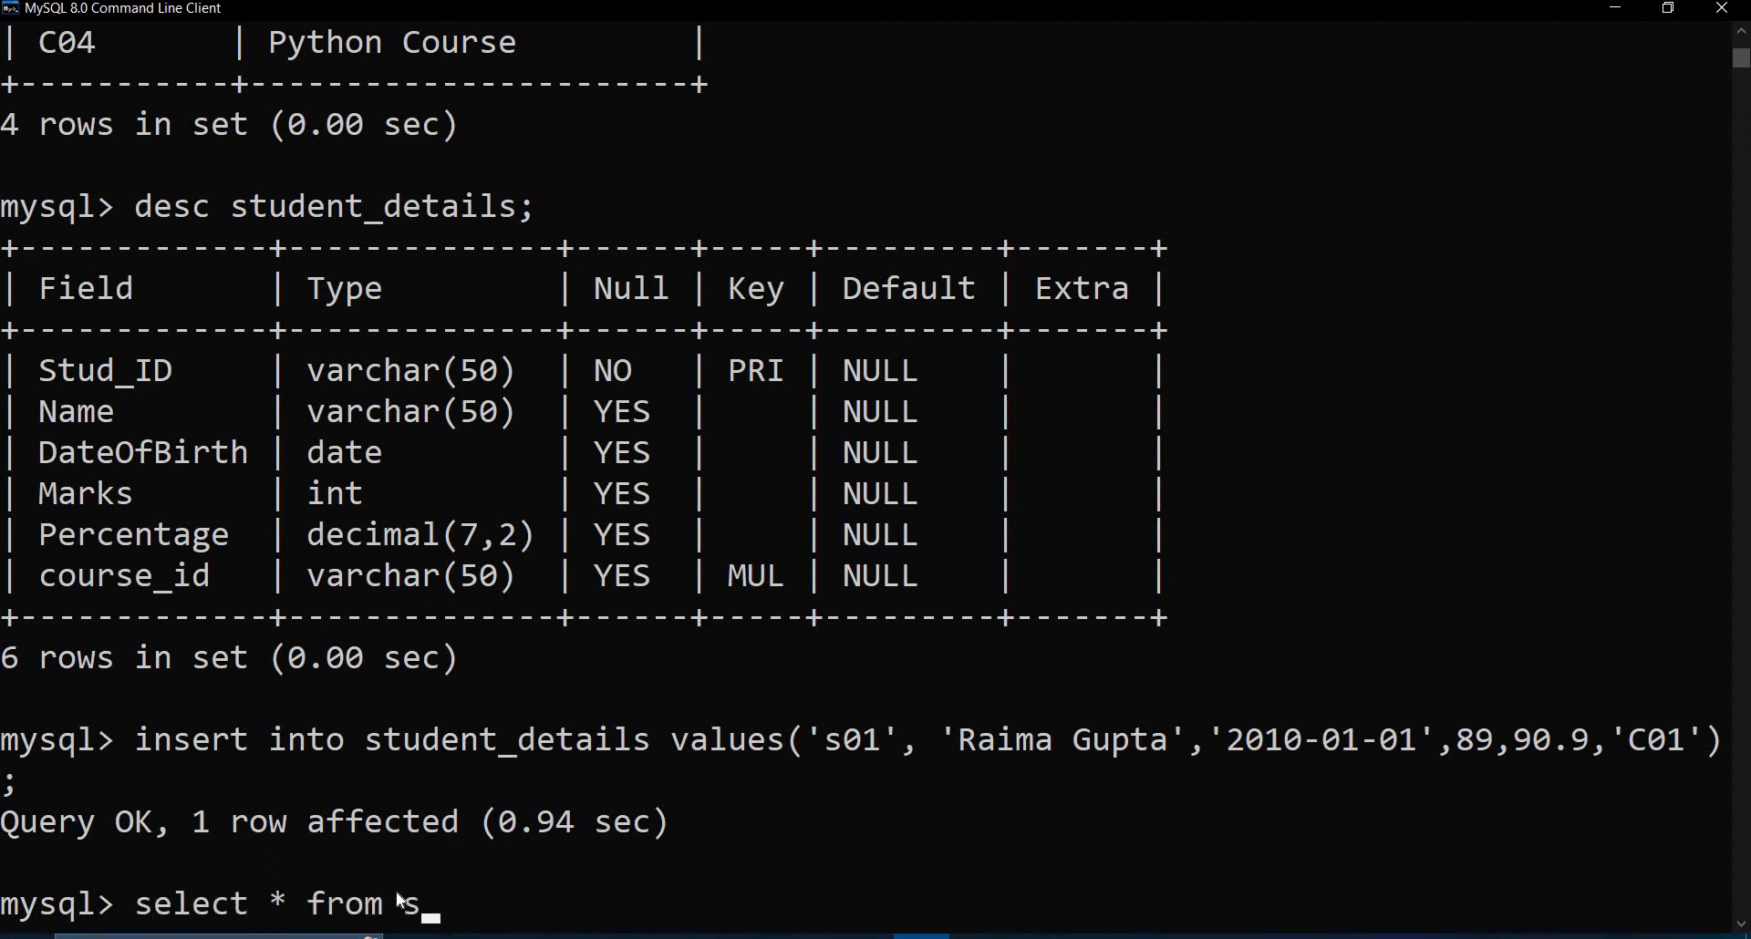
{"action": "type", "text": "tudent_details;"}
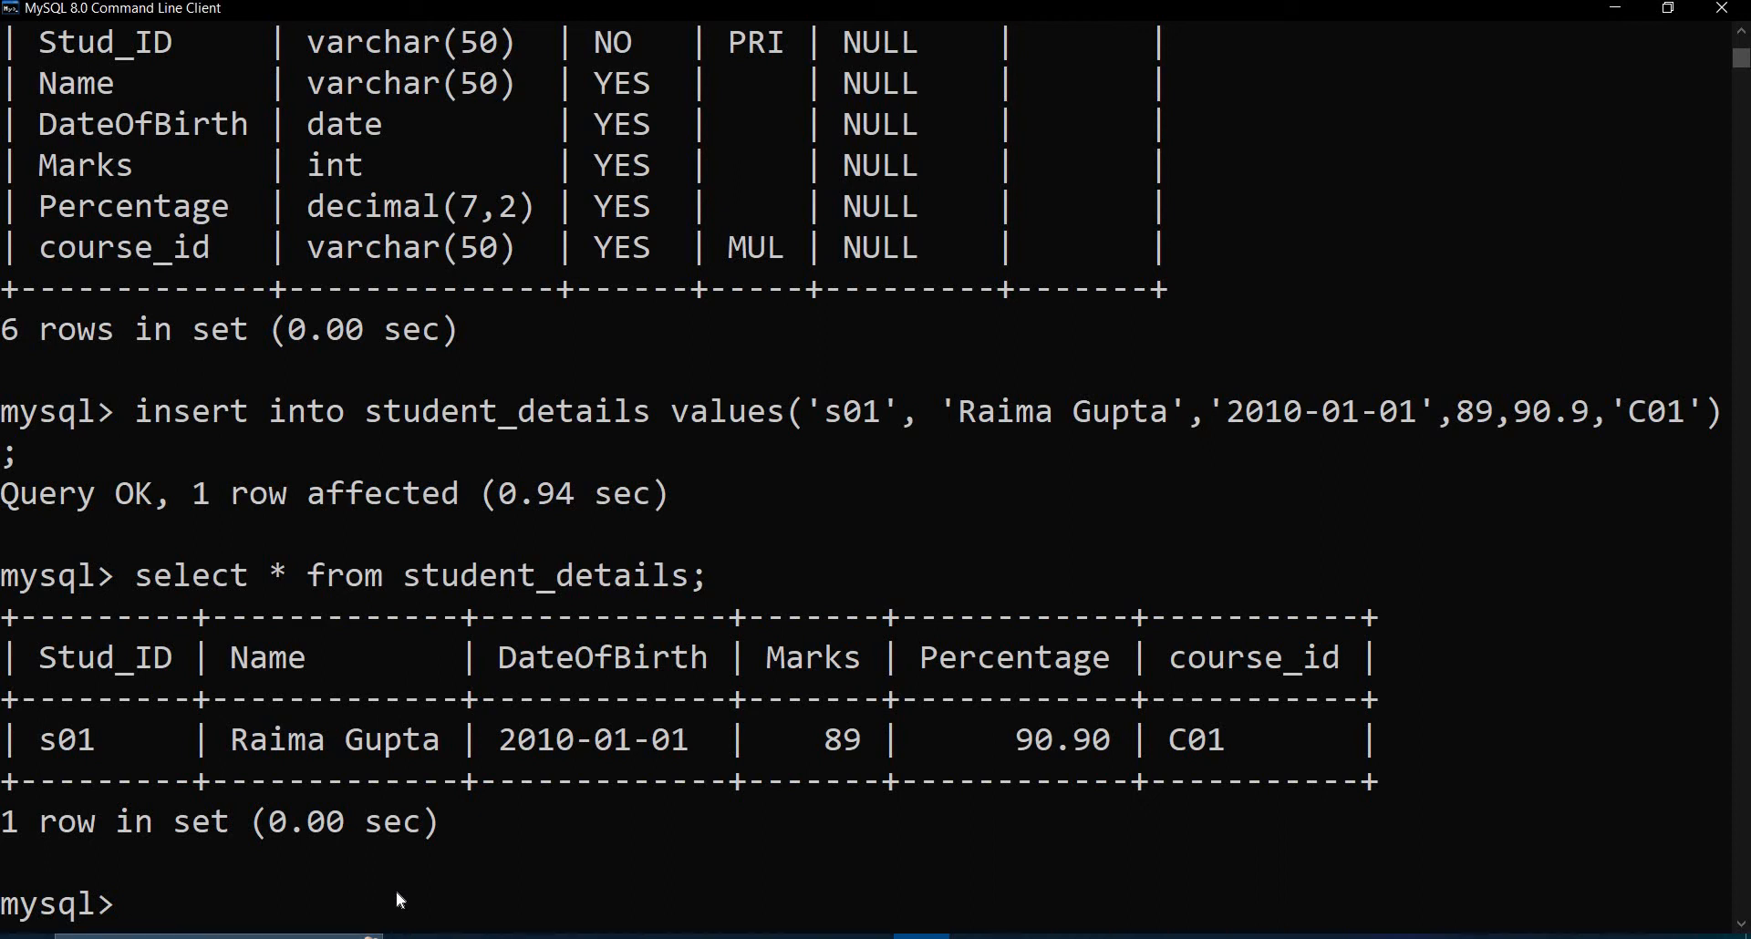
{"action": "mouse_move", "coordinate": [785, 759]}
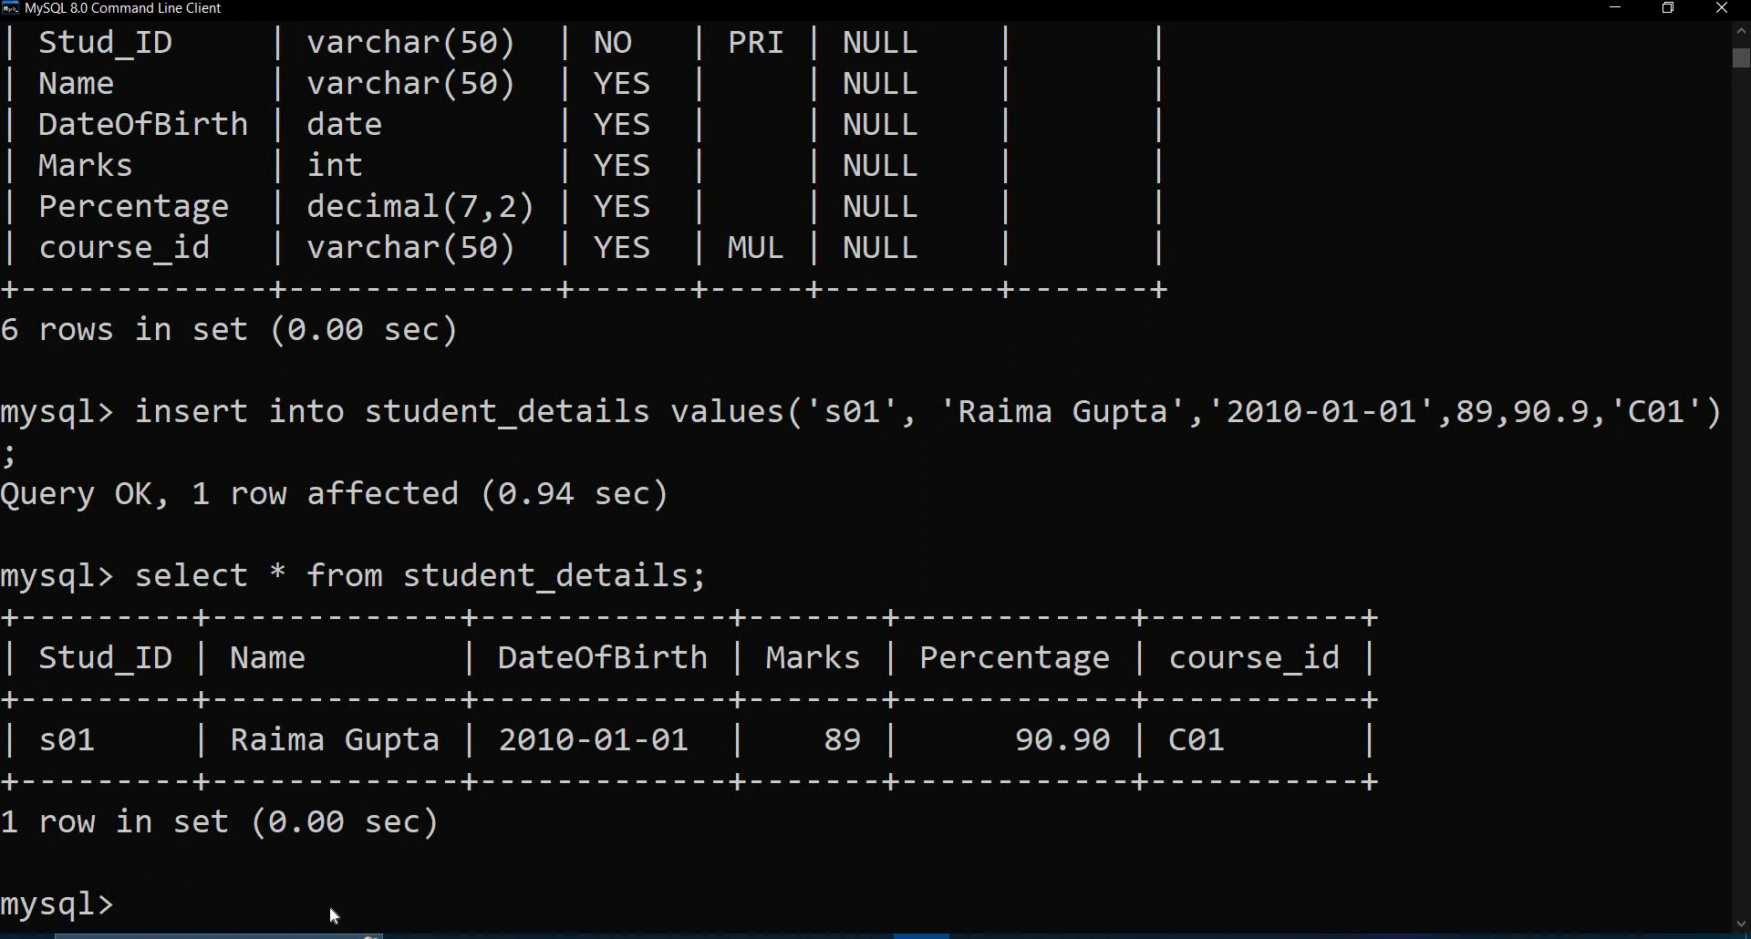
{"action": "type", "text": "ins"}
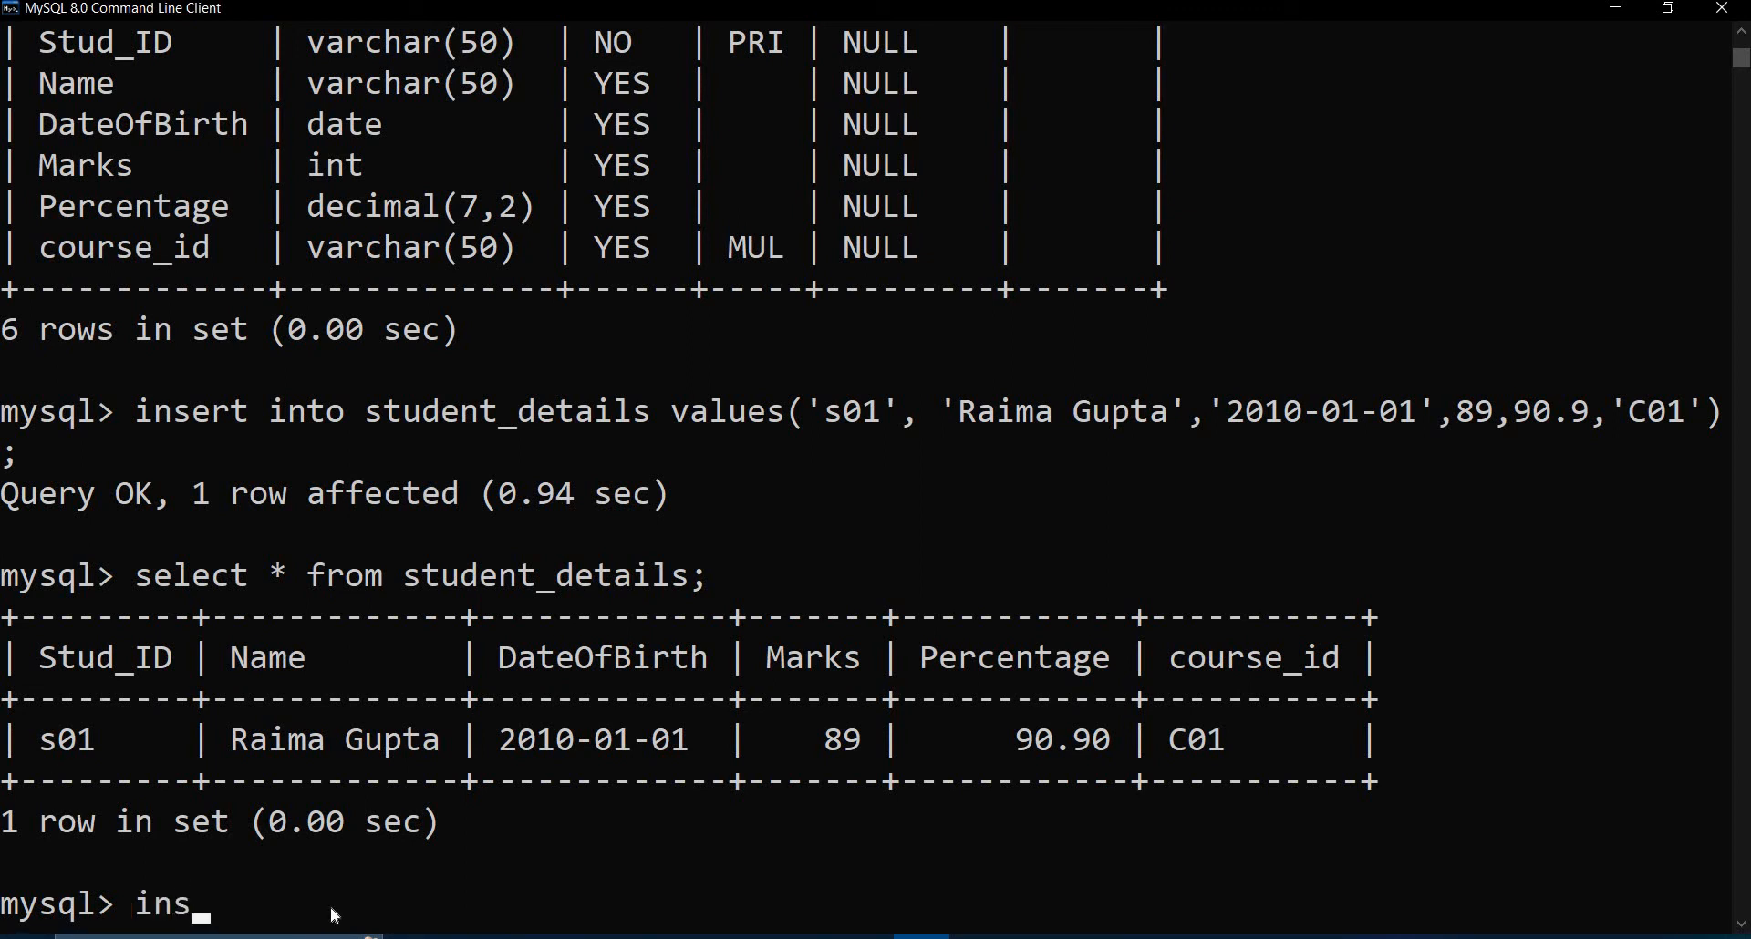
{"action": "type", "text": "ert i"}
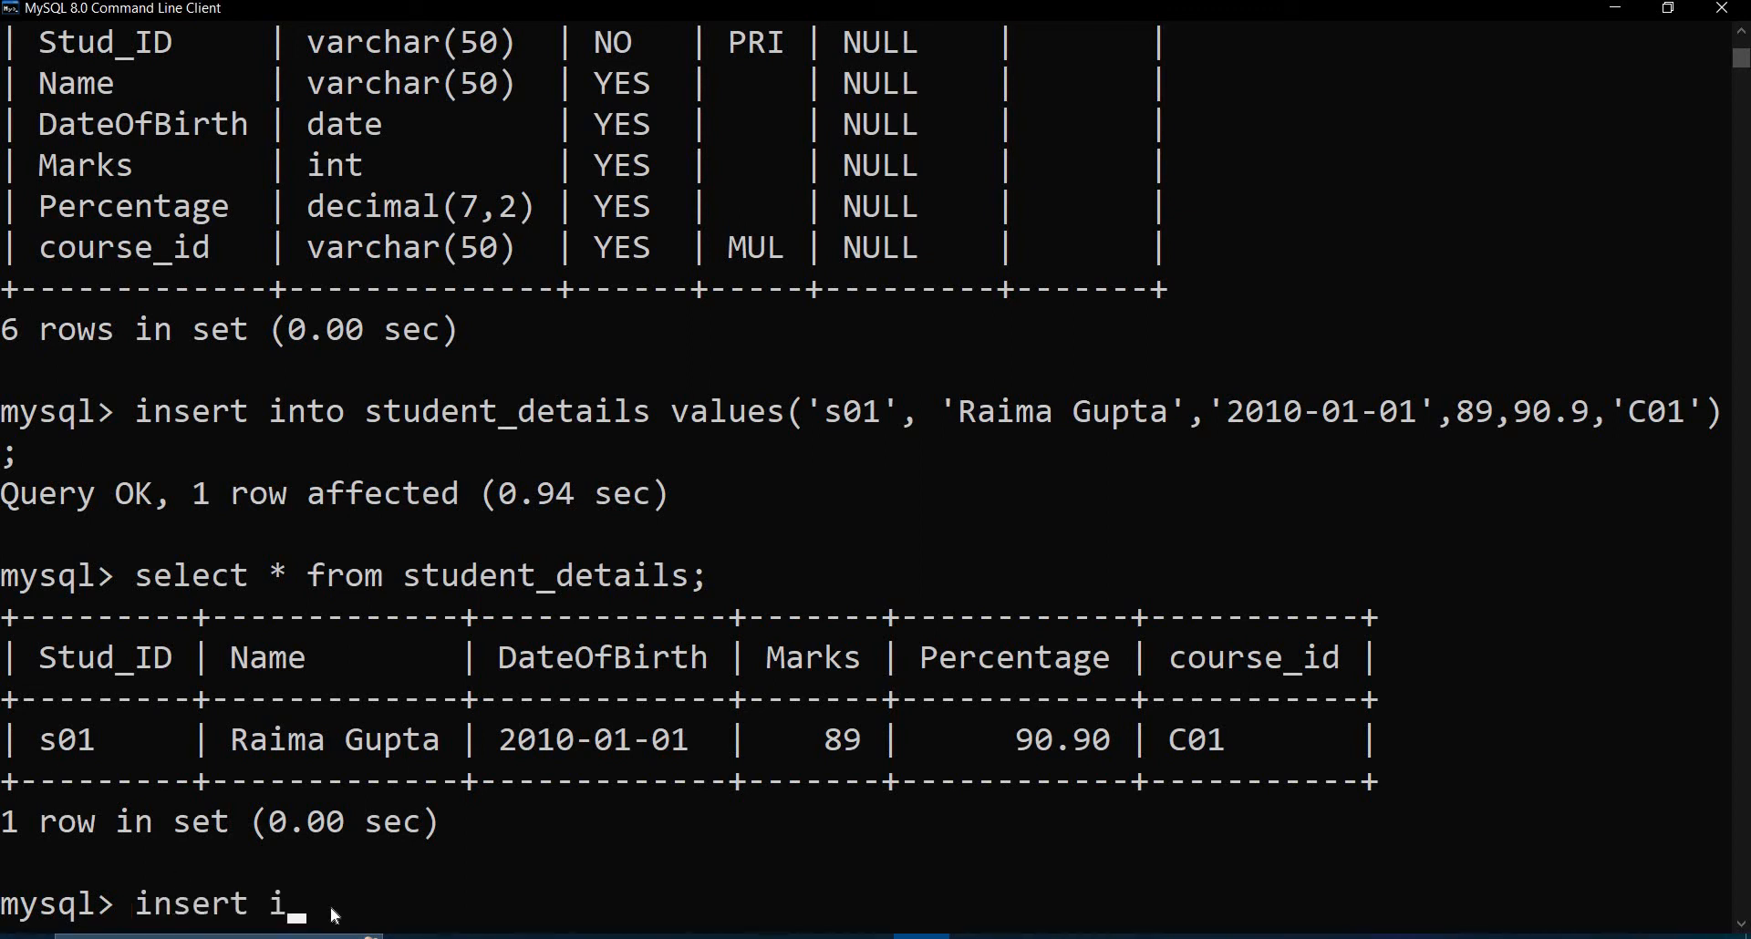
{"action": "type", "text": "nto st"}
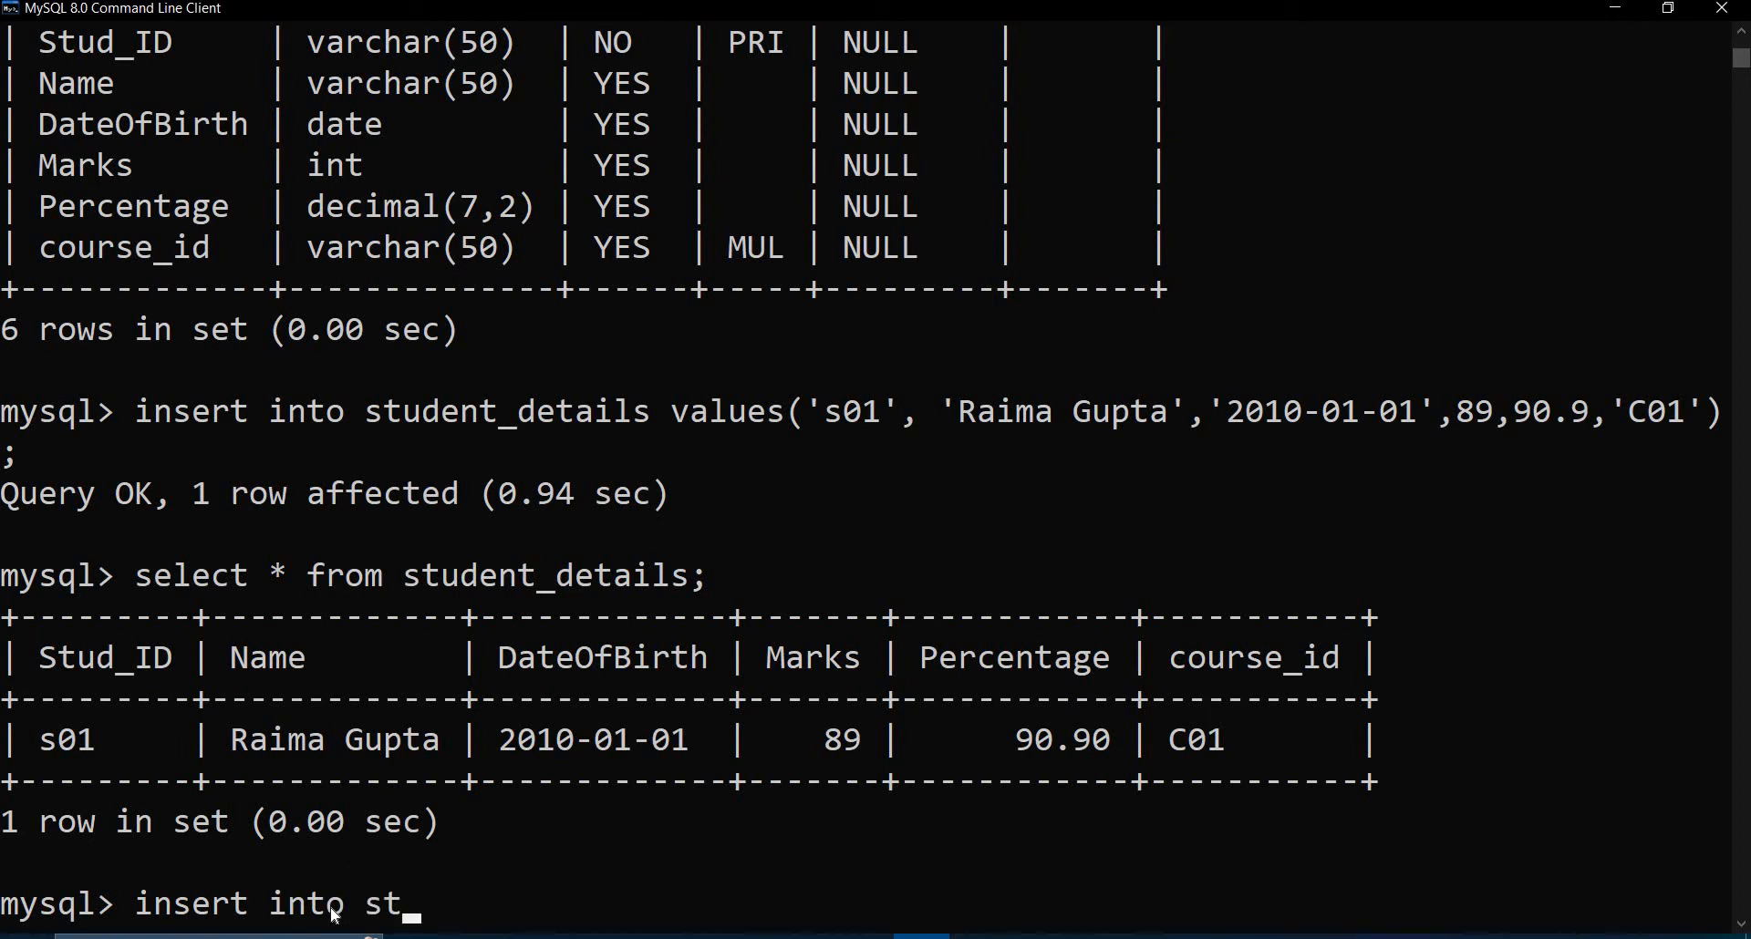
{"action": "type", "text": "udent_det"}
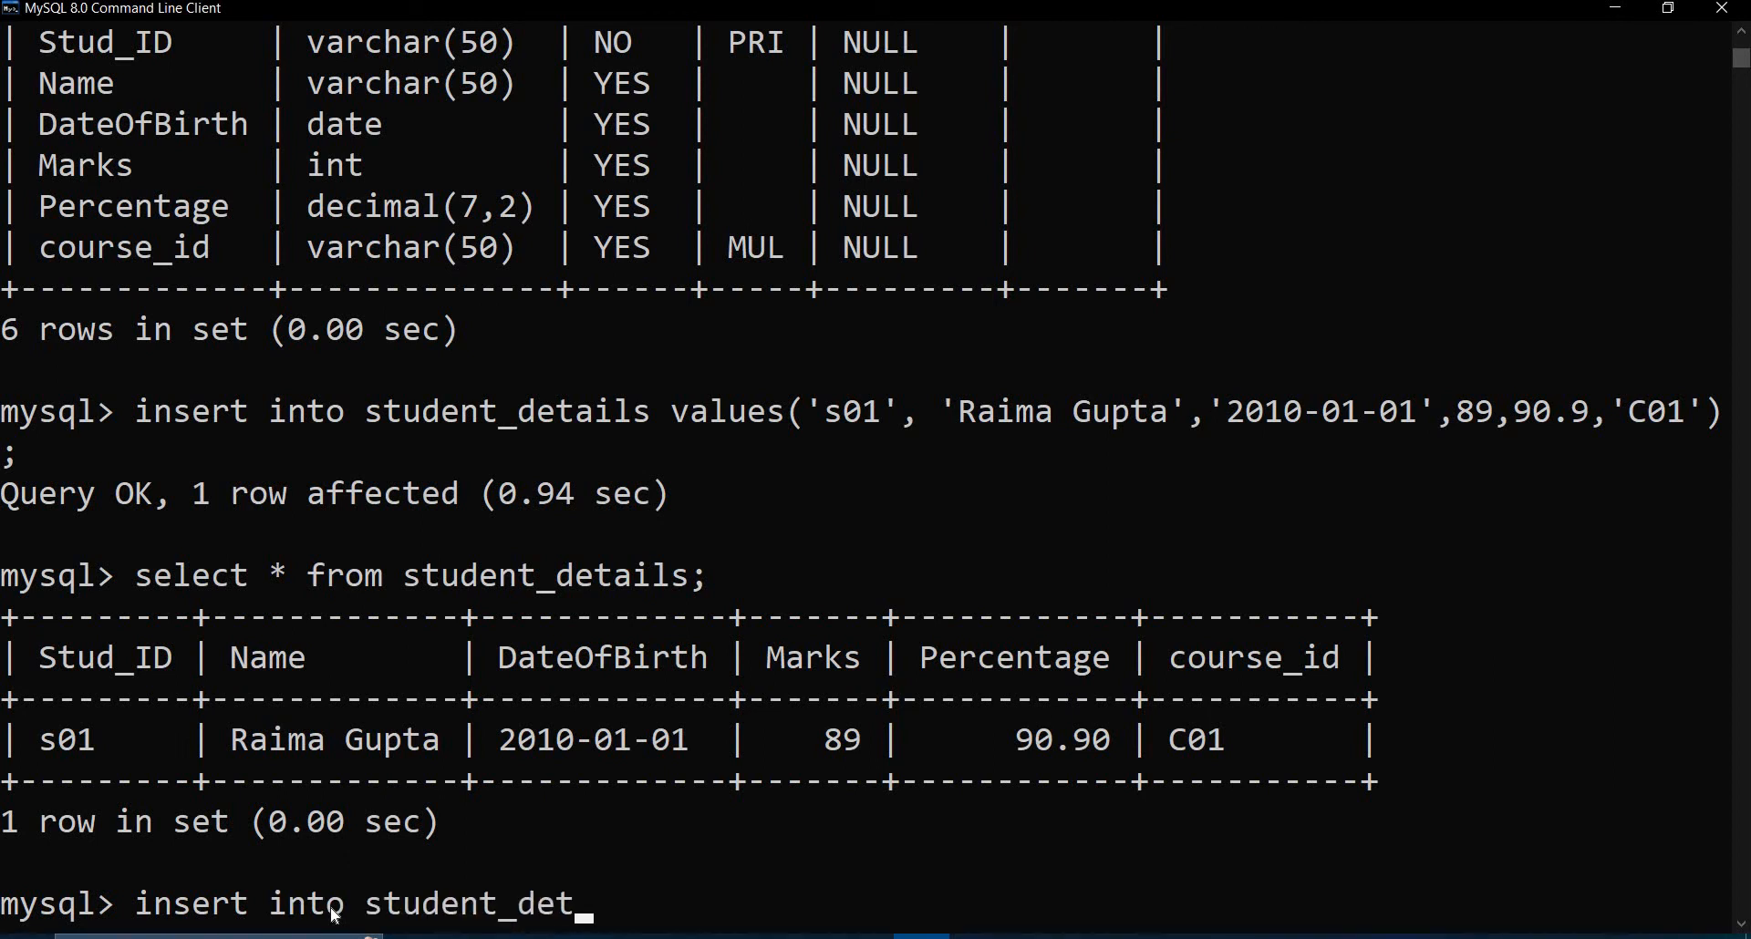
{"action": "type", "text": "ails va"}
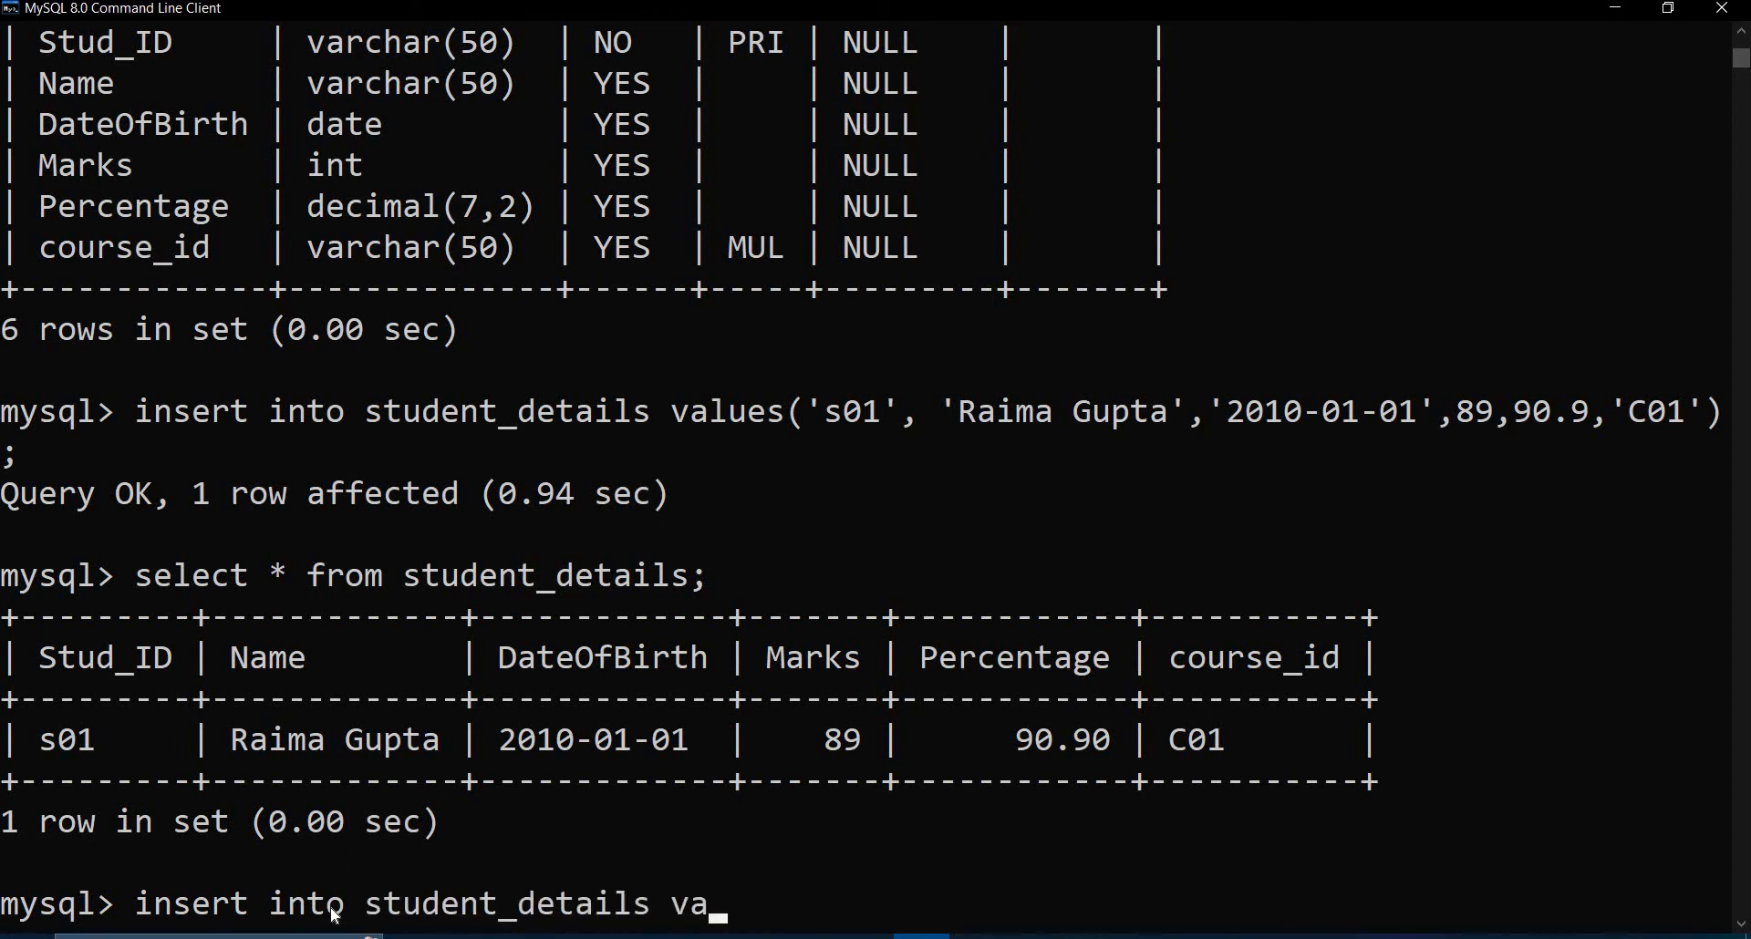
{"action": "type", "text": "lues"}
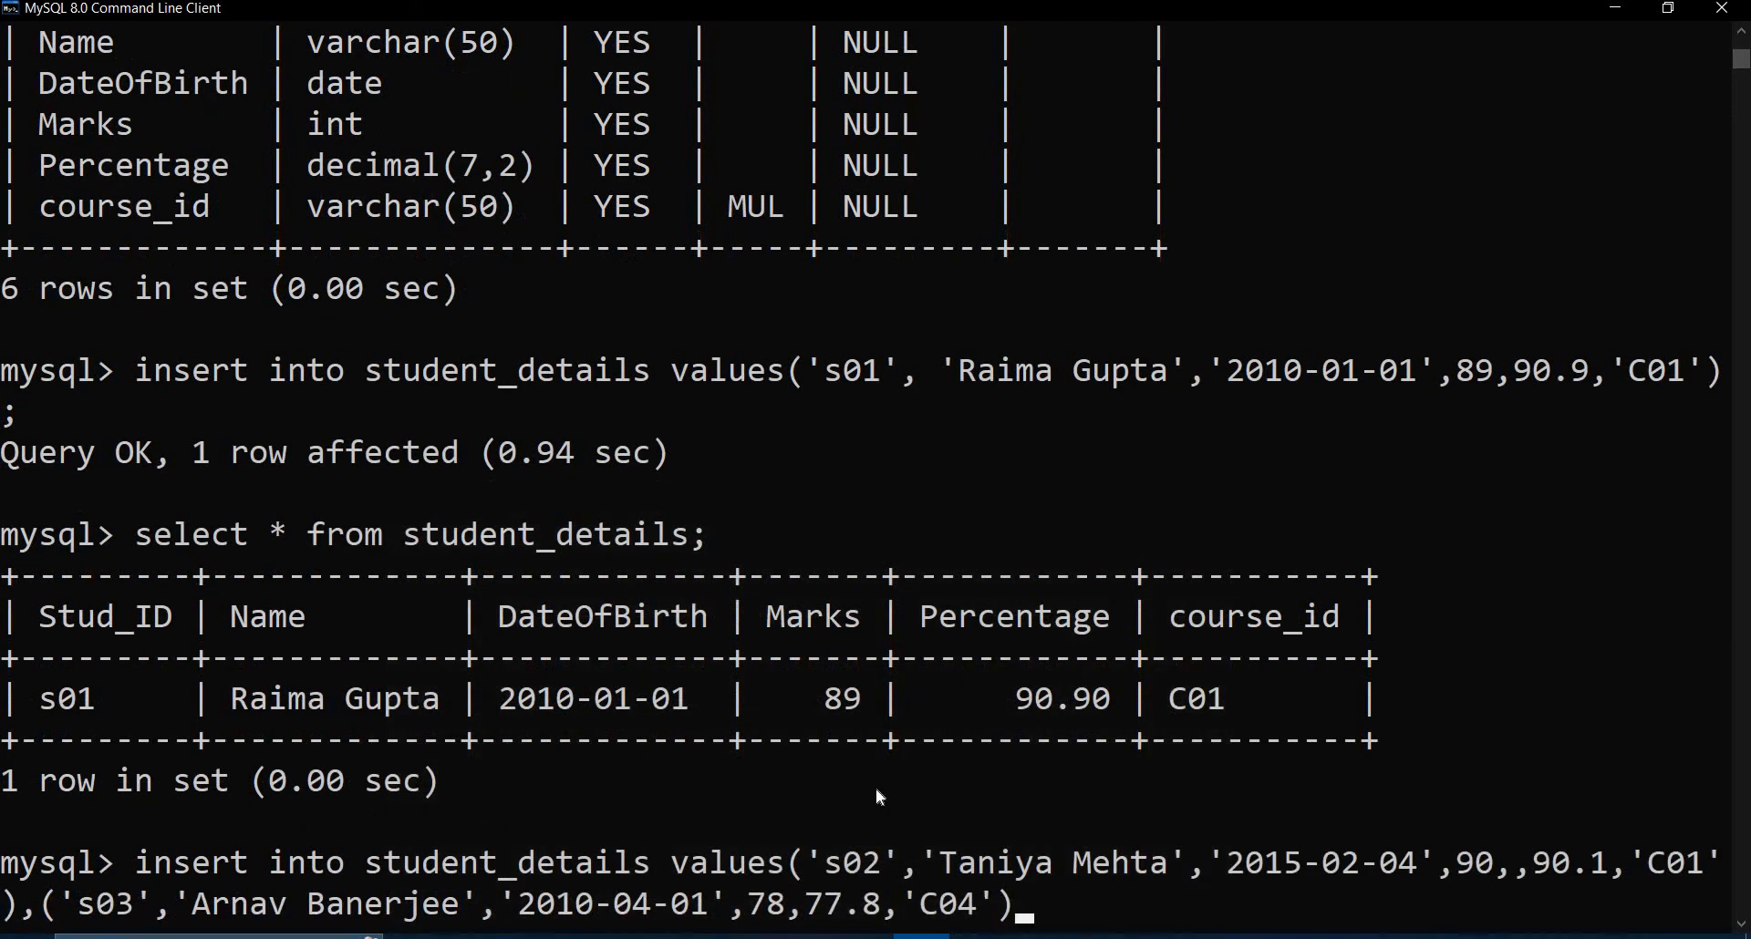
{"action": "type", "text": ";"}
{"action": "key", "text": "Enter"}
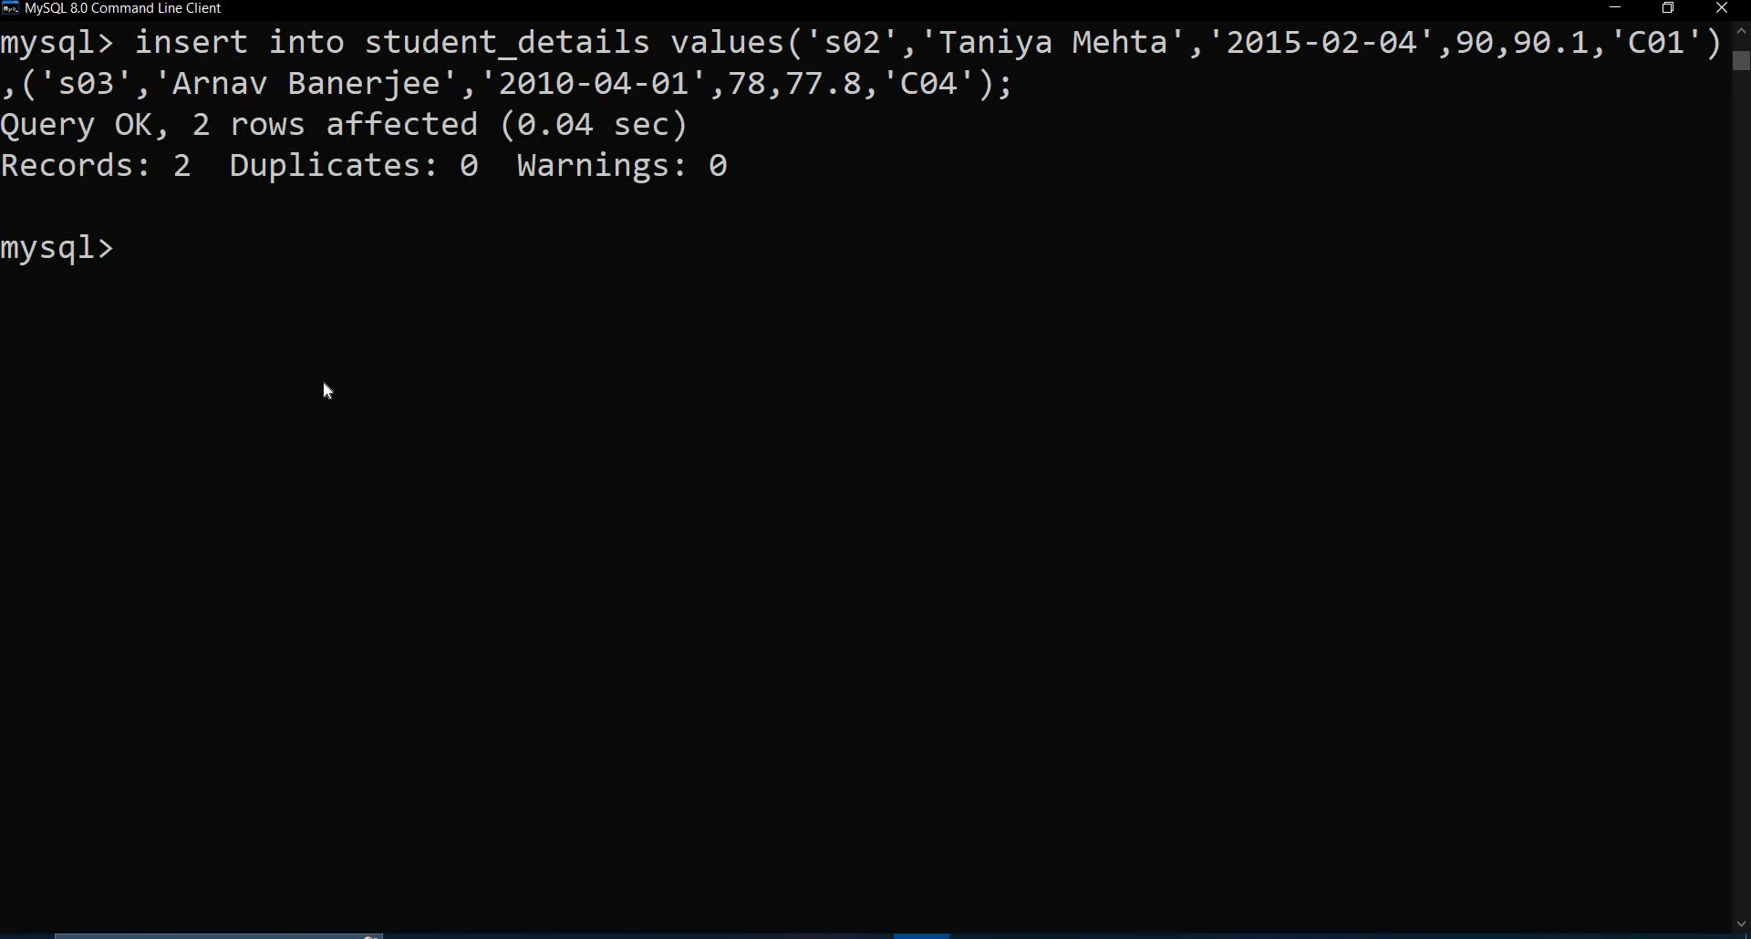
Run select * from student_details to list rows s01, s02 and s03 with courses
{"action": "type", "text": "slect"}
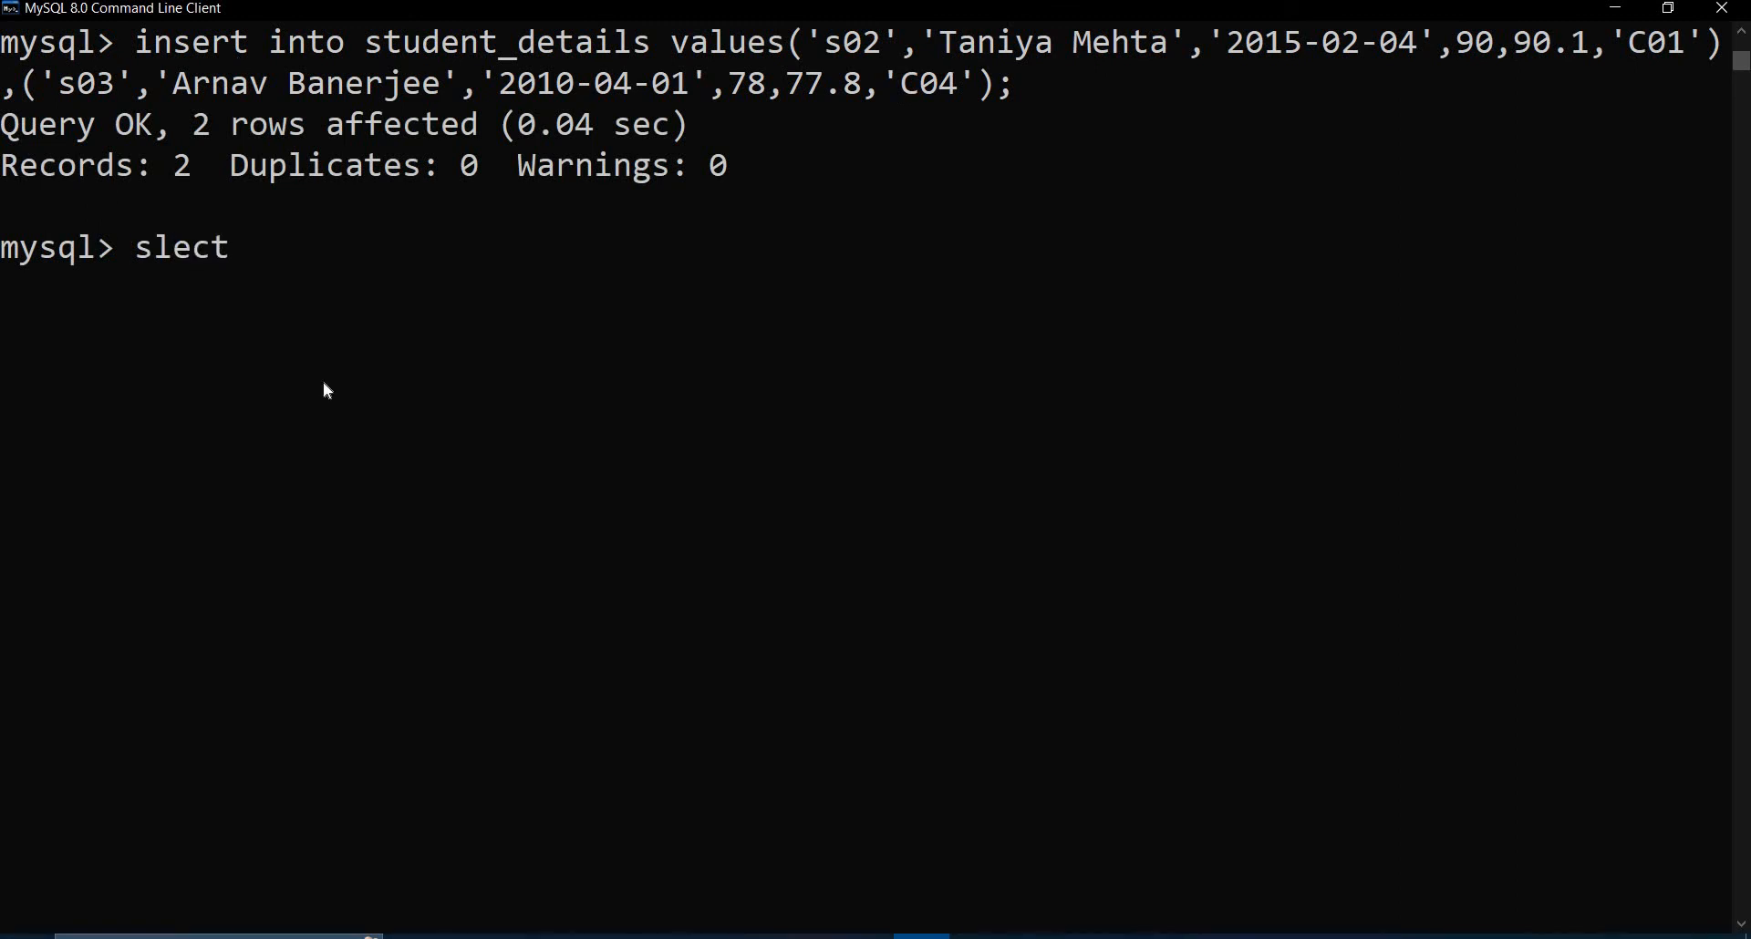
{"action": "type", "text": "elect * from student_details;"}
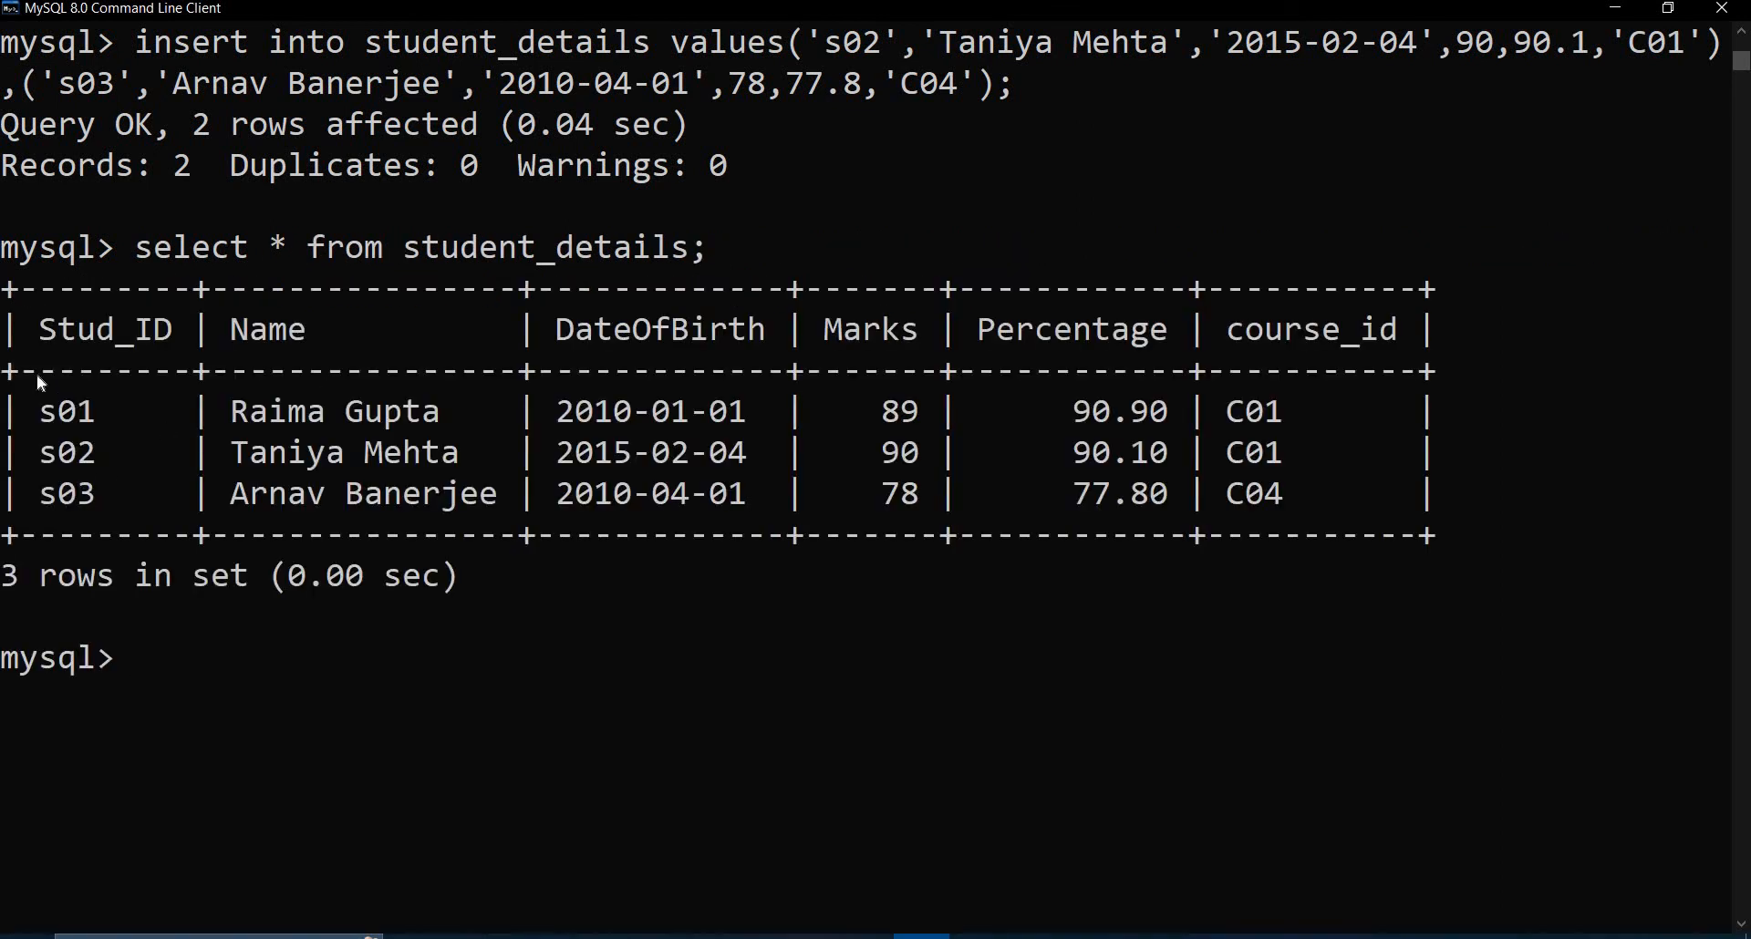
{"action": "mouse_move", "coordinate": [1307, 558]}
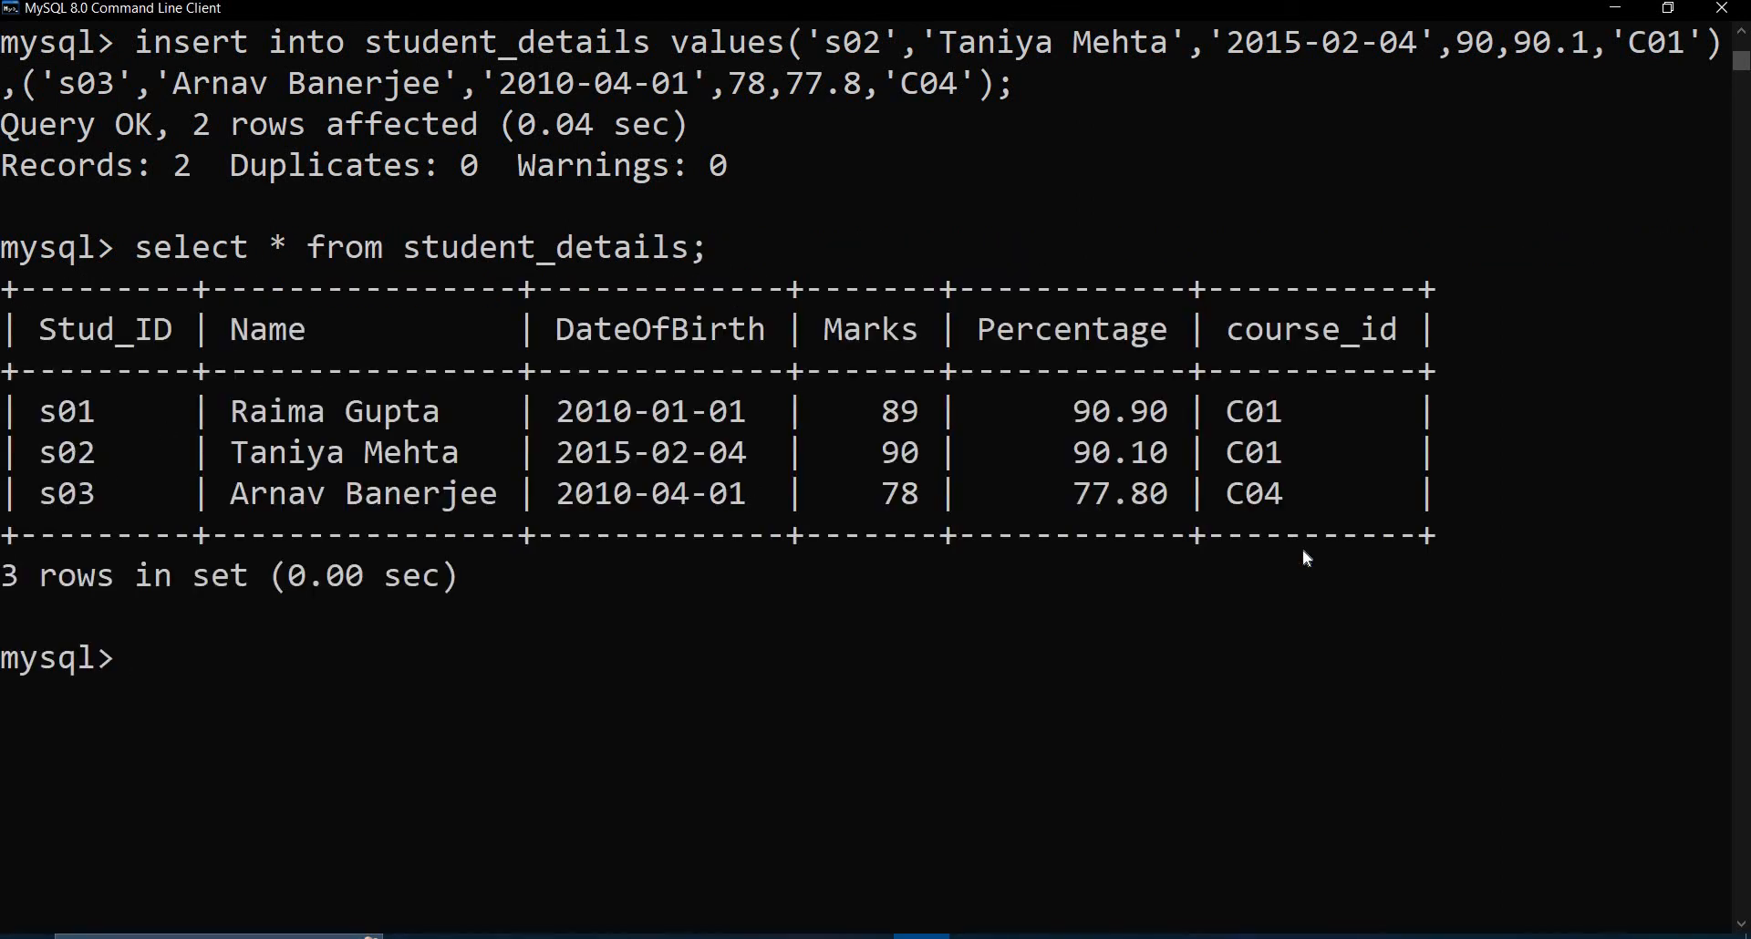